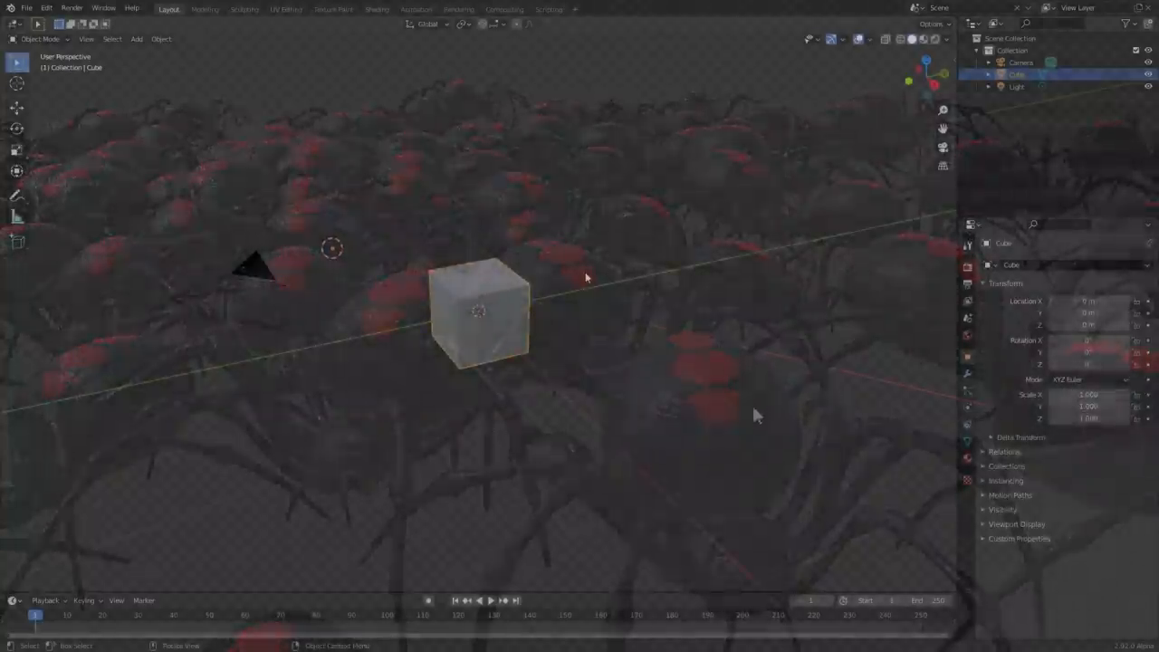
Orbit the viewport around the default cube, camera and light
{"action": "left_click", "coordinate": [479, 312]}
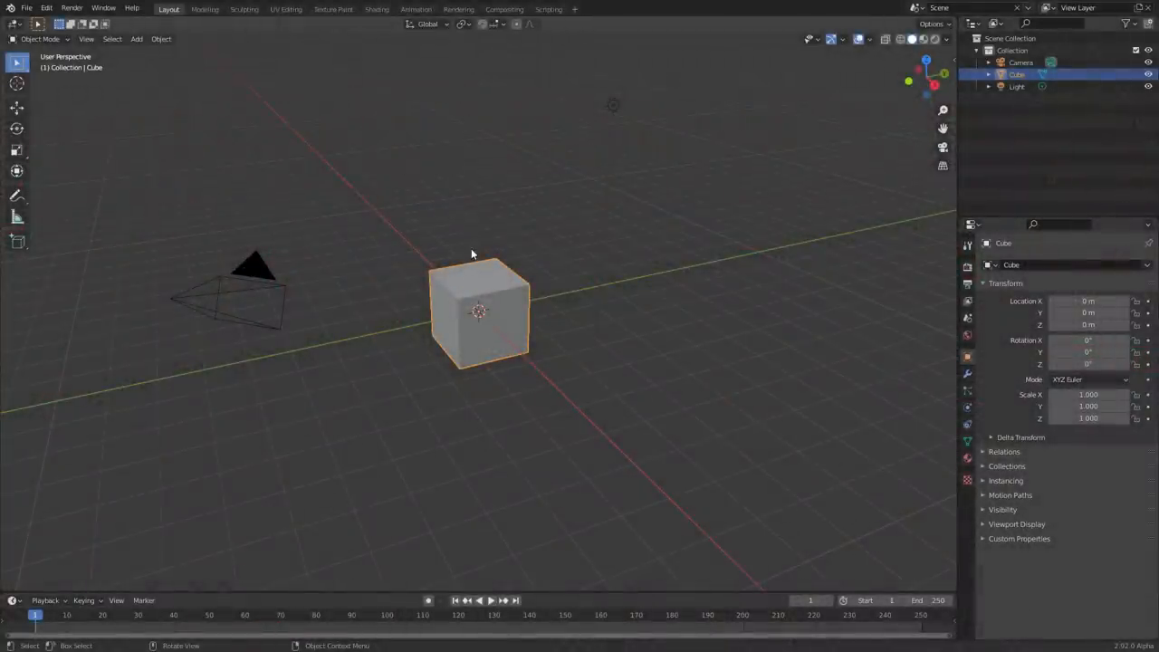
{"action": "mouse_move", "coordinate": [501, 256]}
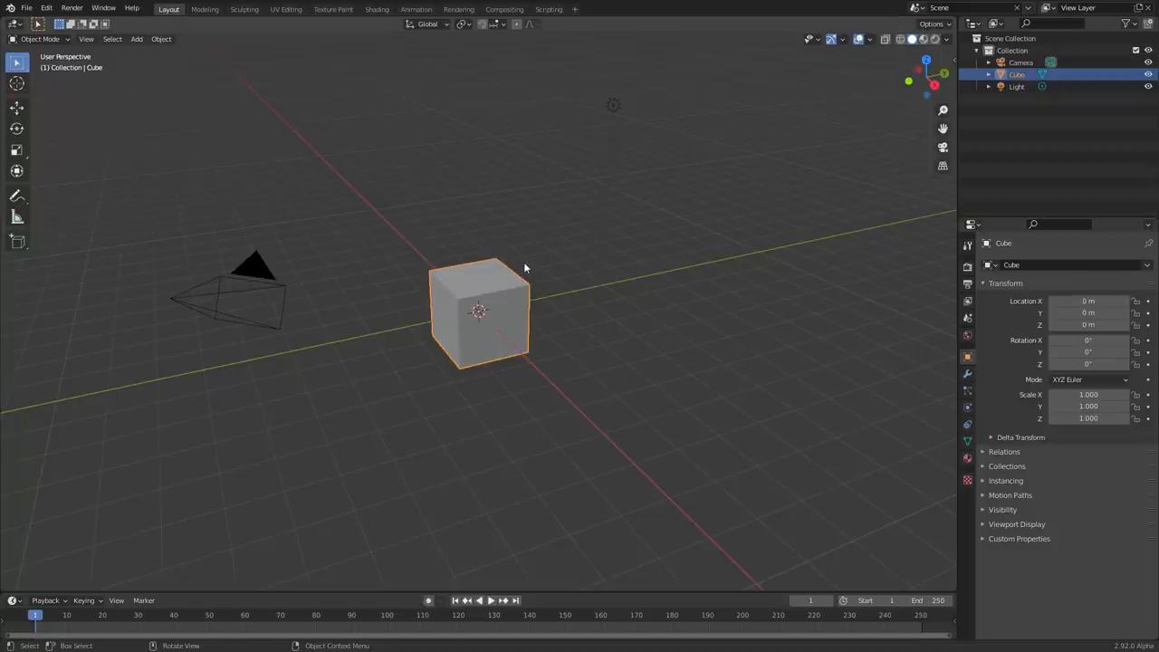
{"action": "mouse_move", "coordinate": [516, 262]}
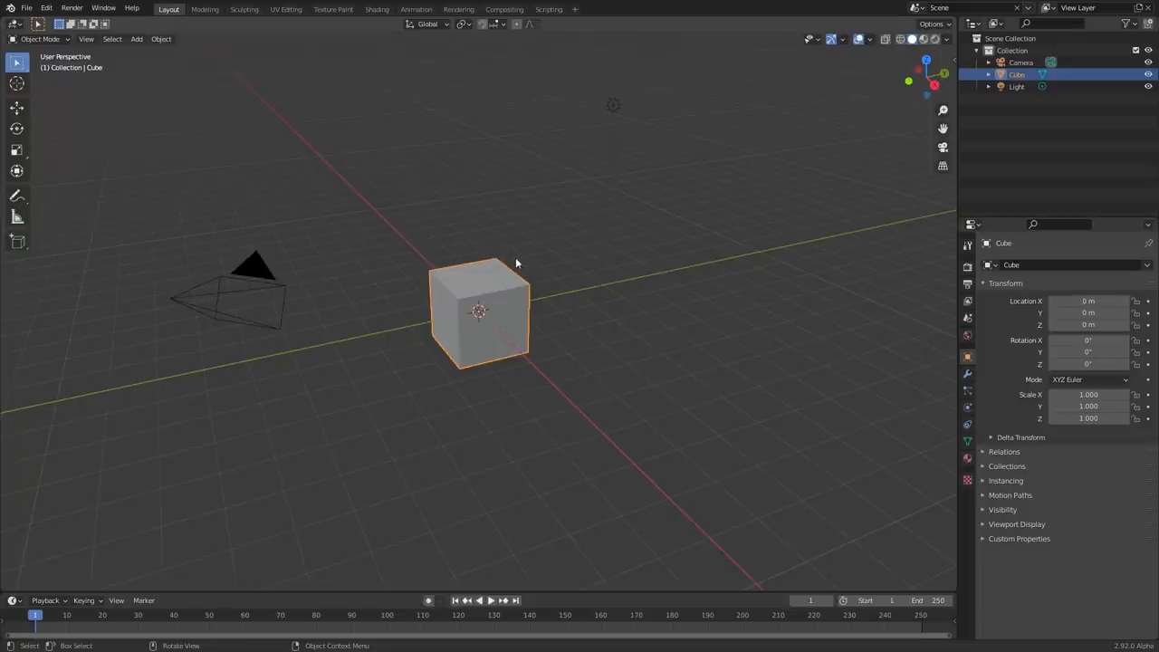
{"action": "left_click_drag", "start_coordinate": [517, 263], "coordinate": [498, 296]}
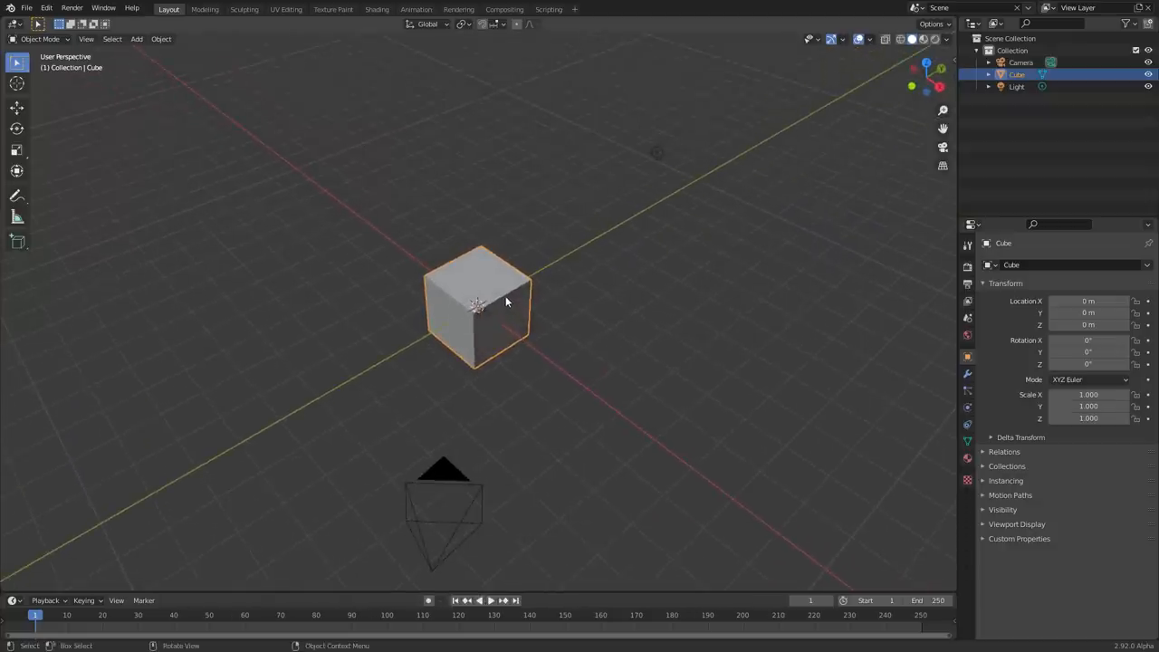
Show the sidebar with the SPYDERFY bug system options
{"action": "key", "text": "n"}
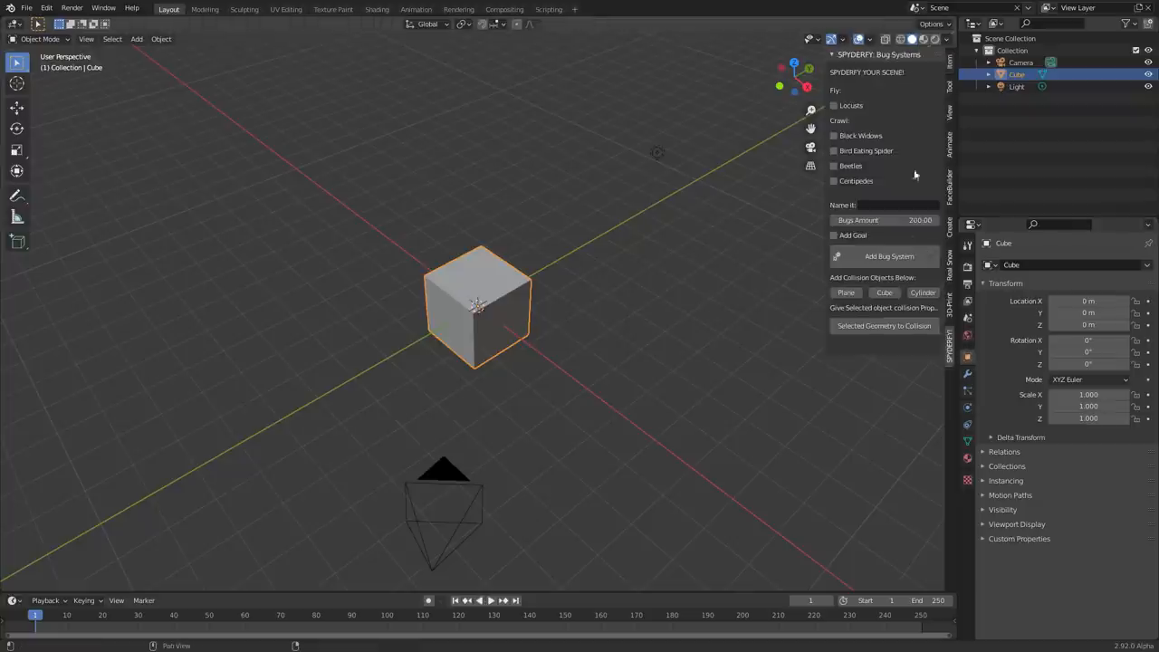
{"action": "mouse_move", "coordinate": [597, 158]}
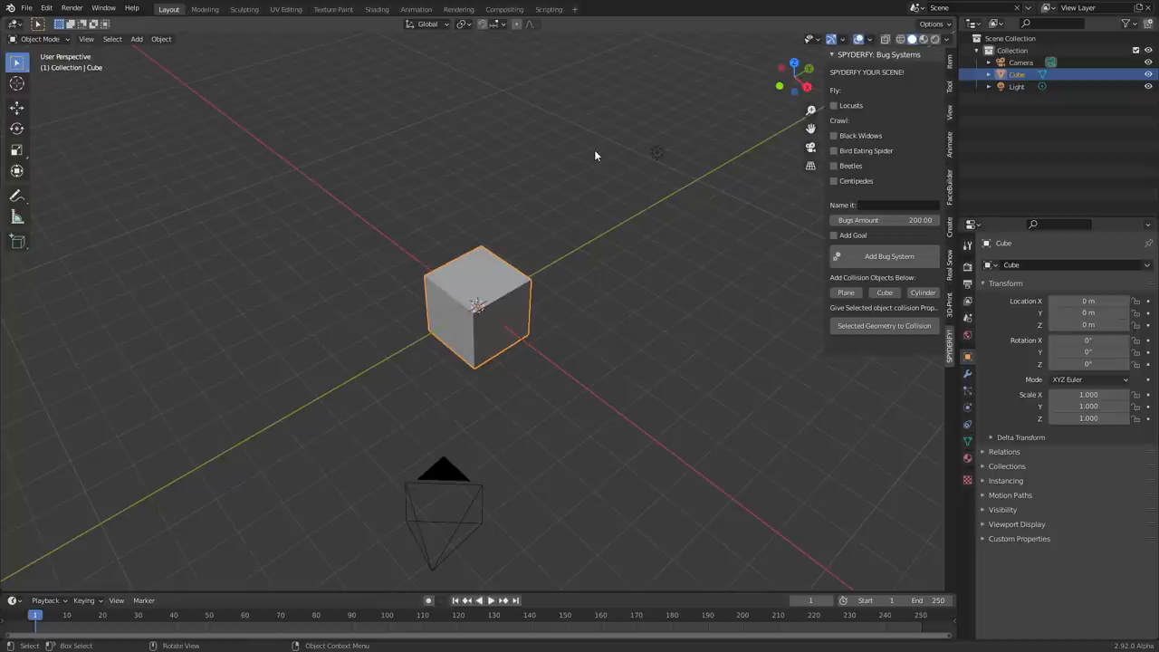
{"action": "mouse_move", "coordinate": [539, 180]}
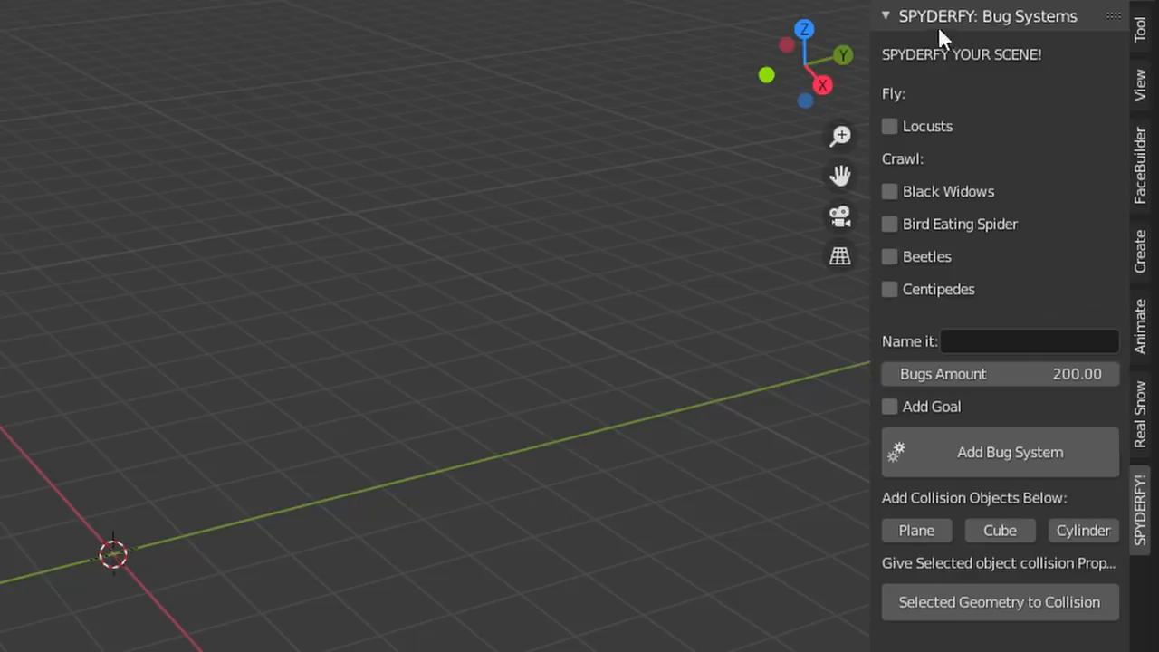
{"action": "mouse_move", "coordinate": [934, 94]}
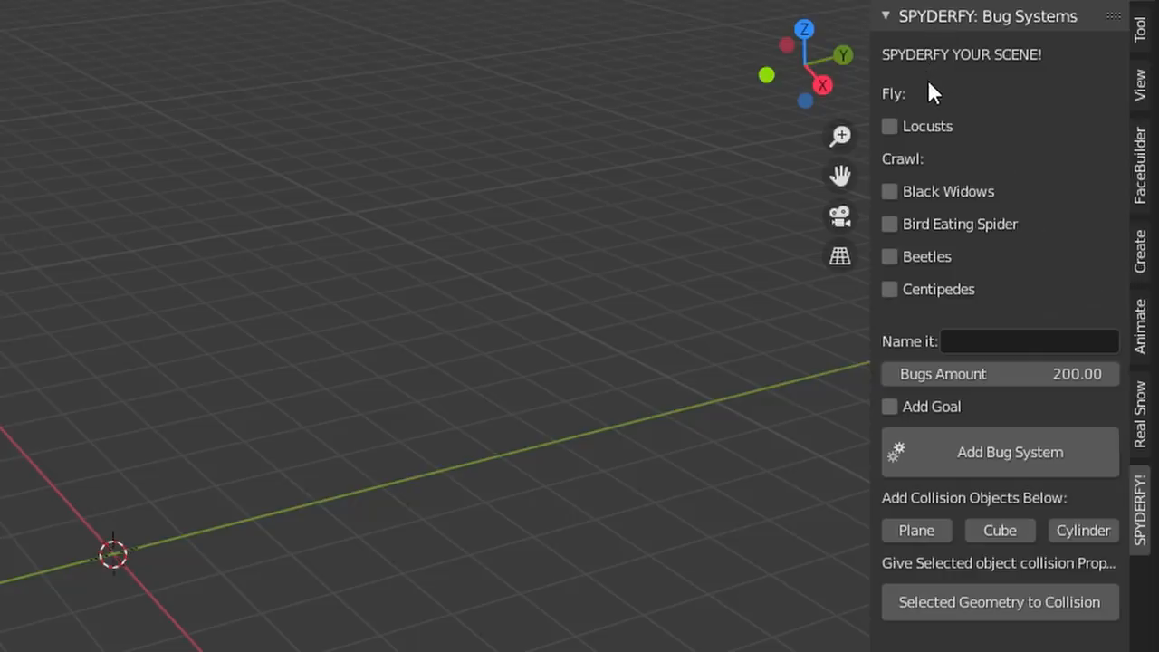
{"action": "mouse_move", "coordinate": [841, 177]}
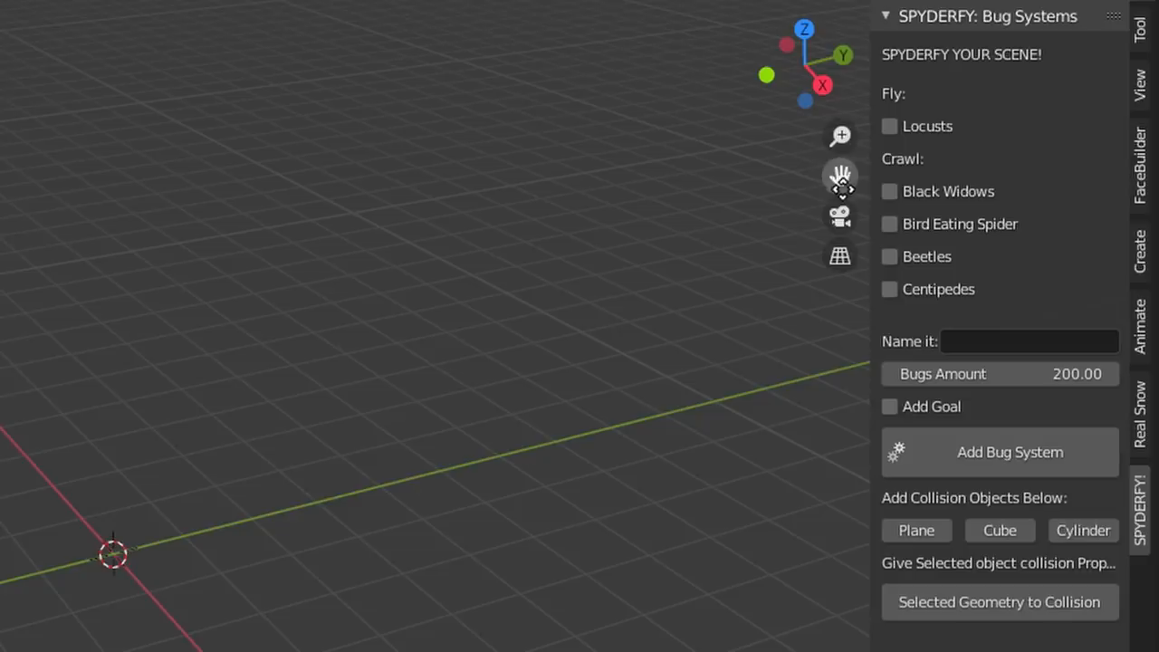
{"action": "mouse_move", "coordinate": [926, 242]}
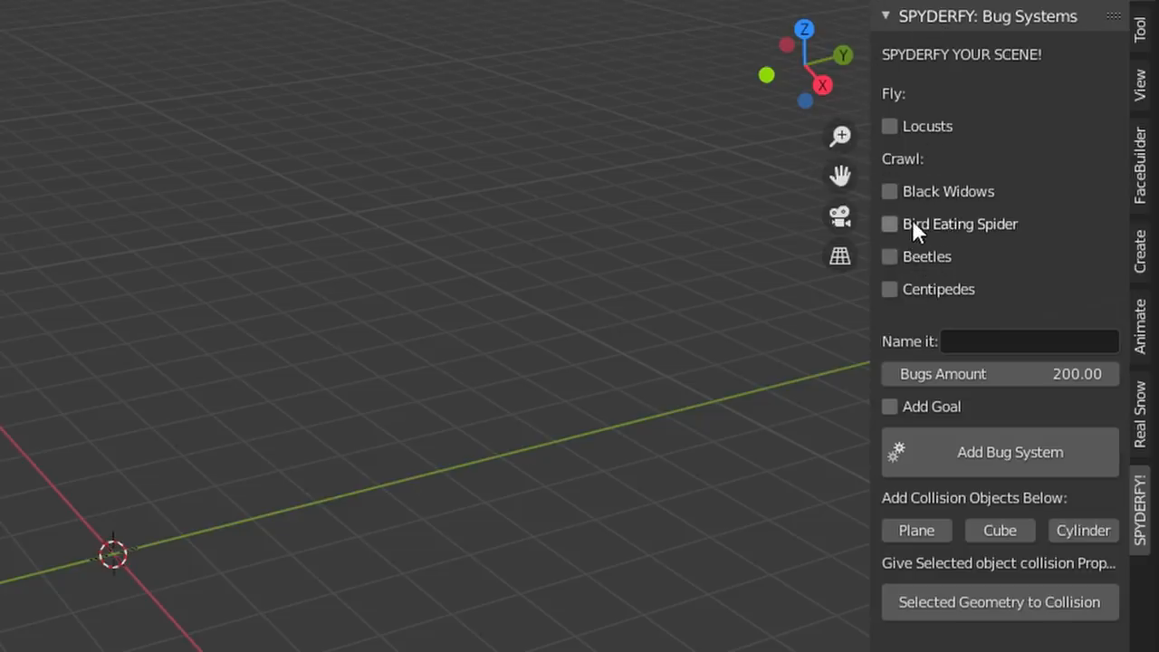
Define a bird-eating spider swarm named spyder with a goal, leaving black widows out
{"action": "left_click", "coordinate": [889, 224]}
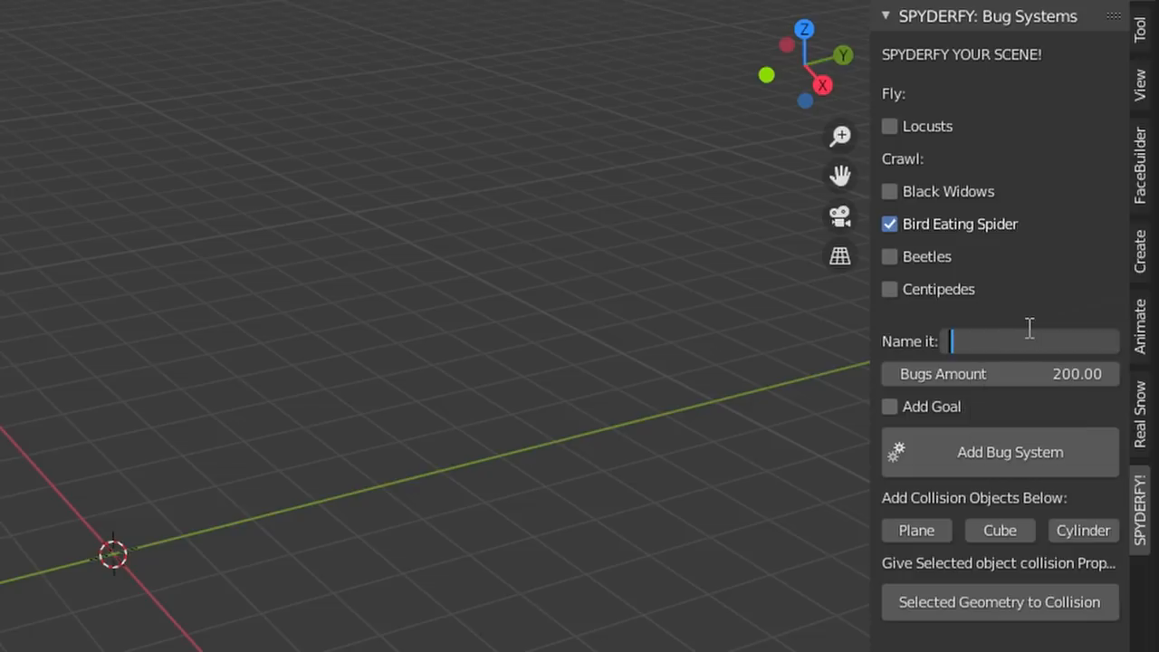
{"action": "type", "text": "spyder"}
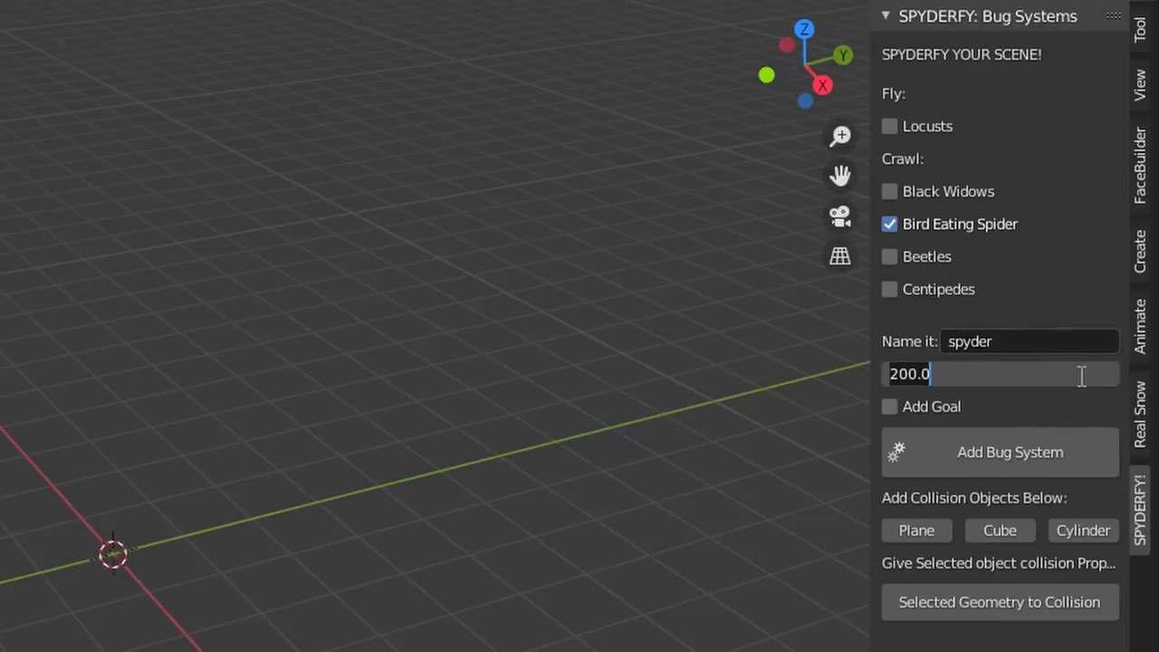
{"action": "left_click", "coordinate": [889, 191]}
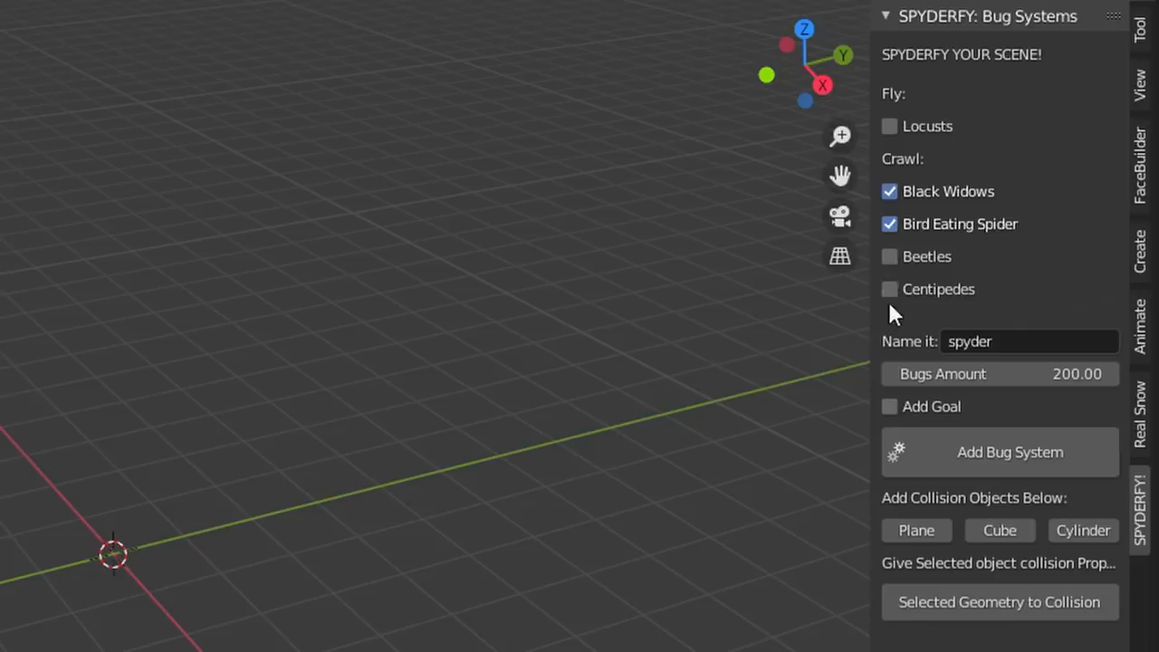
{"action": "left_click", "coordinate": [889, 191]}
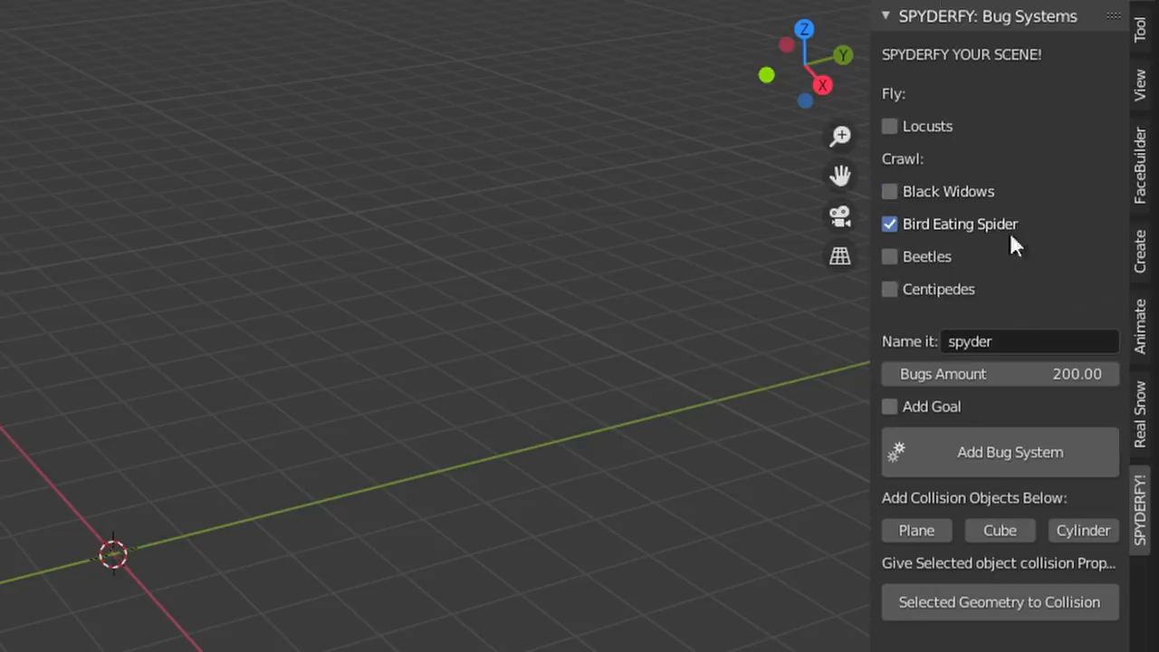
{"action": "mouse_move", "coordinate": [1000, 373]}
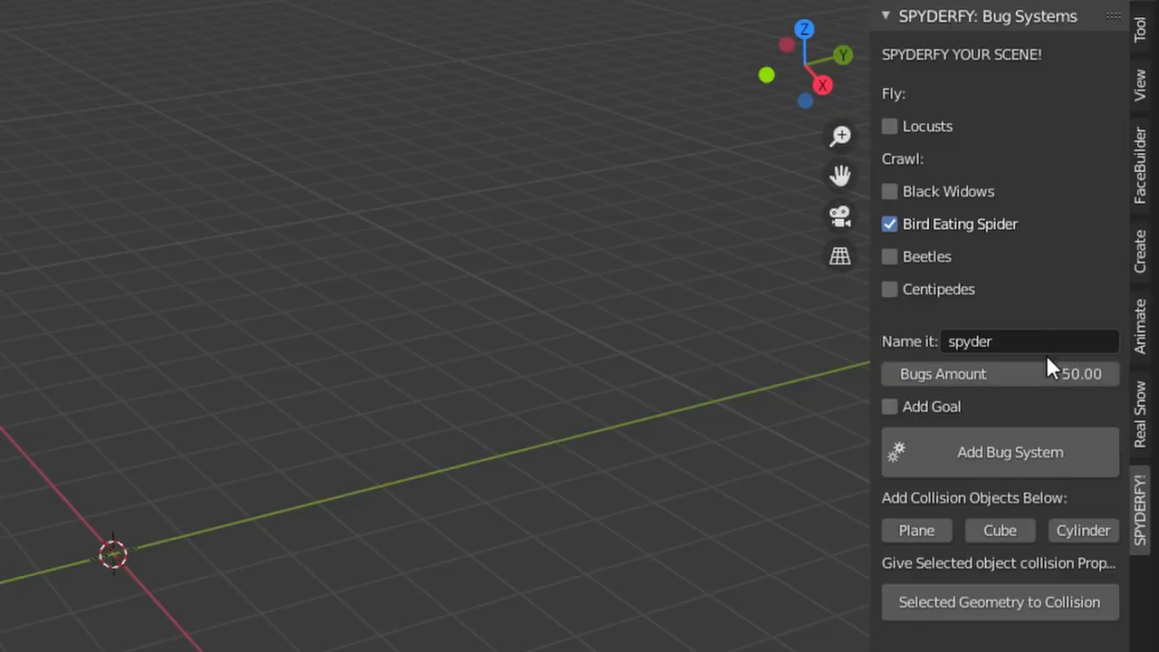
{"action": "left_click", "coordinate": [888, 407]}
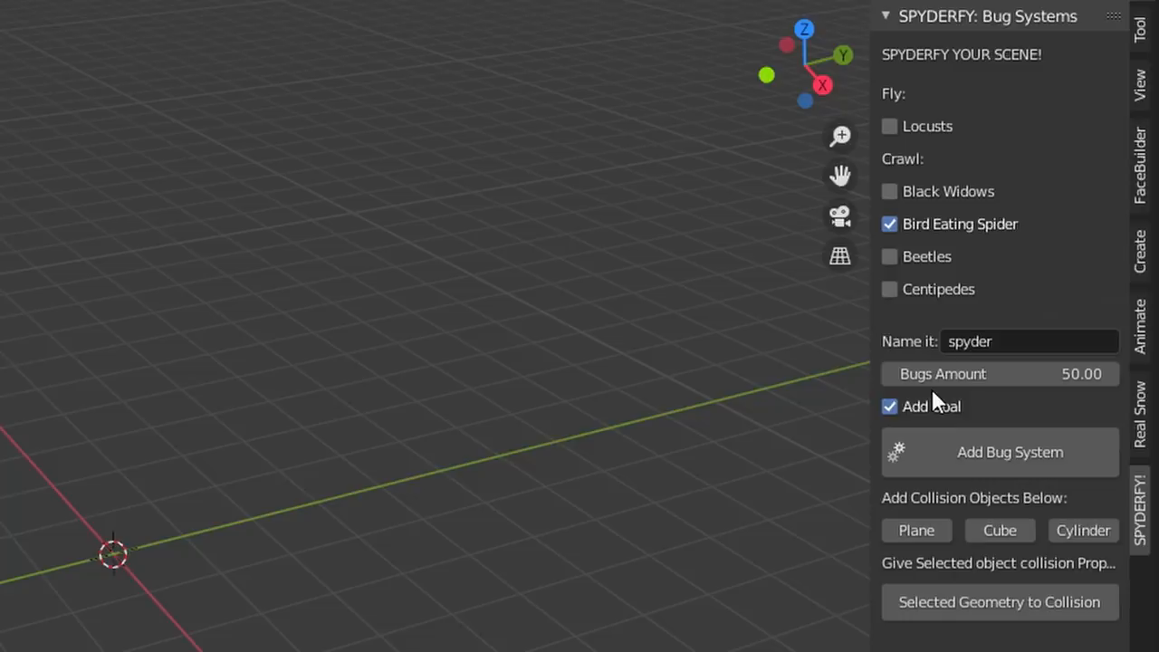
{"action": "mouse_move", "coordinate": [964, 59]}
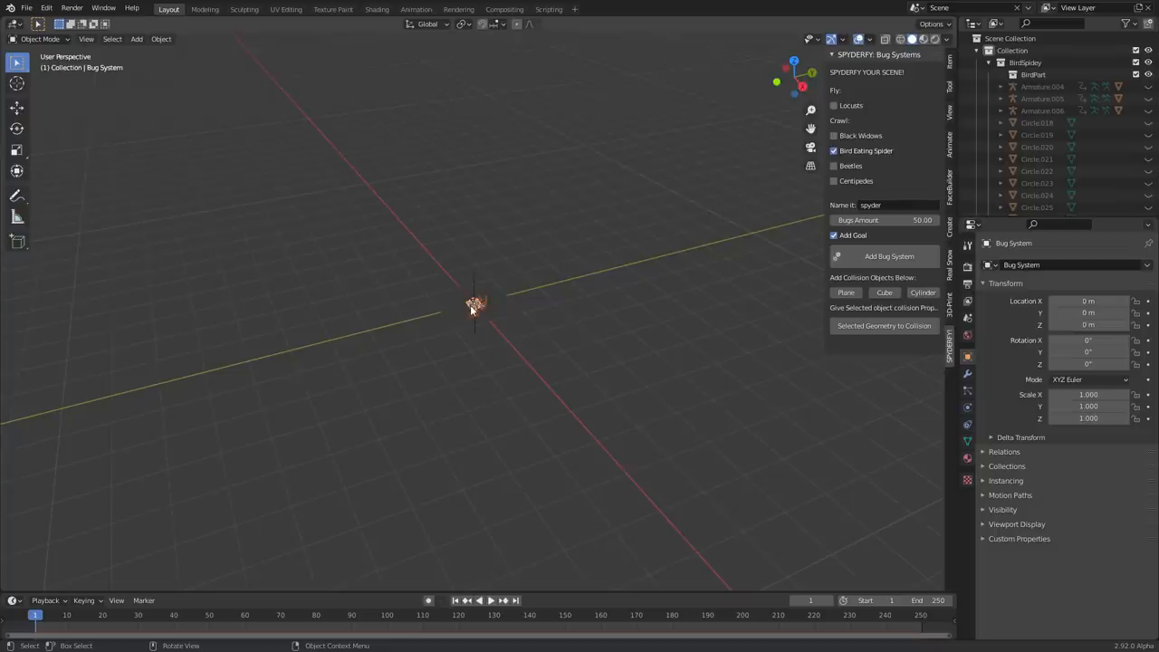
Move the swarm goal to X −4.9 m, play the crawl, and select the Bug System swarm
{"action": "left_click", "coordinate": [478, 599]}
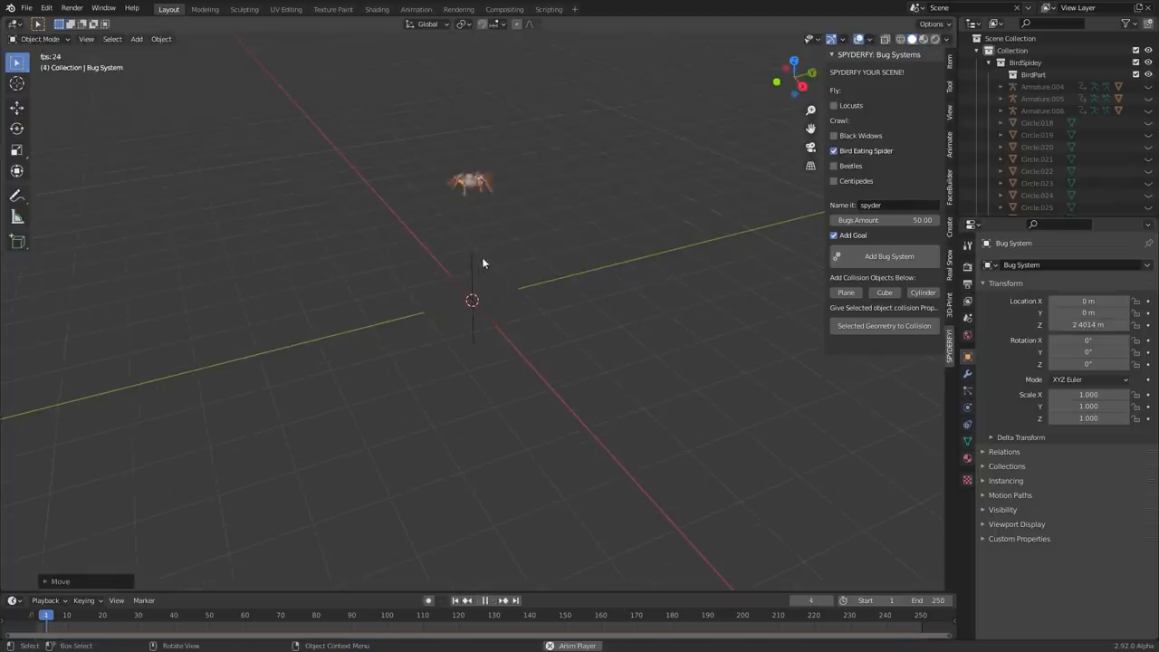
{"action": "left_click", "coordinate": [483, 600]}
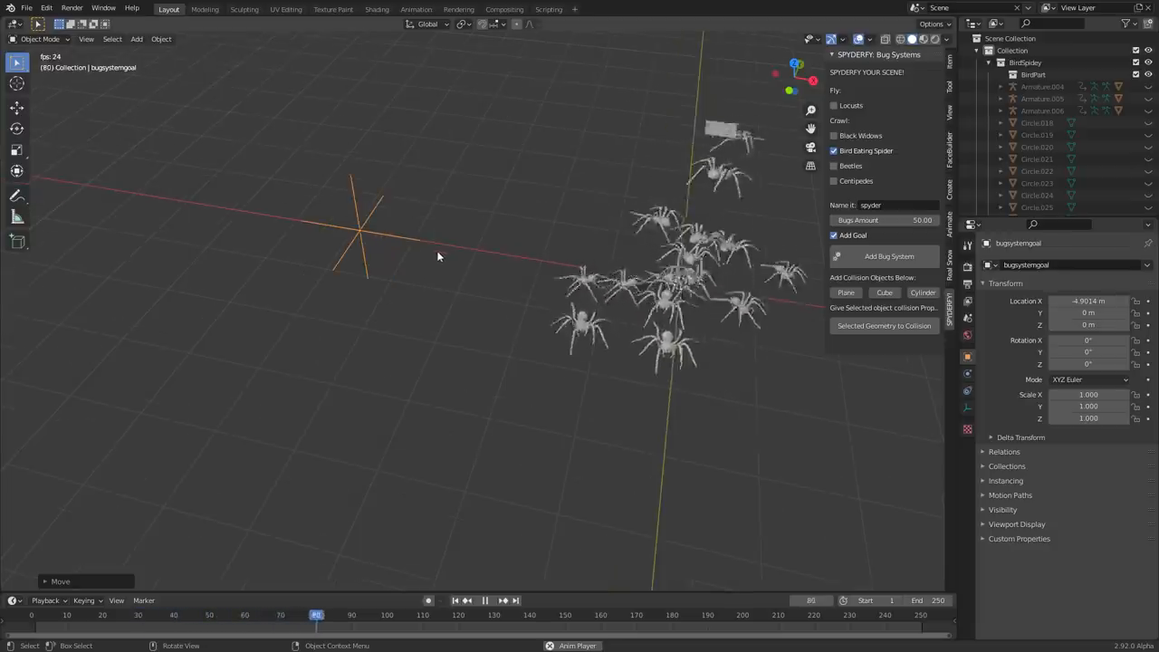
{"action": "left_click", "coordinate": [485, 600]}
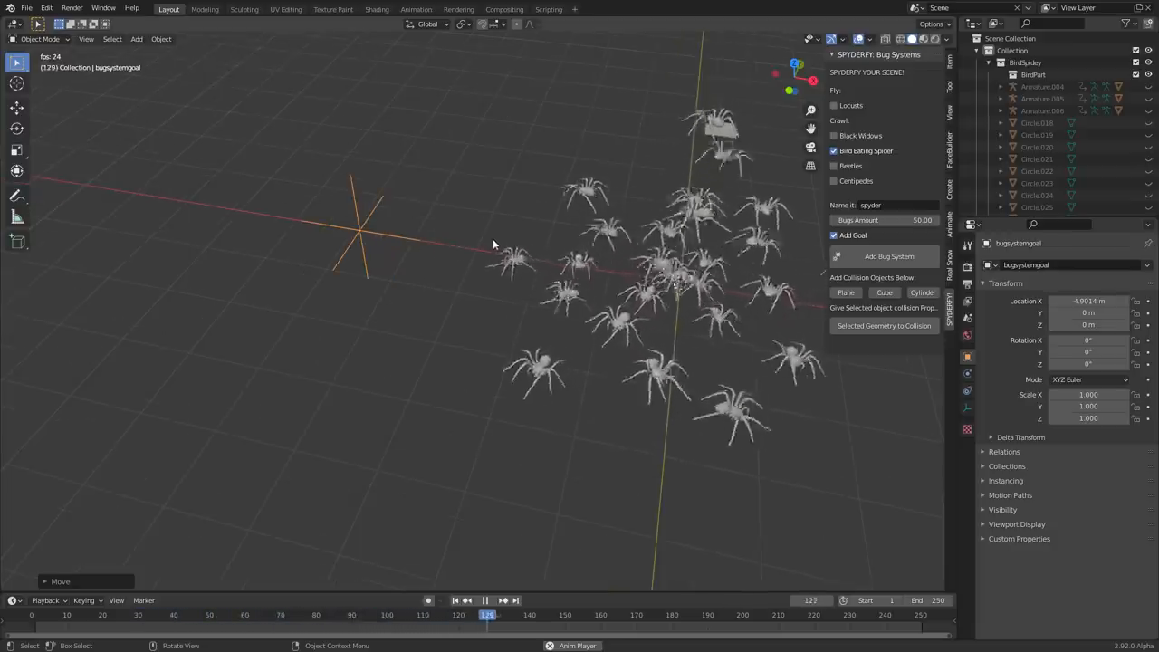
{"action": "left_click", "coordinate": [484, 599]}
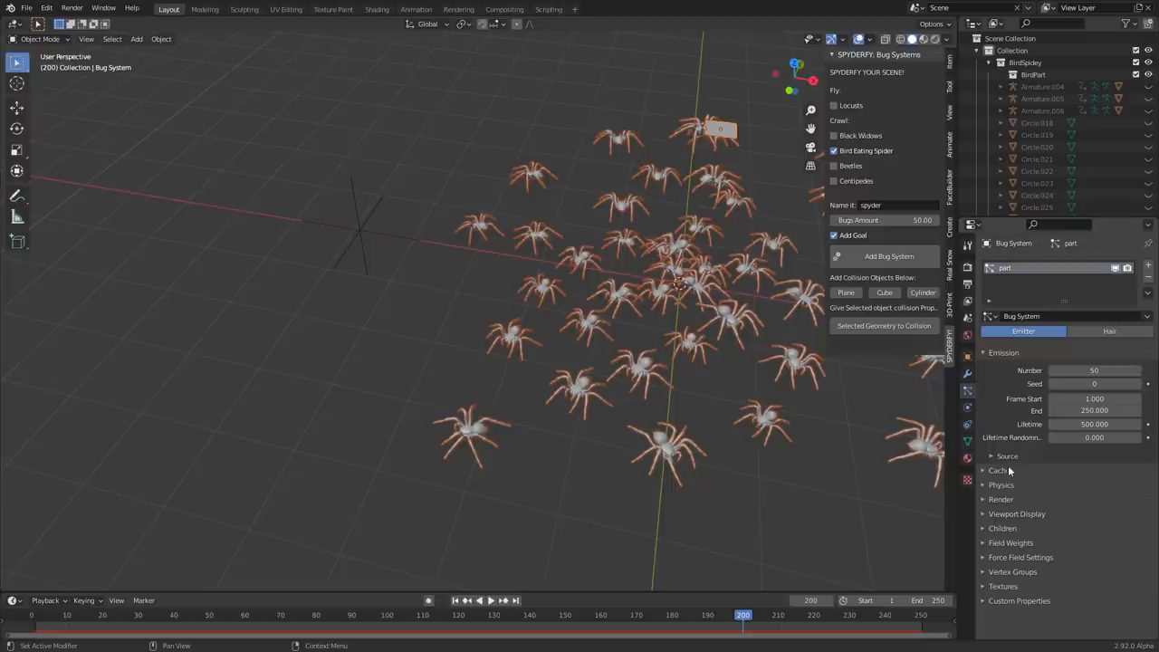
Review the Boid Brain goal rule and replay with the goal near X 1.05, Y 0.76, Z −0.98
{"action": "left_click", "coordinate": [1001, 485]}
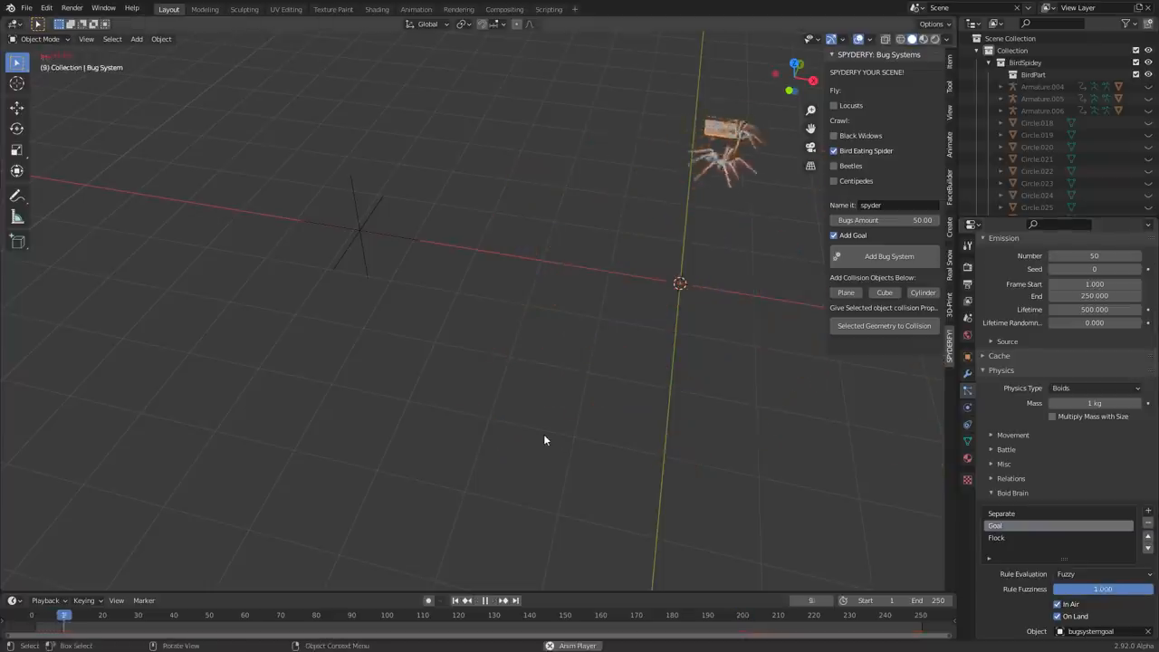
{"action": "left_click", "coordinate": [467, 599]}
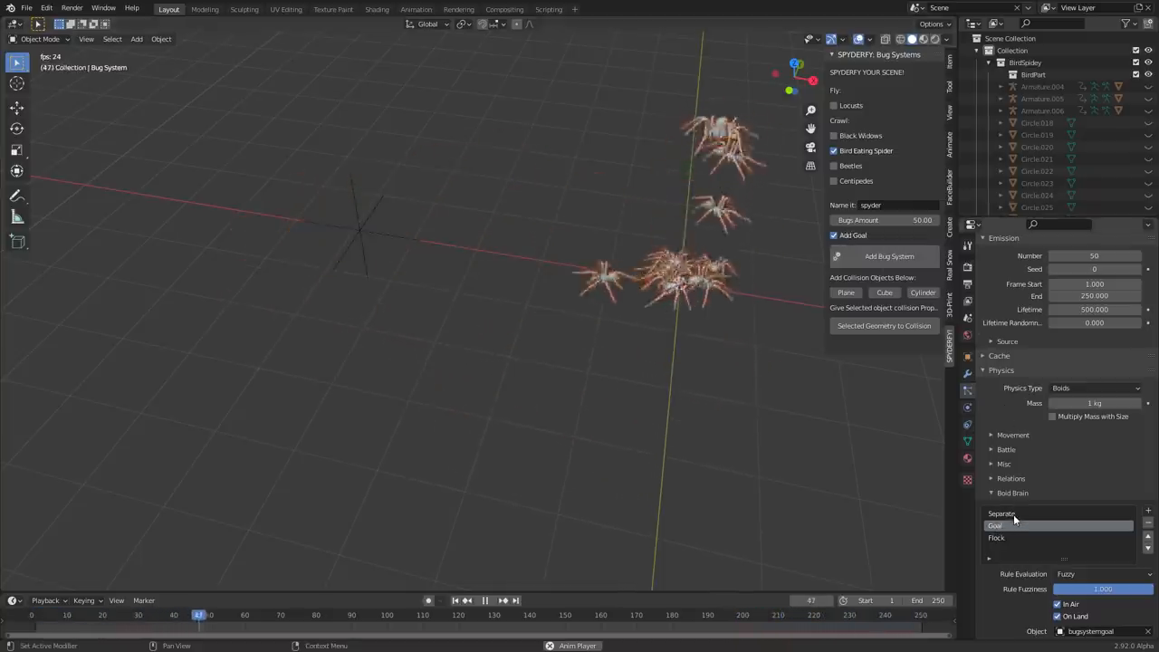
{"action": "left_click", "coordinate": [466, 599]}
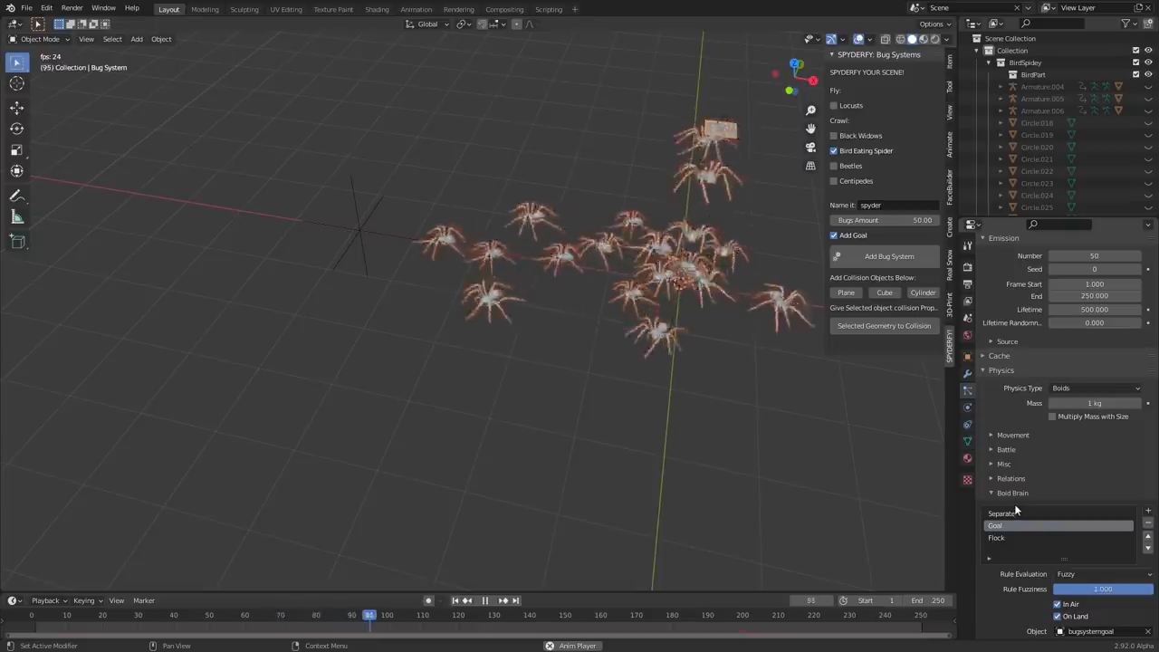
{"action": "left_click", "coordinate": [466, 599]}
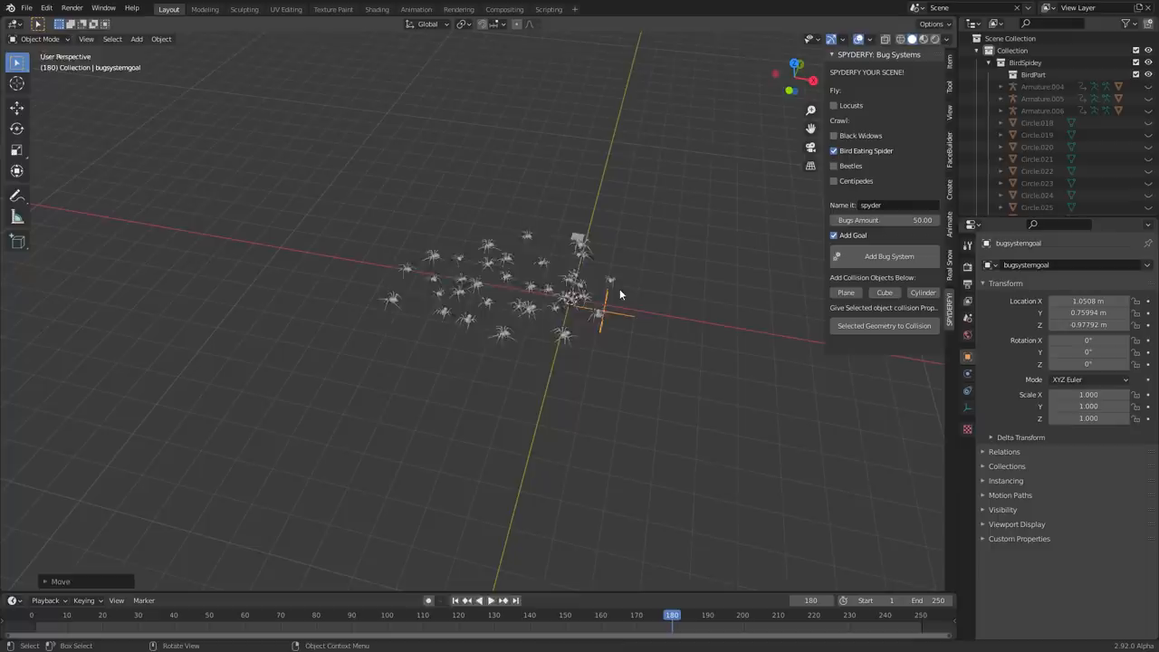
Select the swarm and show its Render panel instancing the spyder collection at 0.3 randomness
{"action": "left_click", "coordinate": [465, 600]}
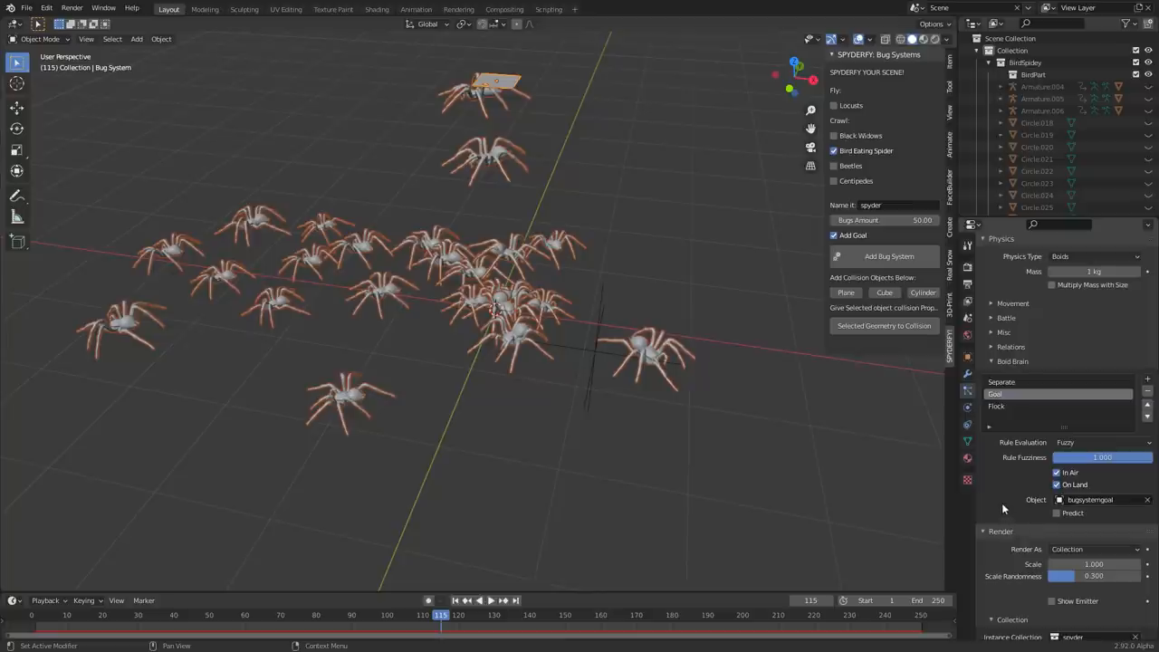
{"action": "mouse_move", "coordinate": [1029, 506]}
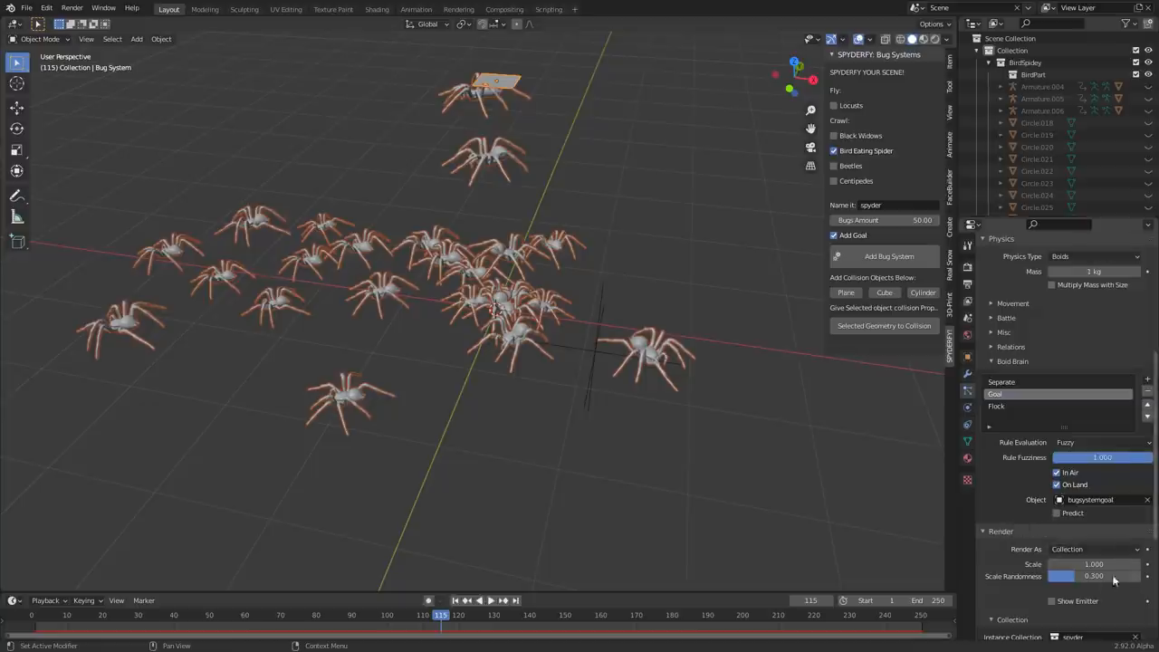
Adjust the spiders' scale randomness and lower their render scale to 0.750
{"action": "left_click_drag", "start_coordinate": [1114, 576], "coordinate": [1073, 576]}
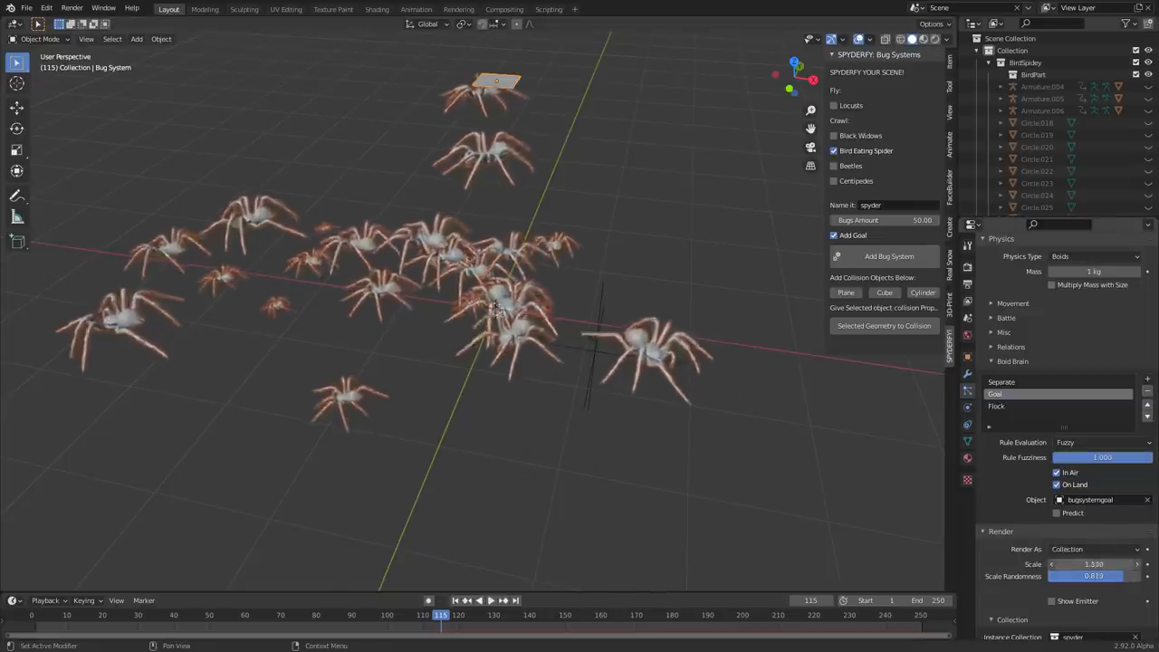
{"action": "left_click_drag", "start_coordinate": [1104, 565], "coordinate": [1068, 564]}
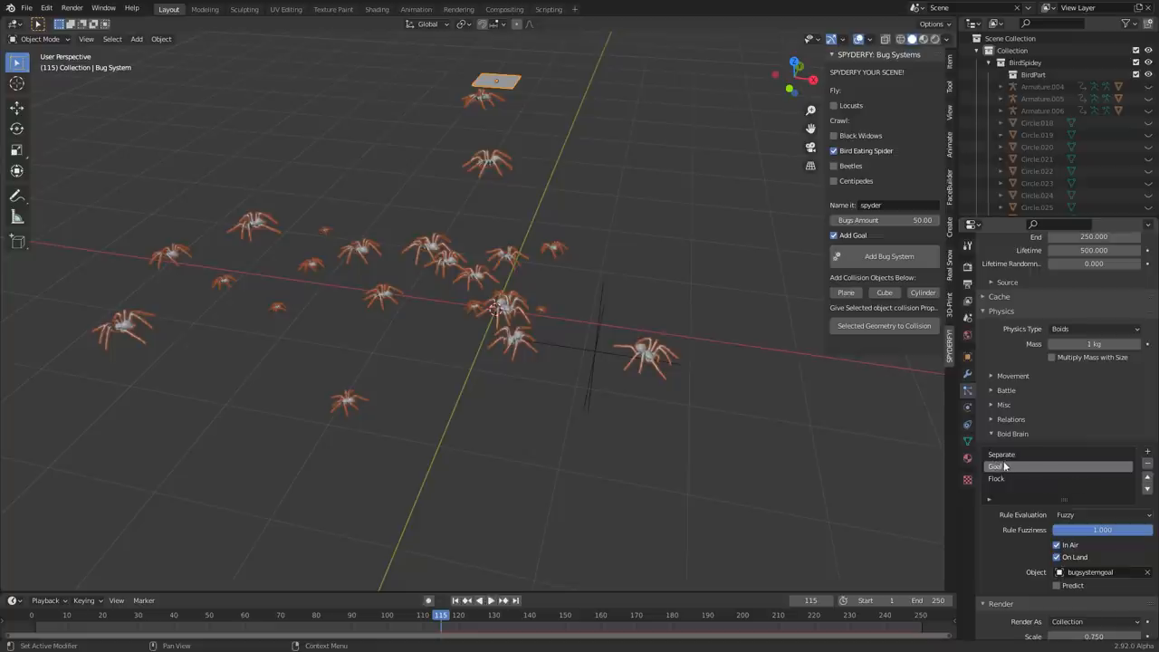
{"action": "mouse_move", "coordinate": [1004, 466]}
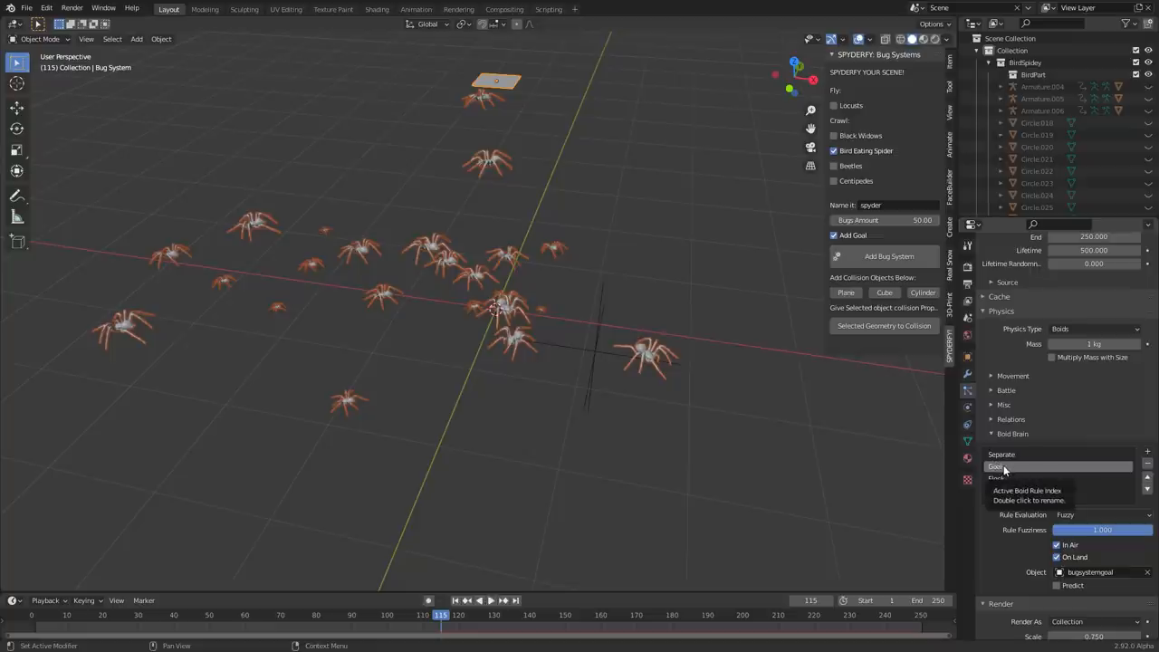
Set Max Land Speed to 1.0 and play the crawl back from frame 1
{"action": "left_click", "coordinate": [1012, 374]}
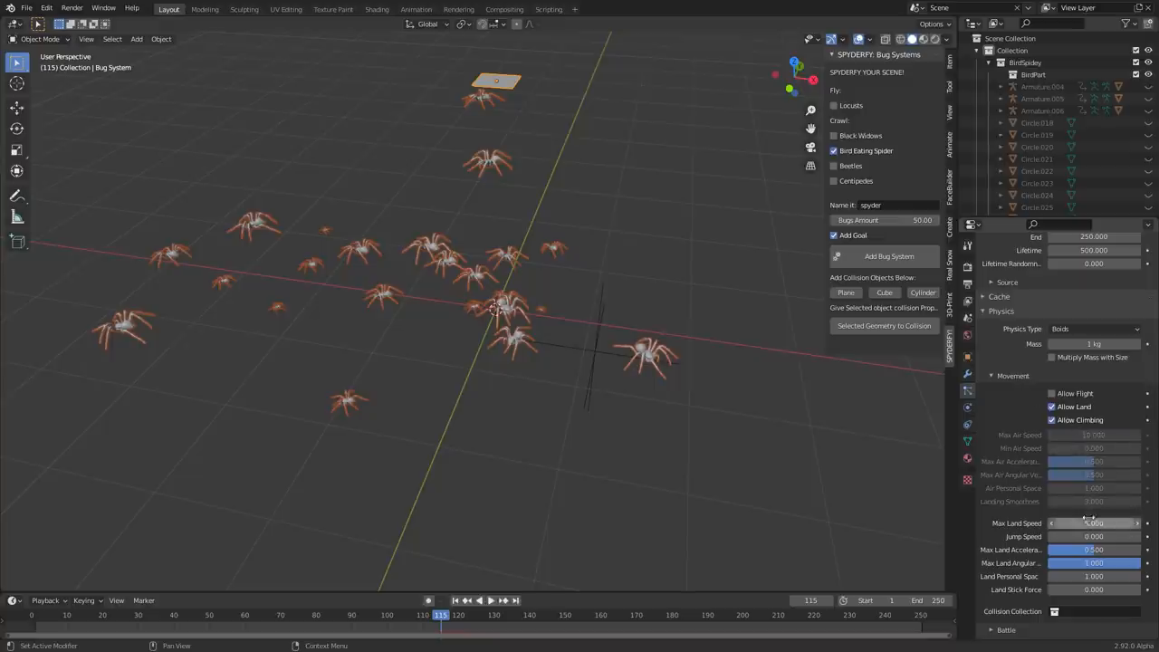
{"action": "left_click", "coordinate": [457, 600]}
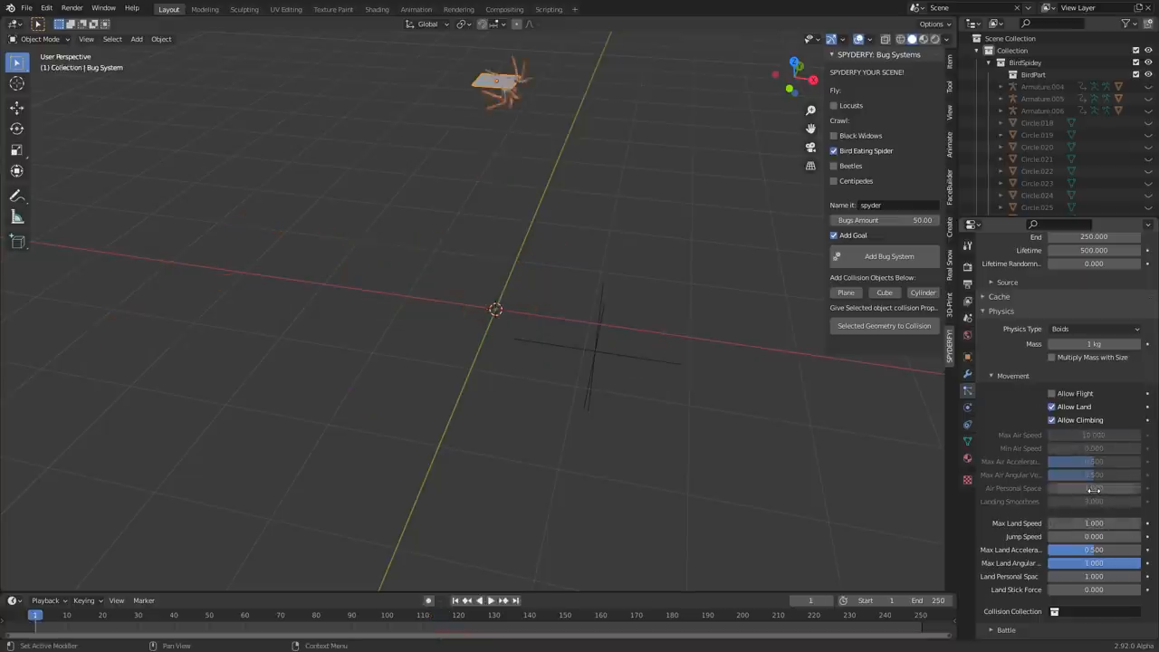
{"action": "left_click", "coordinate": [483, 600]}
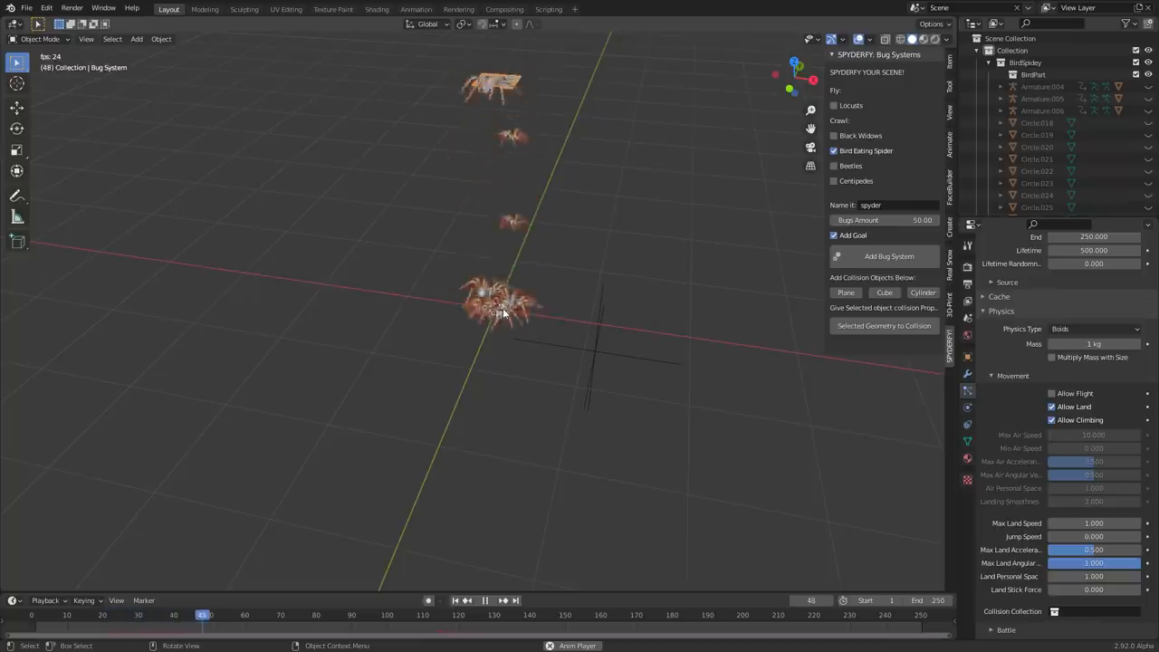
{"action": "left_click", "coordinate": [484, 600]}
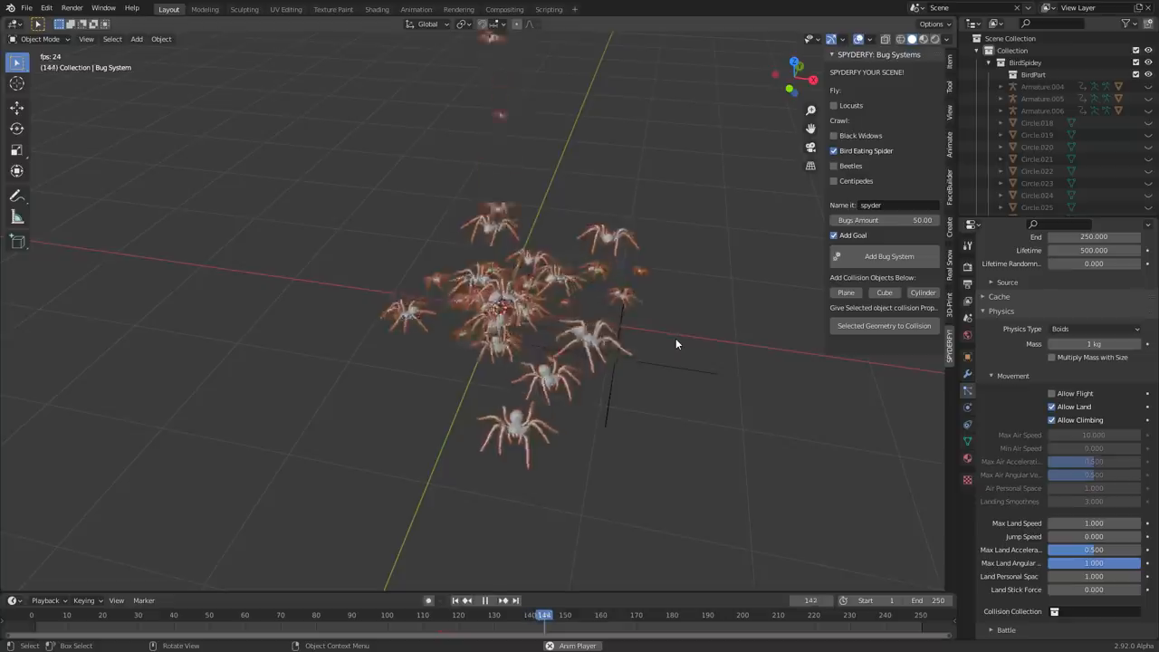
{"action": "left_click", "coordinate": [483, 600]}
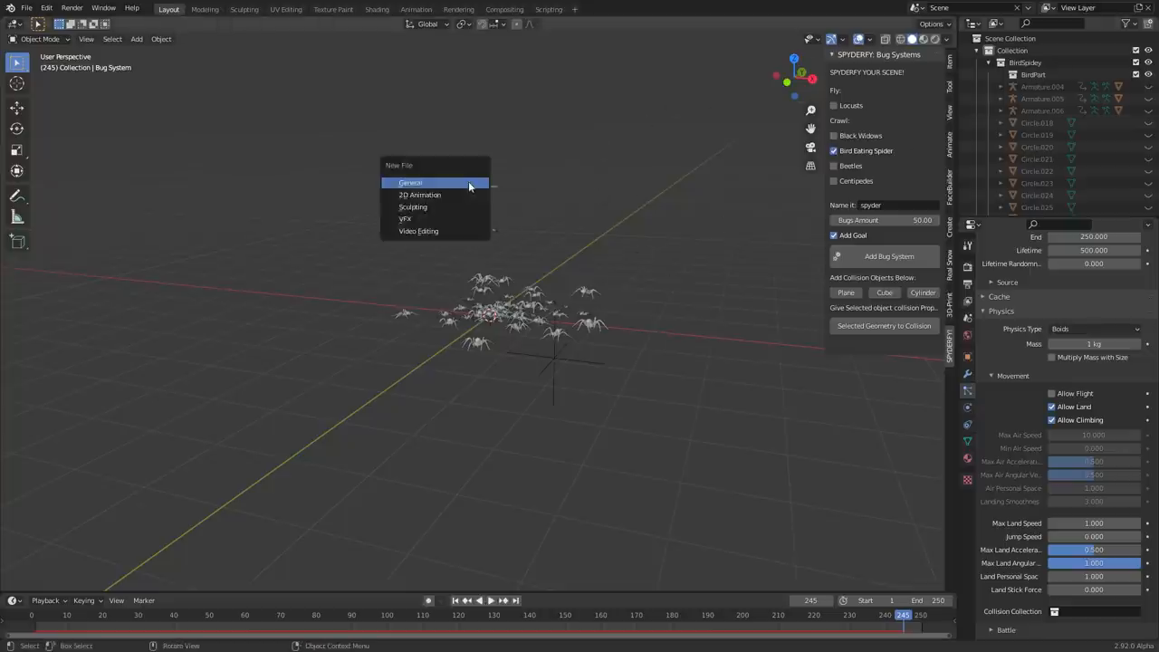
Start a new General file and add a 200-bug beetle and centipede system named bugs
{"action": "left_click", "coordinate": [410, 182]}
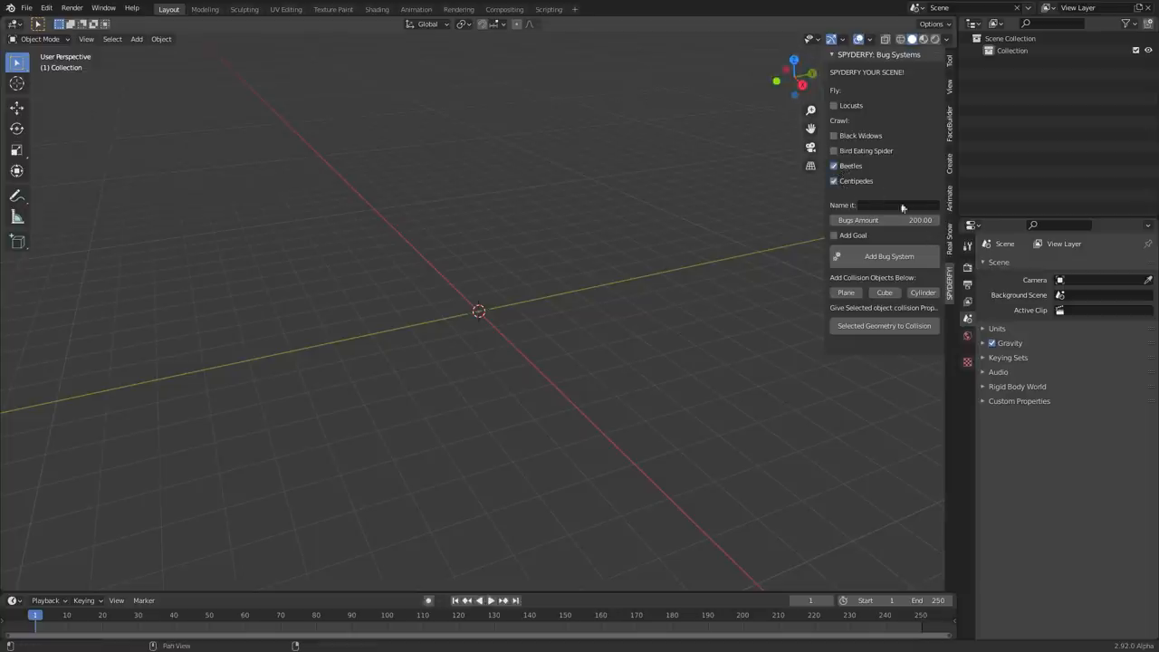
{"action": "type", "text": "bugs"}
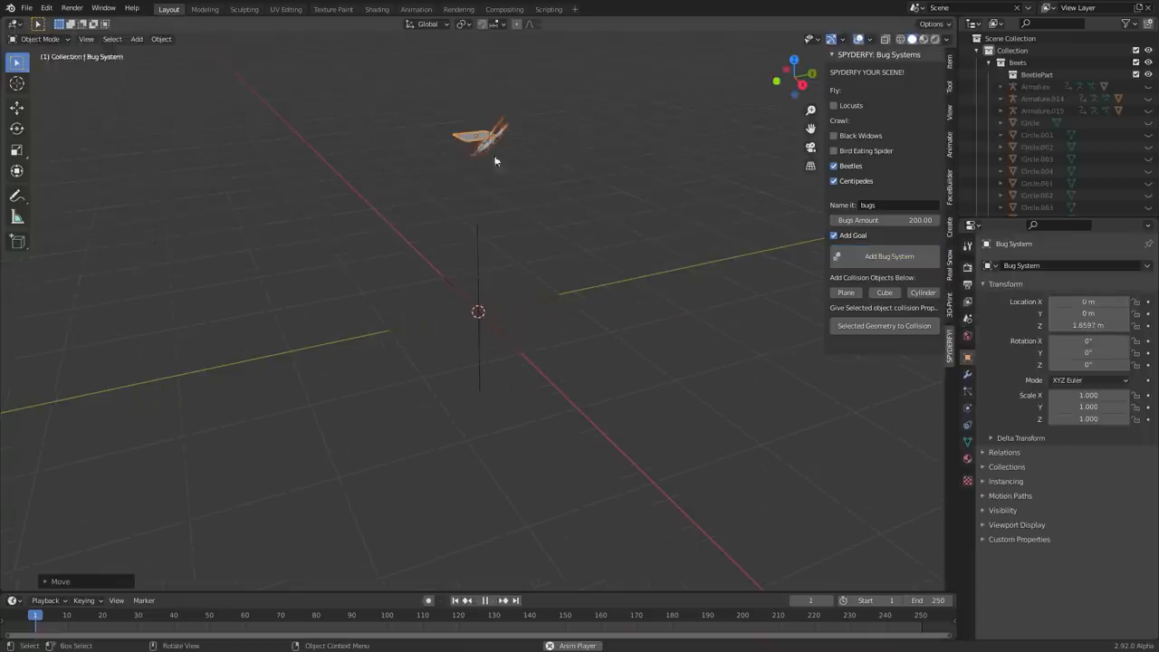
{"action": "left_click", "coordinate": [484, 600]}
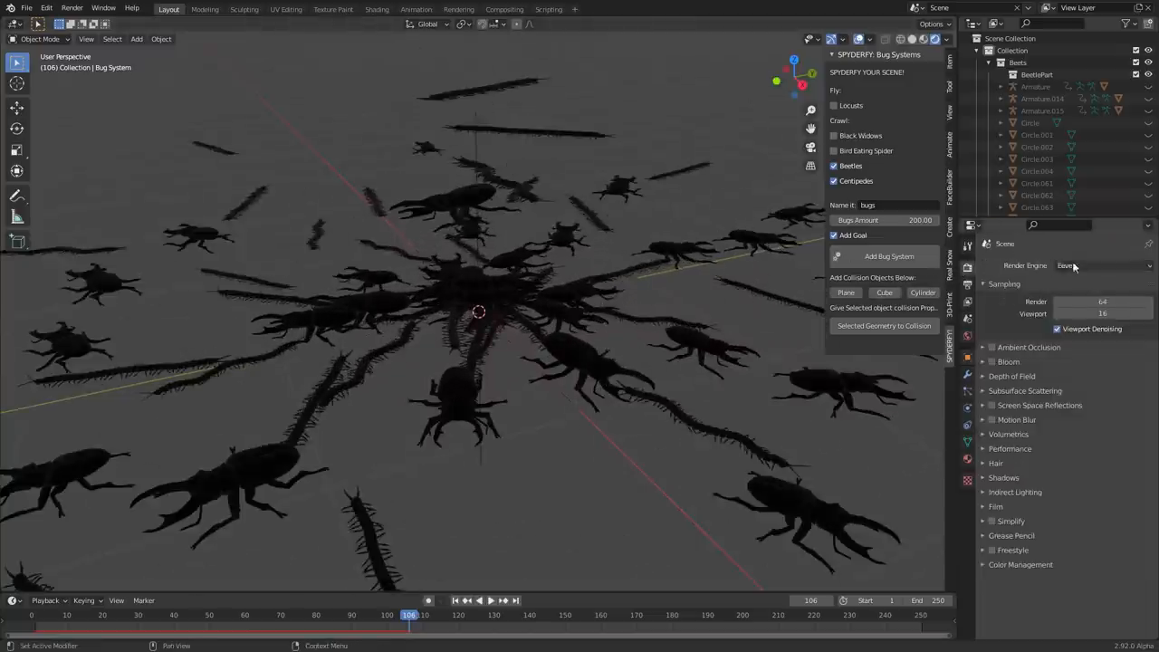
Switch to Cycles on GPU Compute, add a World environment image, and enable transparent film
{"action": "left_click", "coordinate": [1101, 266]}
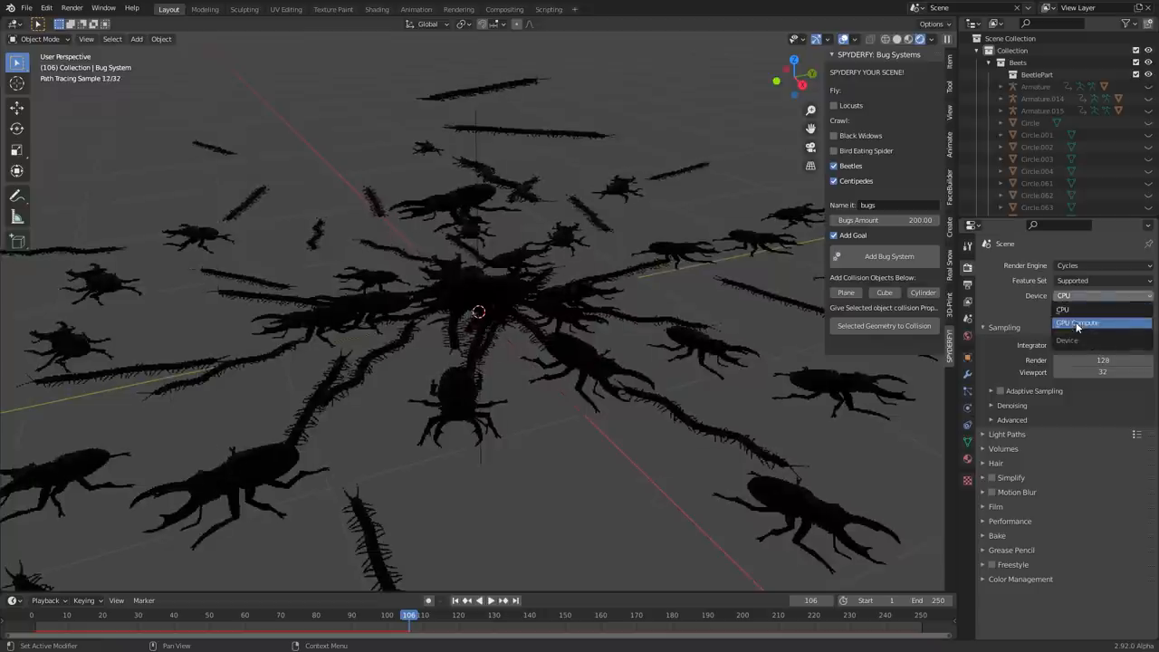
{"action": "left_click", "coordinate": [1075, 323]}
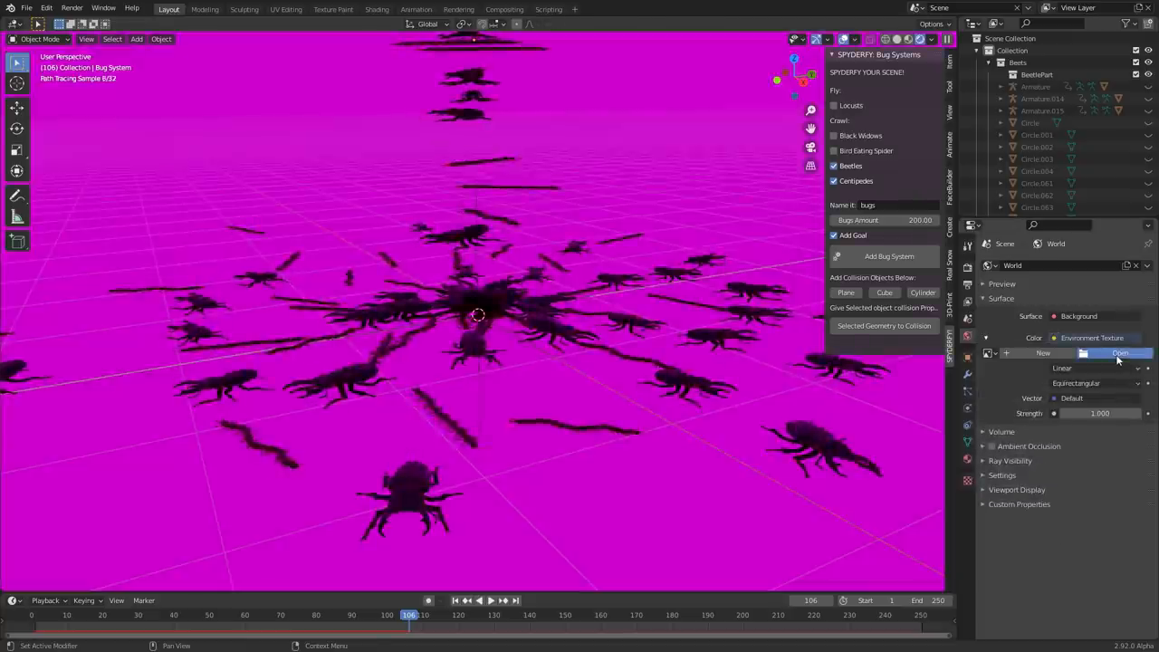
{"action": "left_click", "coordinate": [1120, 352]}
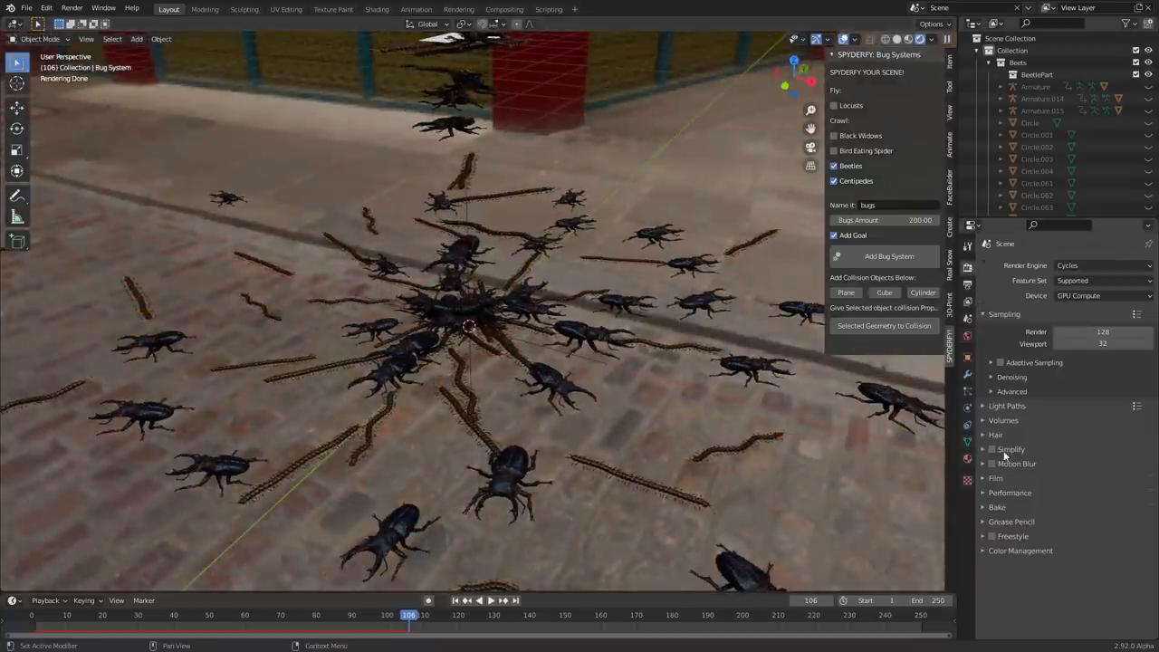
{"action": "left_click", "coordinate": [1002, 563]}
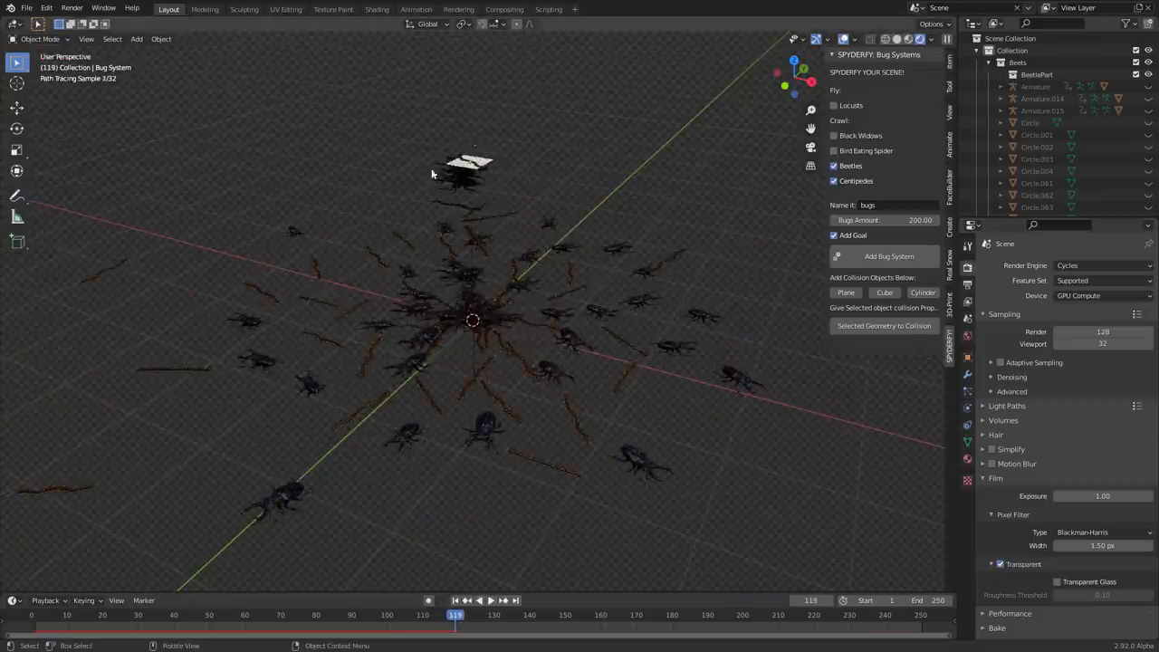
Switch to solid shading and subdivide the scaled ground plane's mesh for the hill
{"action": "left_click", "coordinate": [885, 39]}
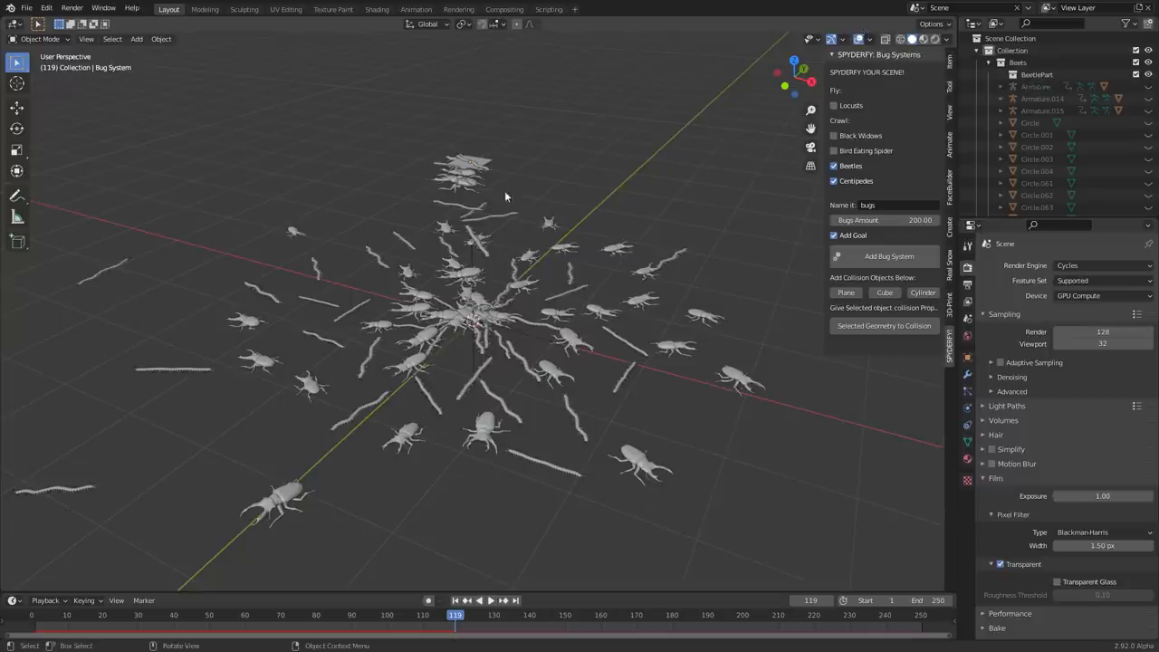
{"action": "mouse_move", "coordinate": [410, 110]}
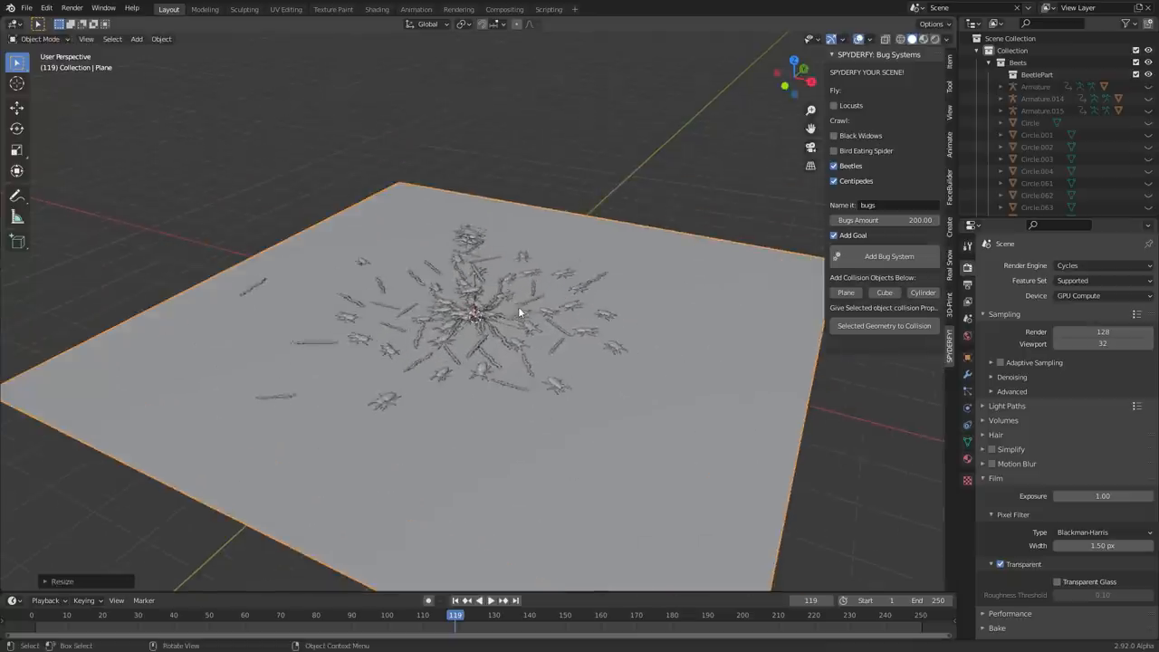
{"action": "right_click", "coordinate": [520, 313]}
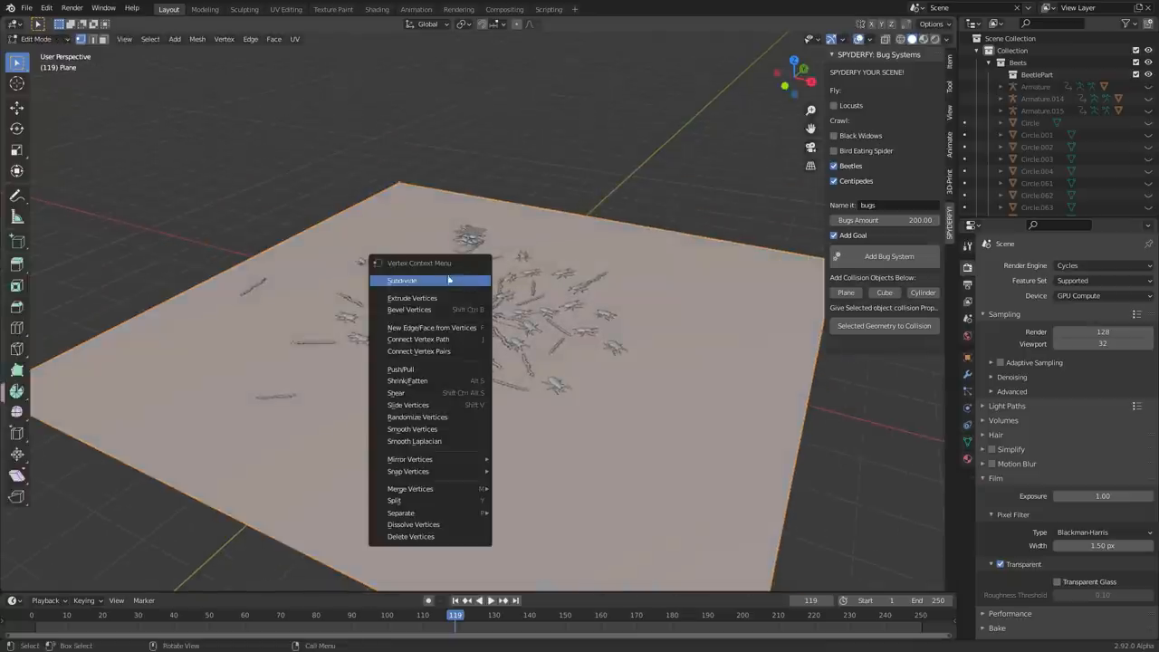
{"action": "left_click", "coordinate": [402, 280]}
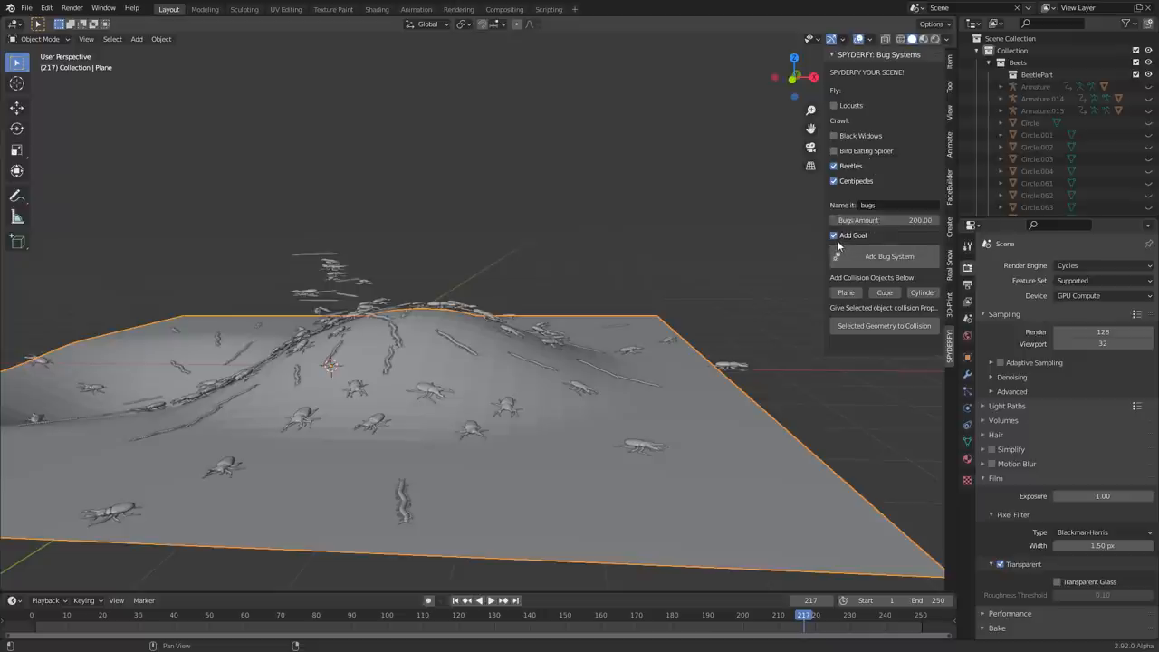
{"action": "mouse_move", "coordinate": [677, 441]}
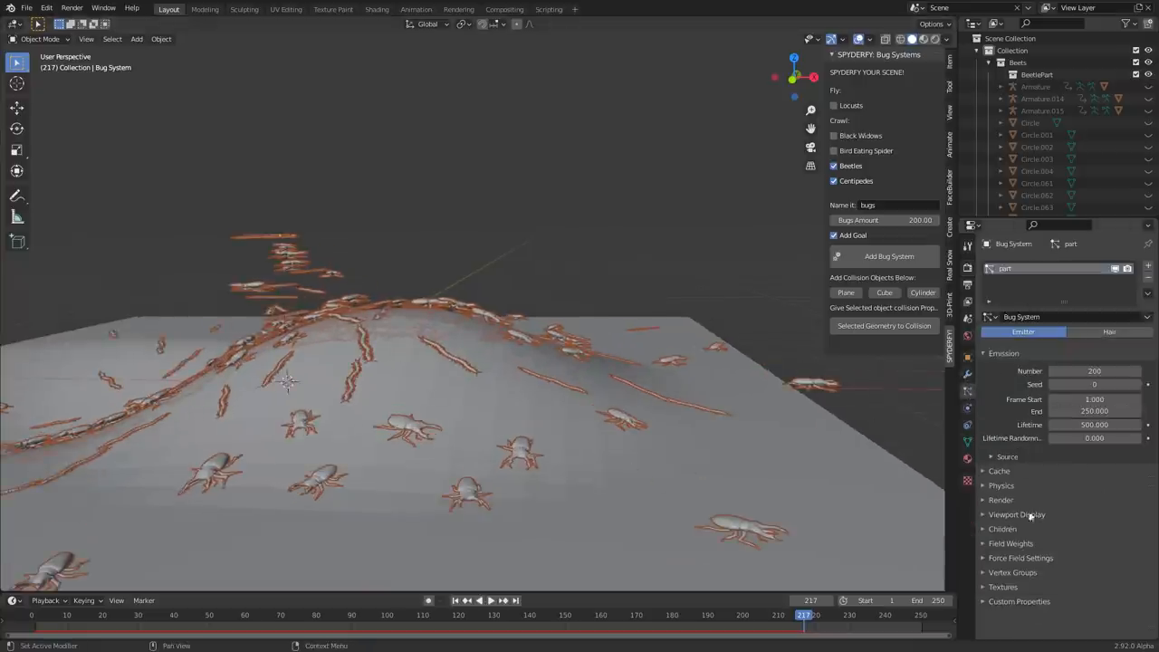
Expand the particle Render panel before discarding the scene for a new General file
{"action": "left_click", "coordinate": [1001, 499]}
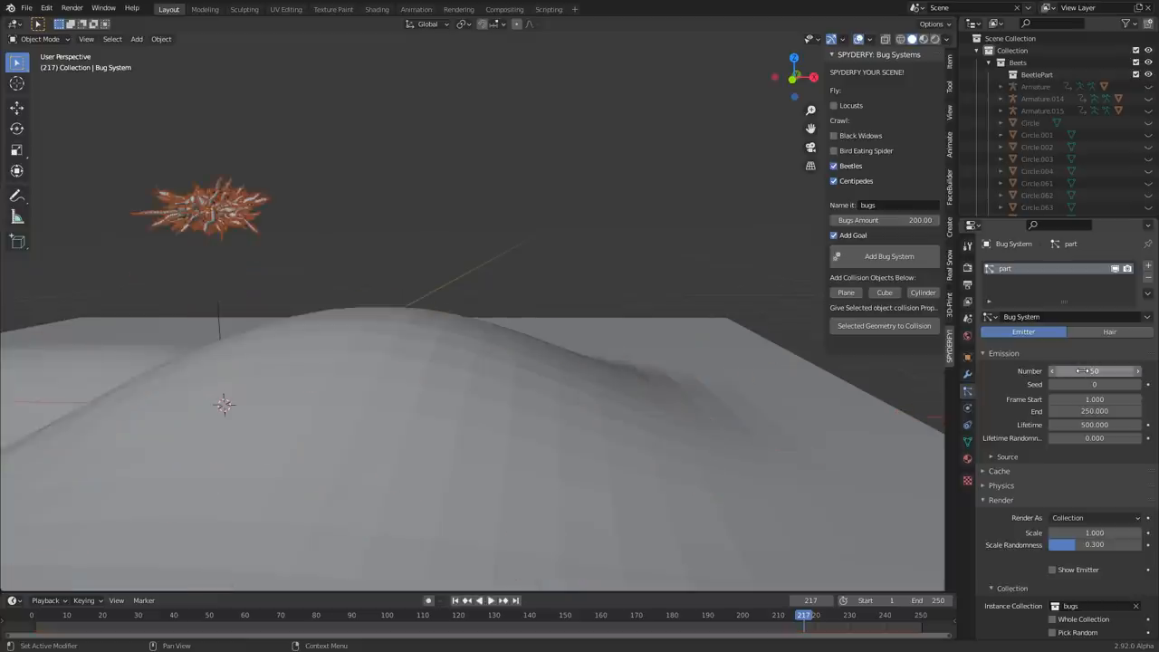
{"action": "left_click", "coordinate": [466, 600]}
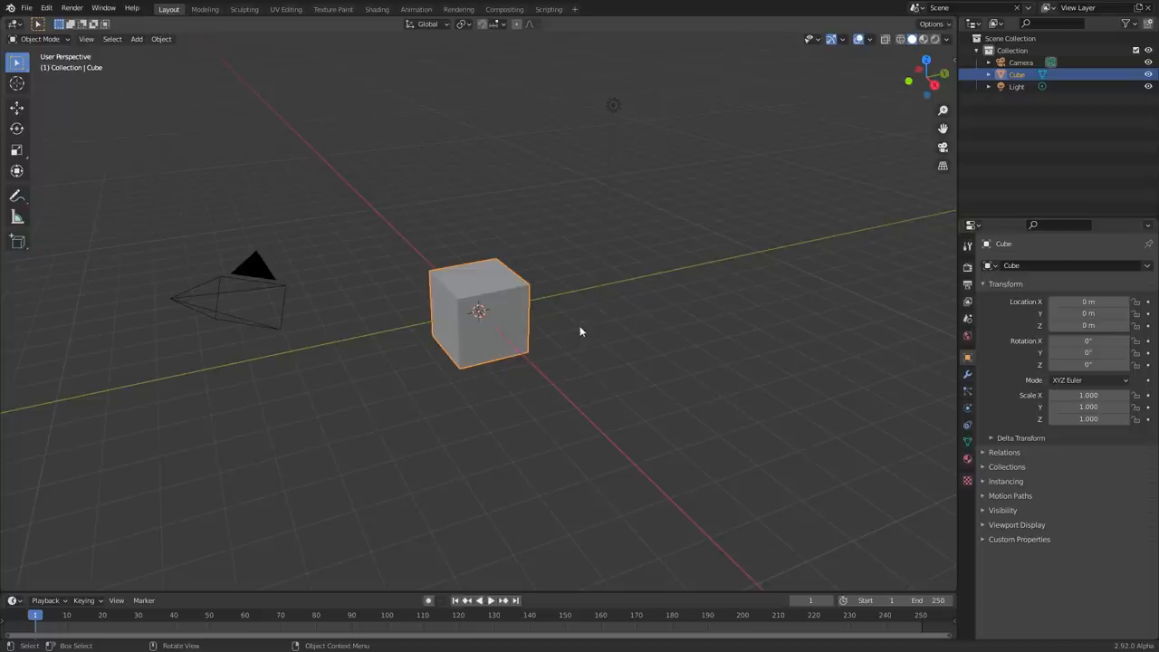
{"action": "mouse_move", "coordinate": [722, 255]}
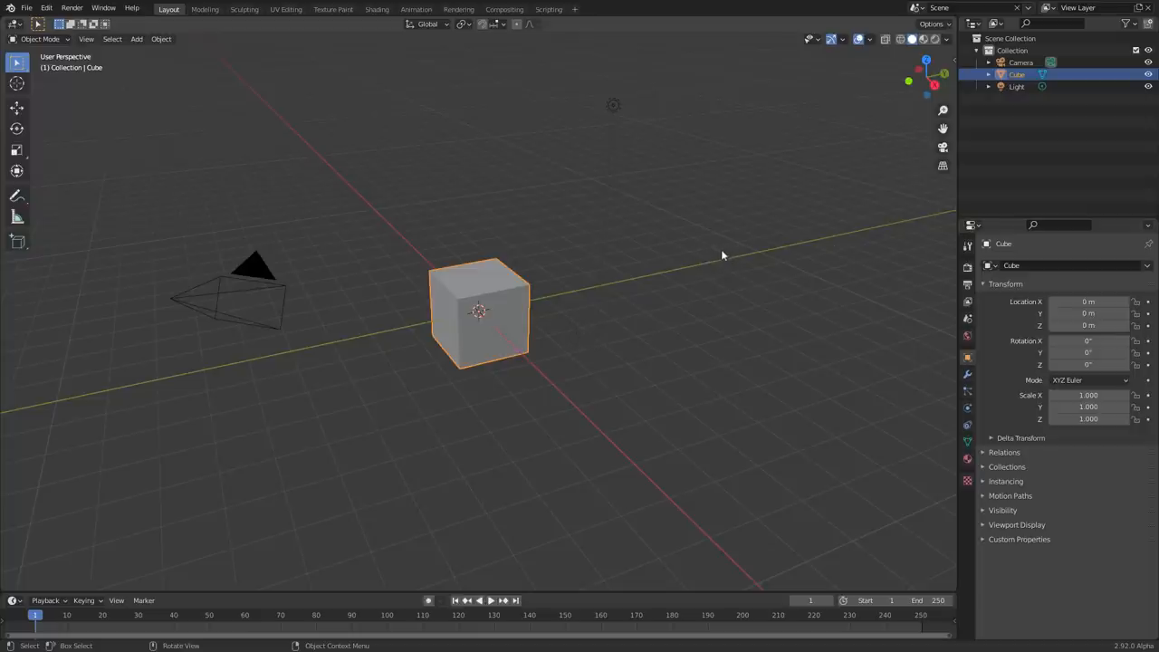
Load Track.blend with the solved camera and 189-frame background sequence
{"action": "left_click", "coordinate": [26, 7]}
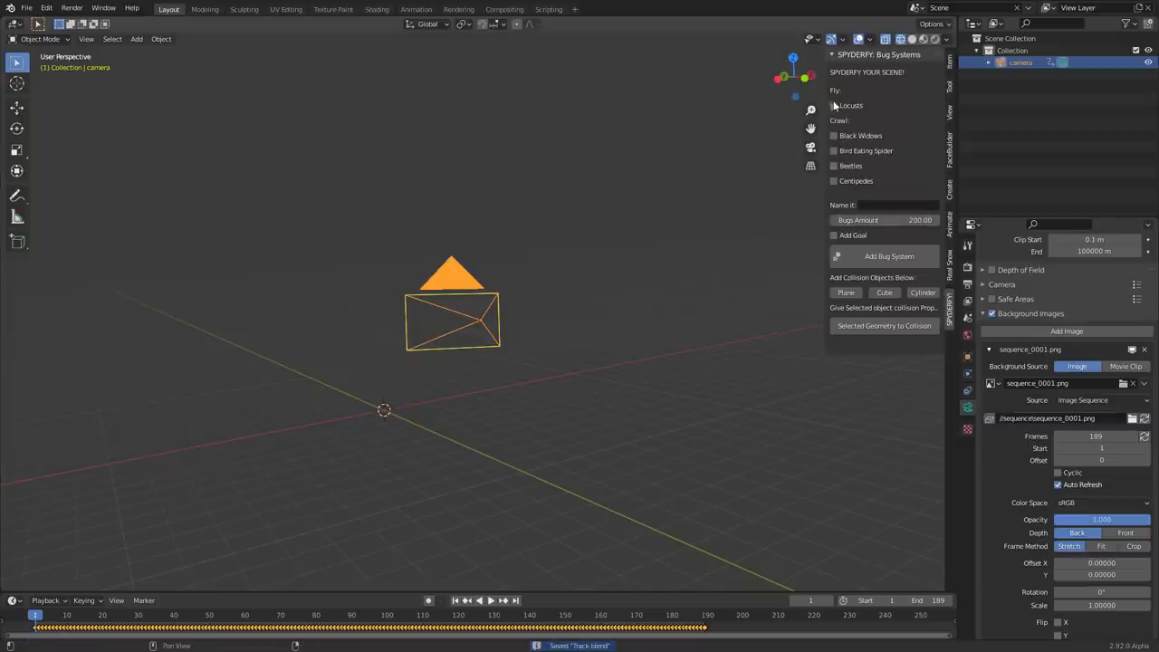
Create a Bird Eating Spider bug system named spyder with Add Goal enabled
{"action": "left_click", "coordinate": [834, 150]}
{"action": "type", "text": "spyder"}
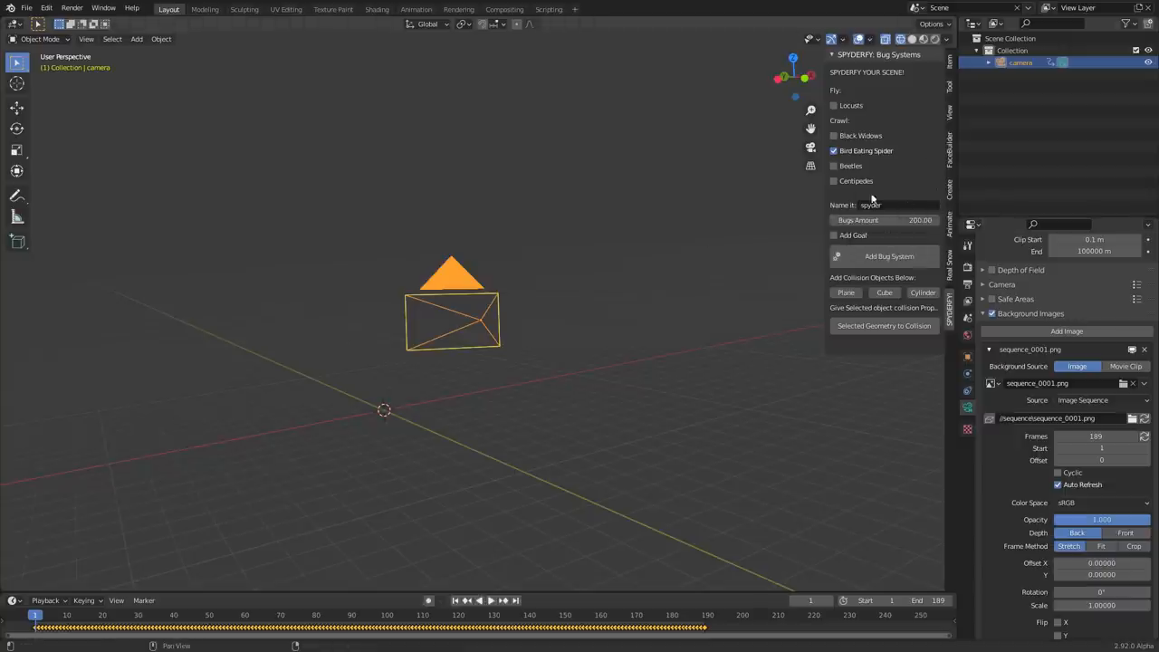
{"action": "left_click", "coordinate": [834, 236]}
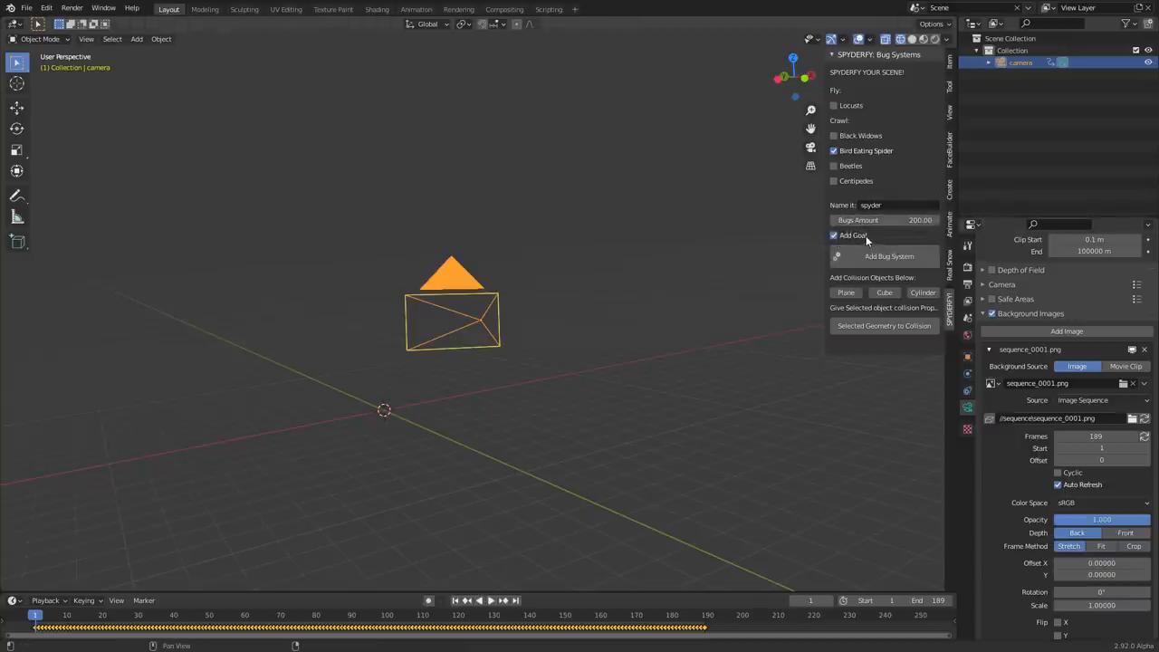
{"action": "left_click", "coordinate": [888, 256]}
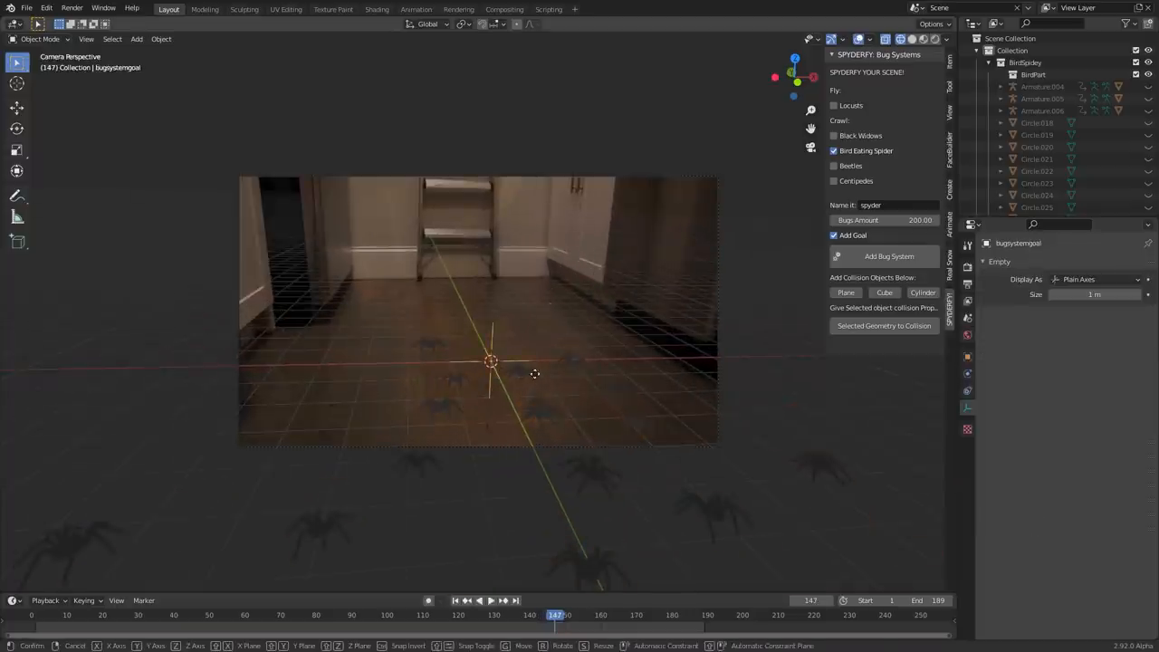
Place the goal deeper into the kitchen footage and create the spider swarm toward it
{"action": "left_click", "coordinate": [478, 599]}
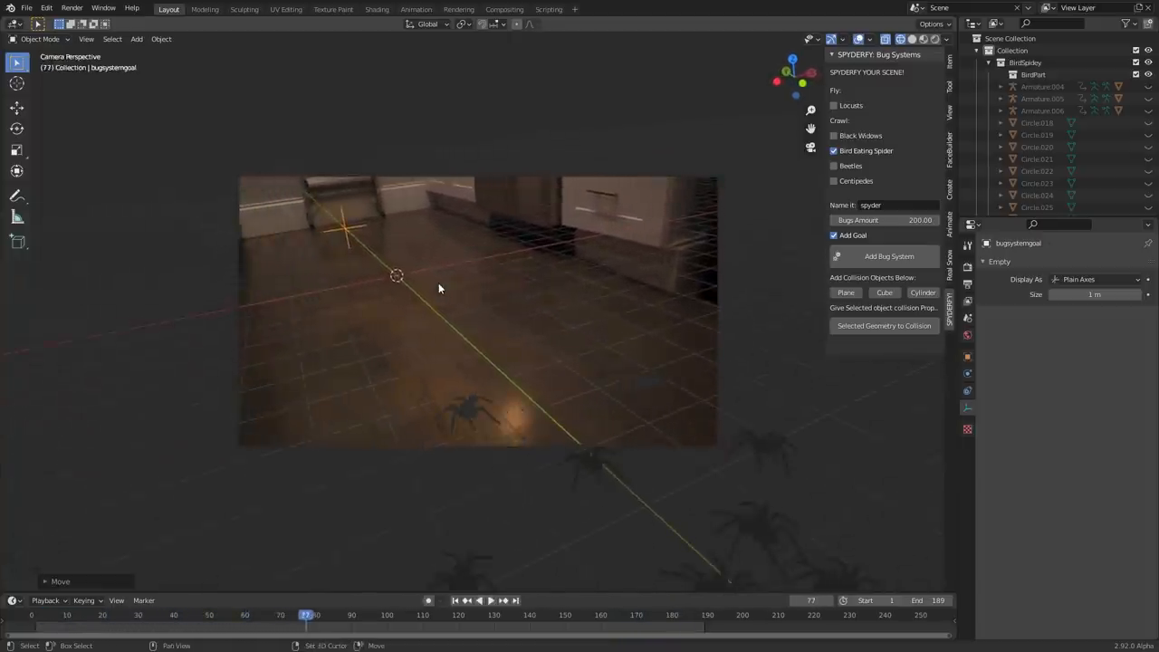
{"action": "left_click", "coordinate": [454, 599]}
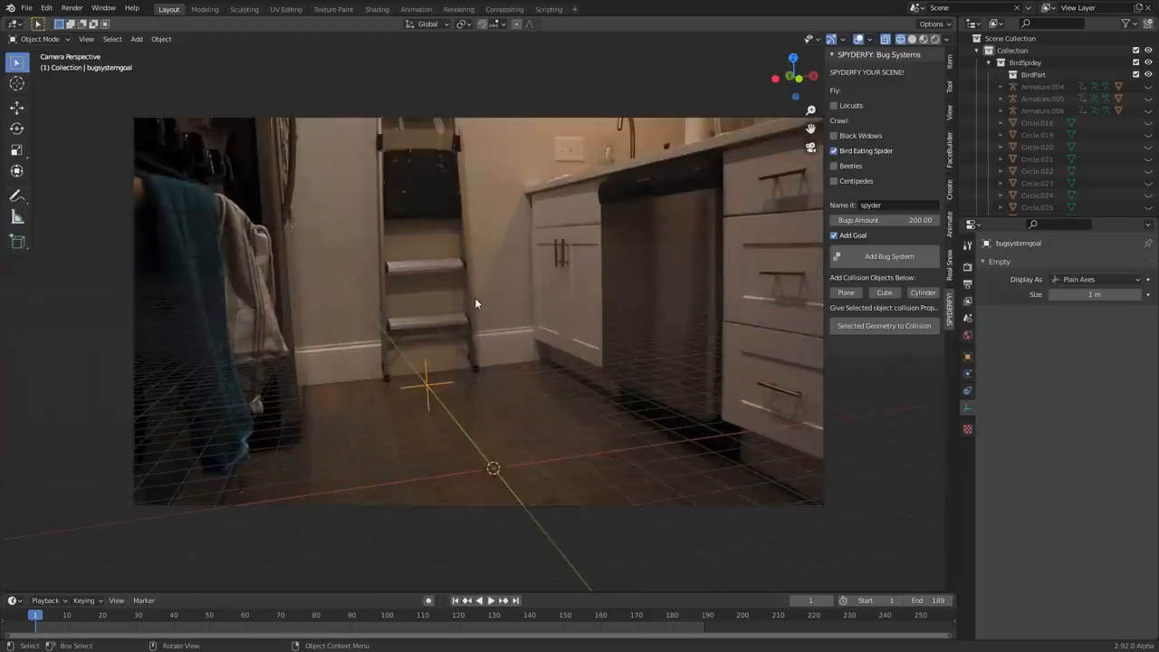
{"action": "left_click", "coordinate": [490, 600]}
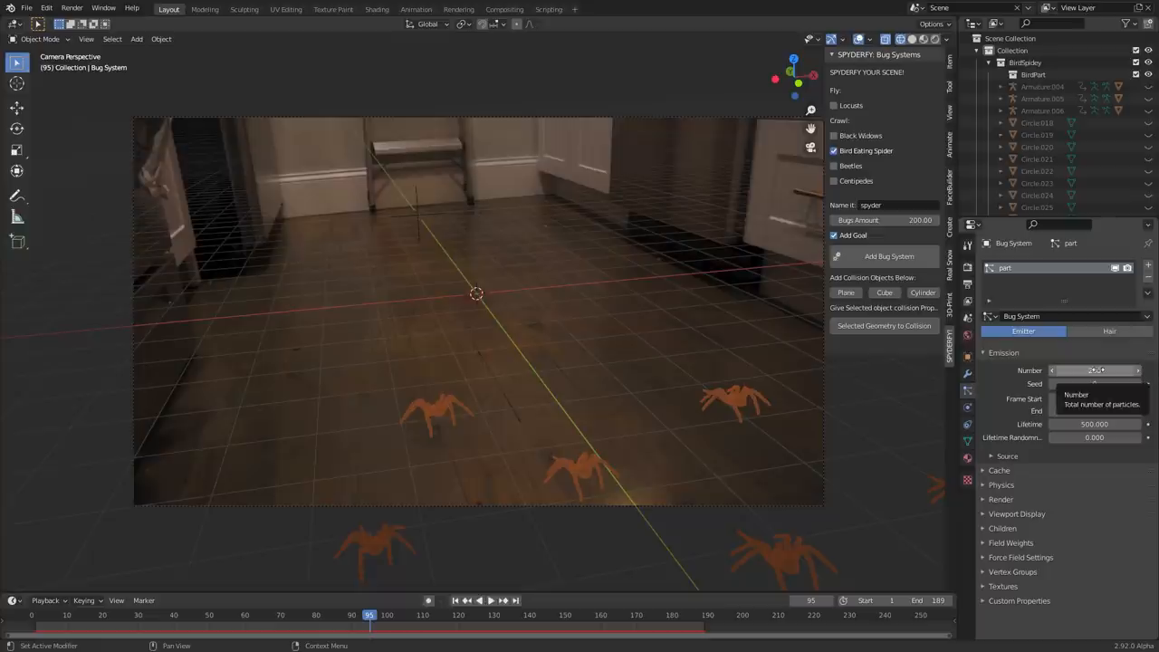
Set emission Number to 300 and Frame Start to -200, then preview the populated floor
{"action": "left_click", "coordinate": [1094, 370]}
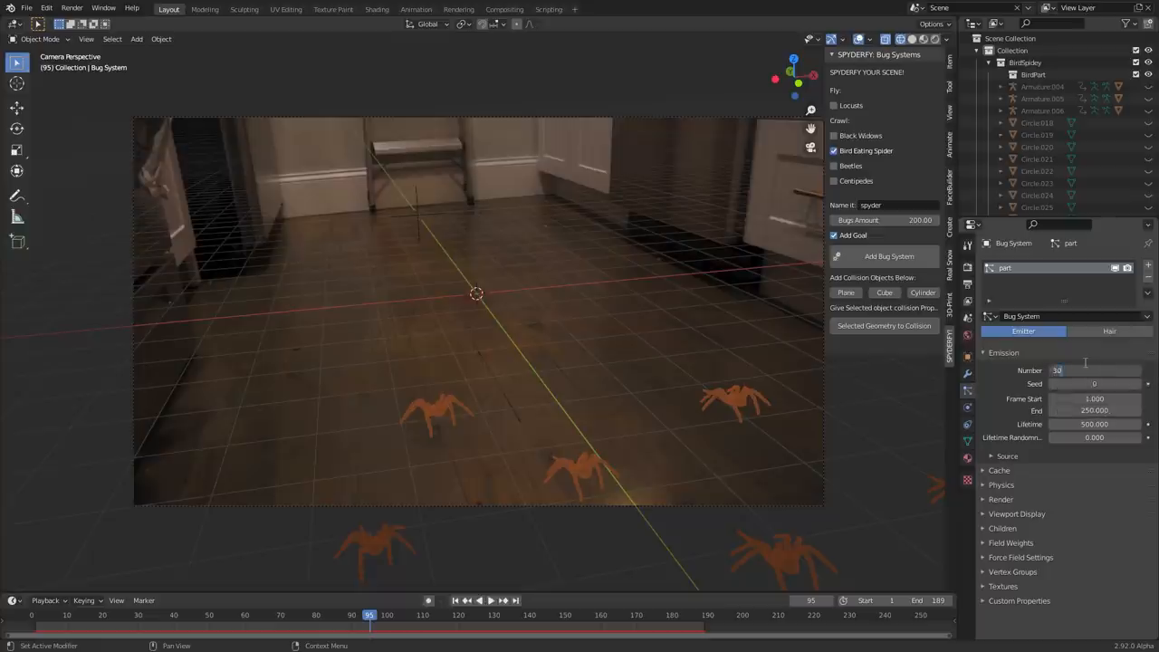
{"action": "type", "text": "300"}
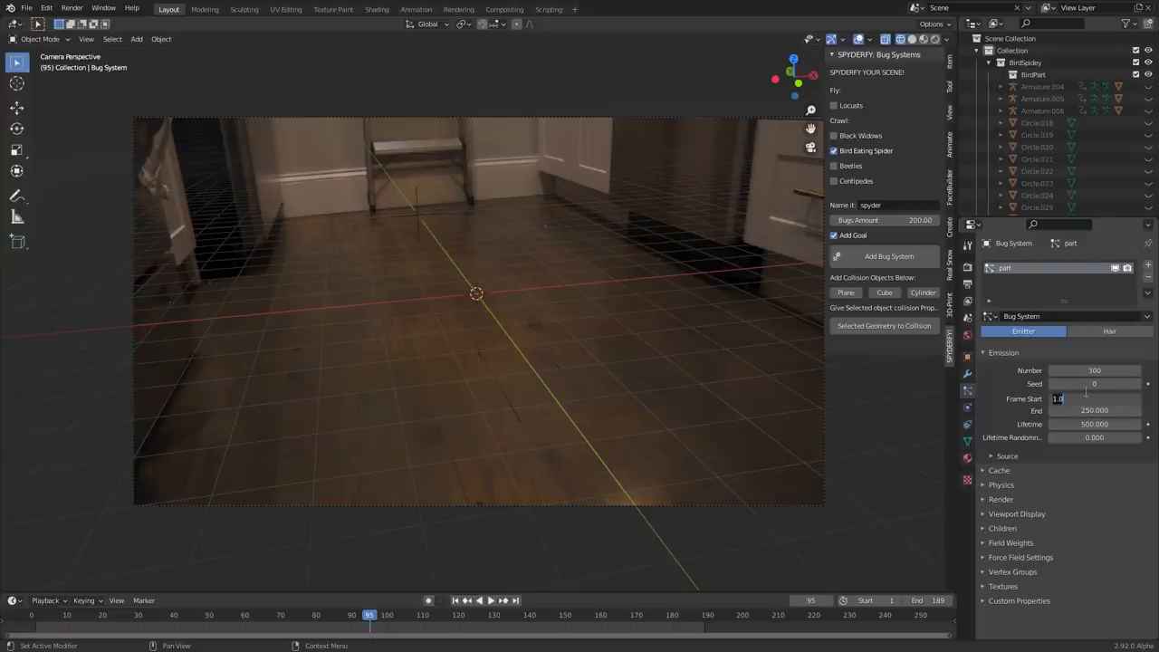
{"action": "type", "text": "200"}
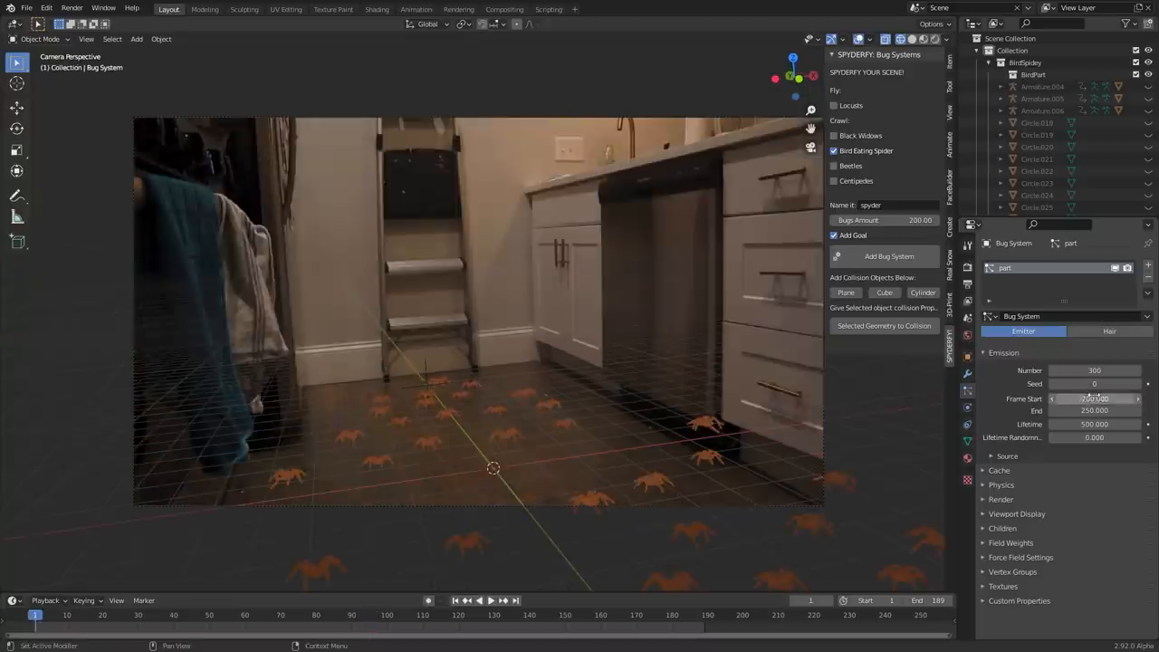
{"action": "left_click", "coordinate": [479, 600]}
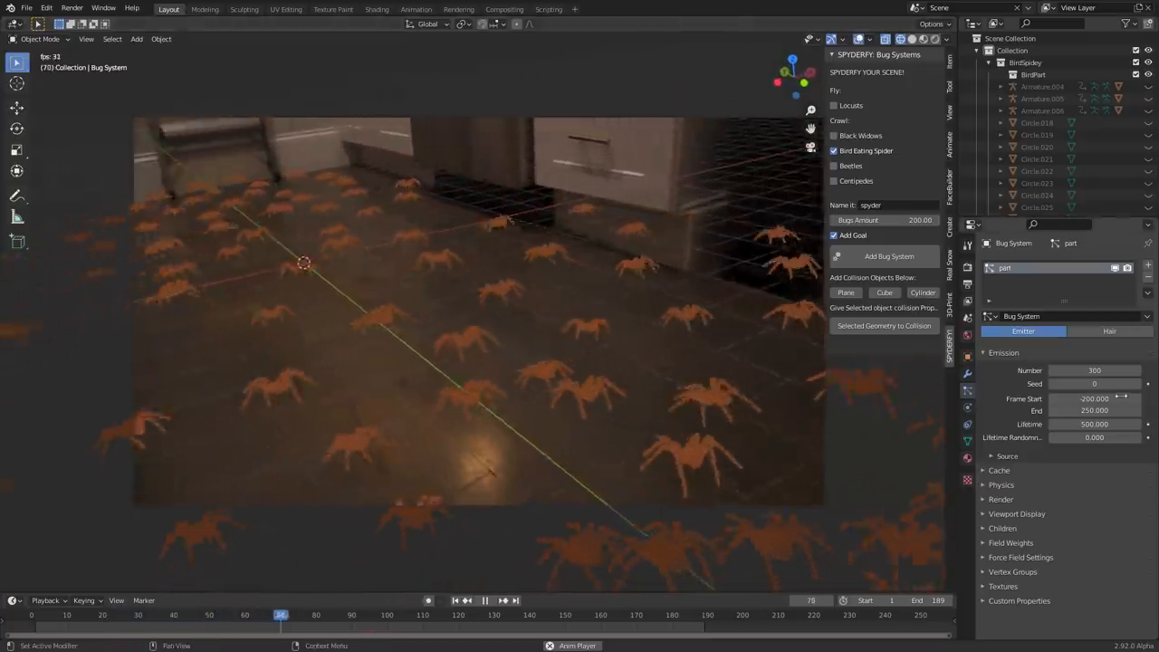
{"action": "left_click", "coordinate": [484, 599]}
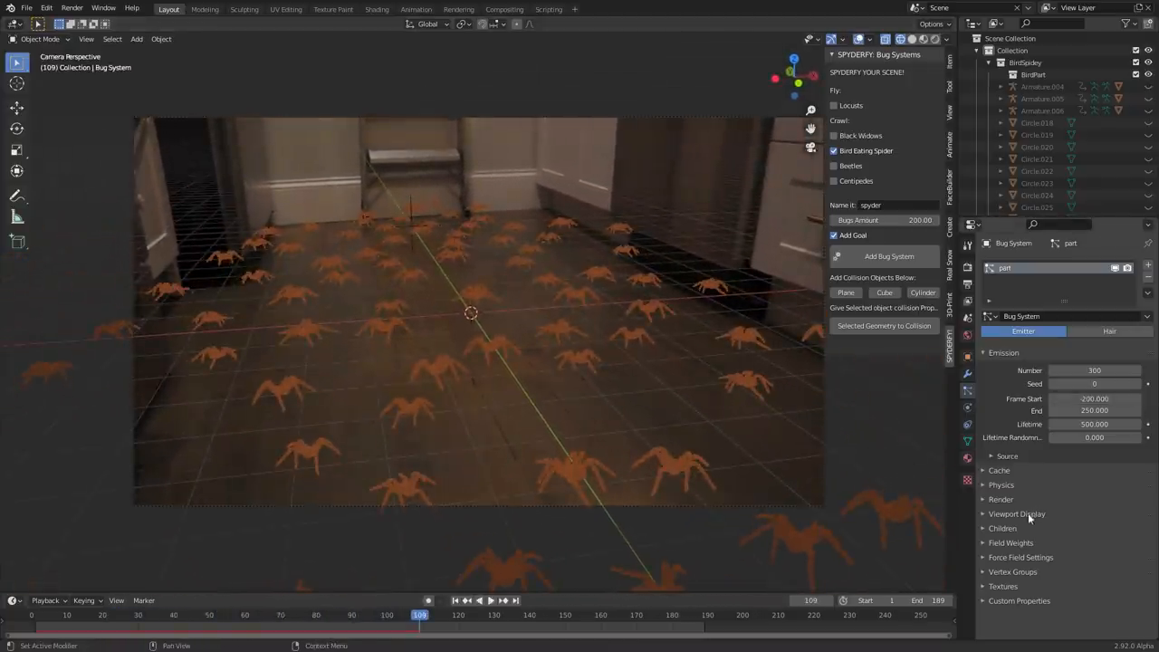
Expand the swarm's Physics and boid Movement settings while playing back
{"action": "left_click", "coordinate": [1001, 485]}
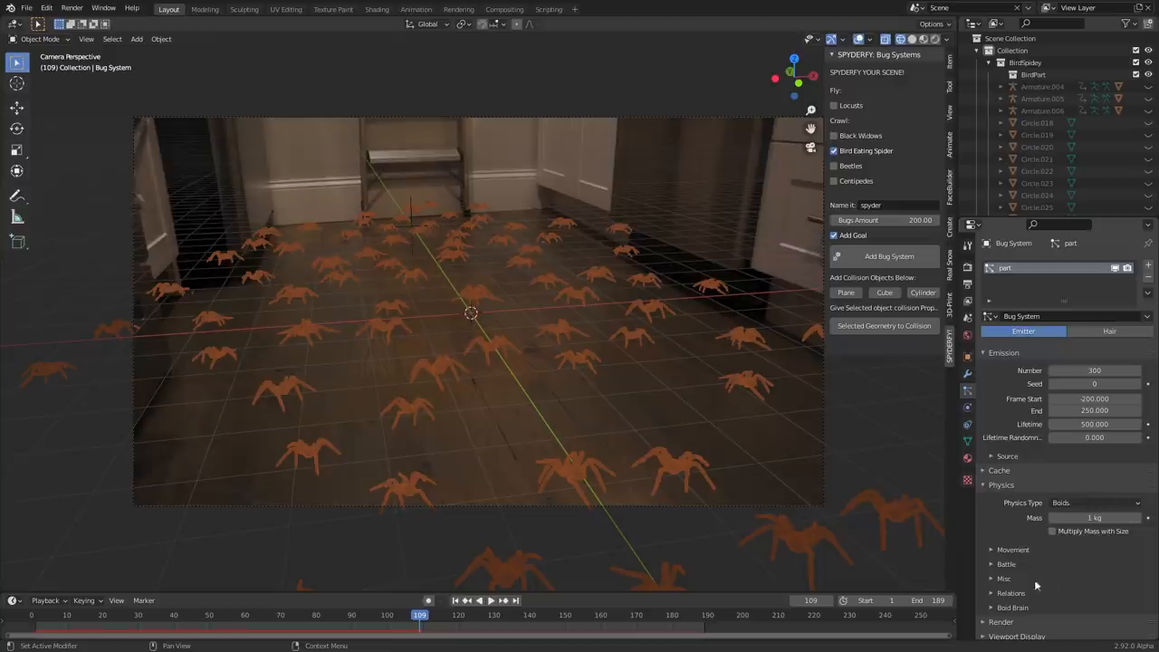
{"action": "left_click", "coordinate": [1013, 550]}
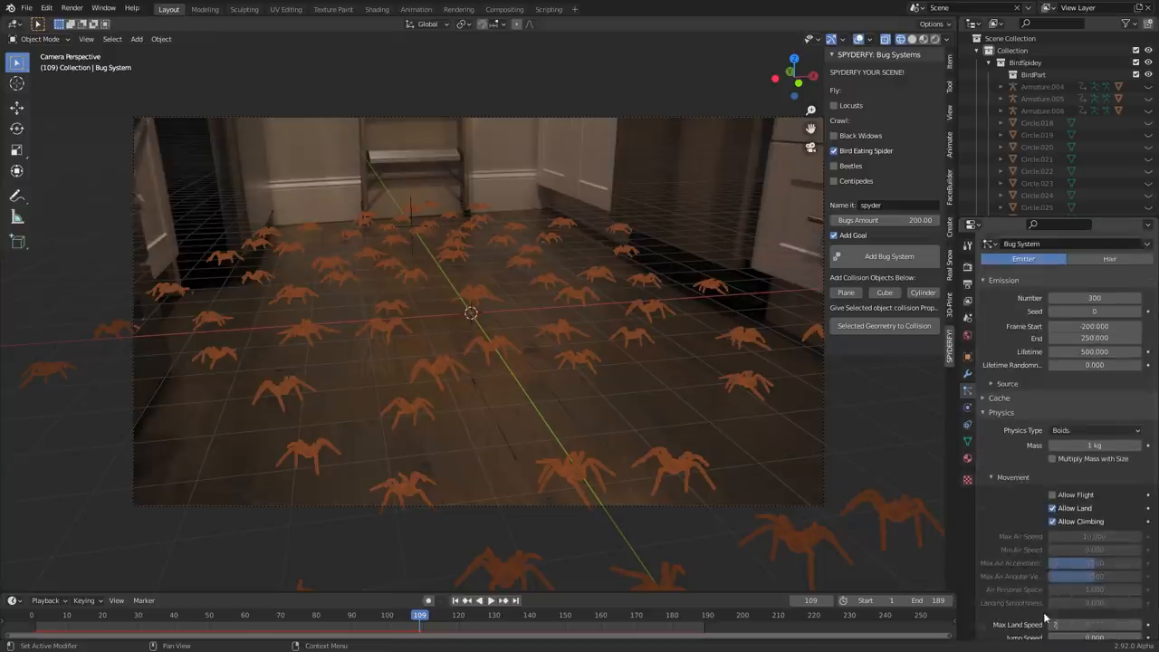
{"action": "left_click", "coordinate": [466, 600]}
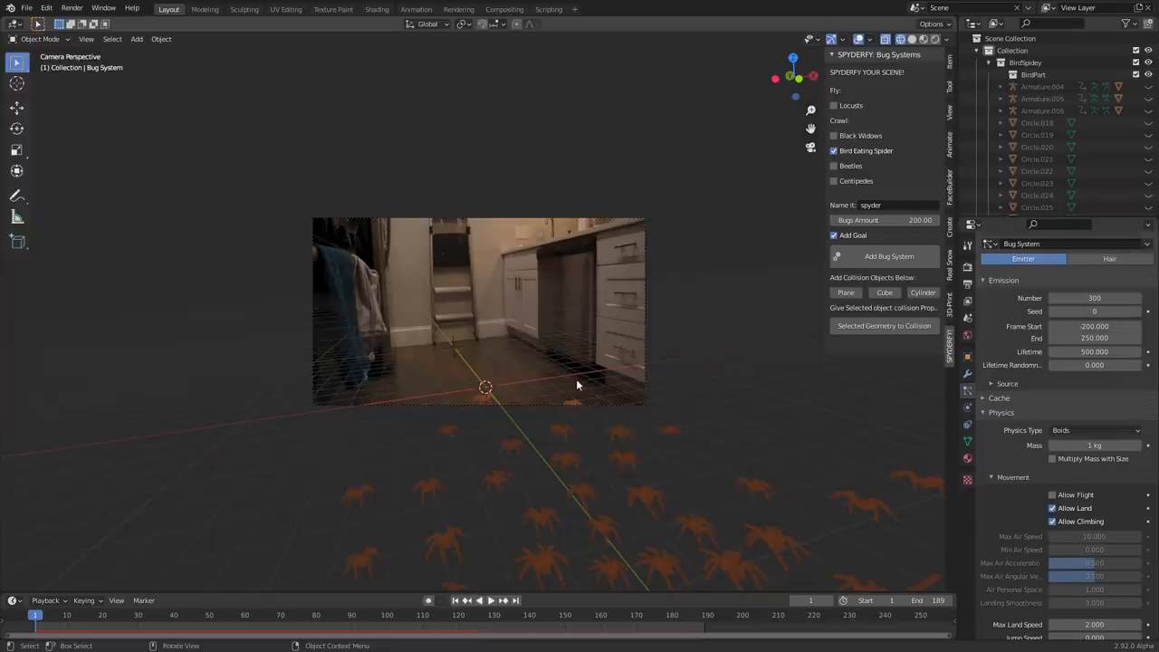
Set Rule Fuzziness to 0.65 and move the Goal rule above separate and flock
{"action": "left_click", "coordinate": [466, 600]}
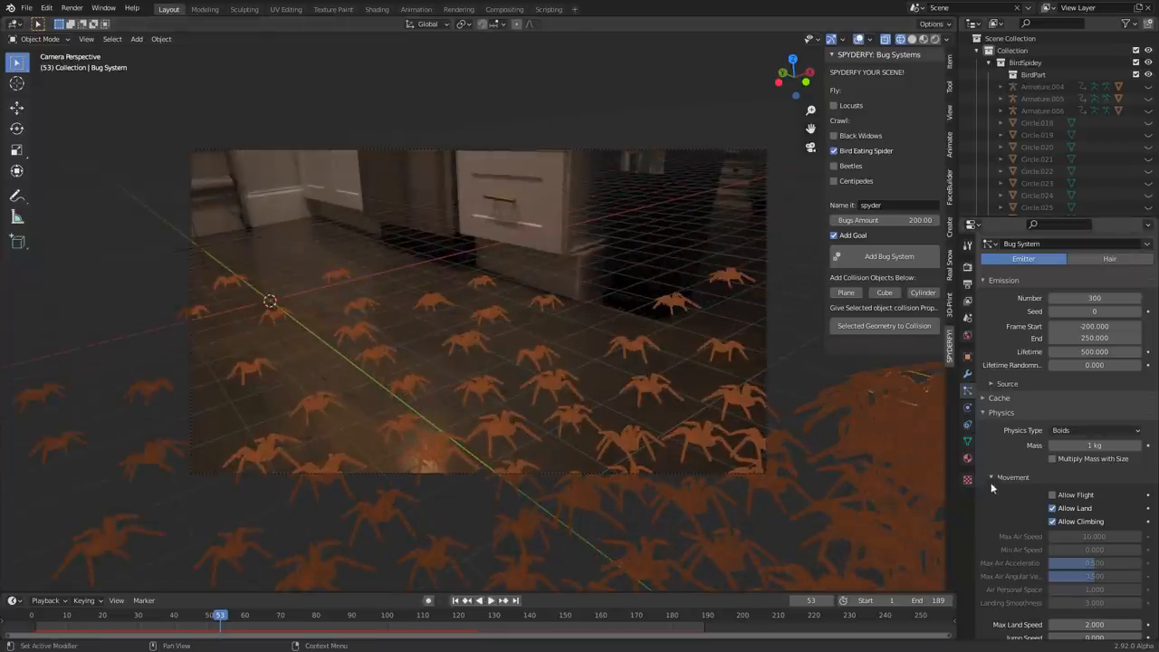
{"action": "scroll", "scroll_direction": "down", "scroll_amount": 3}
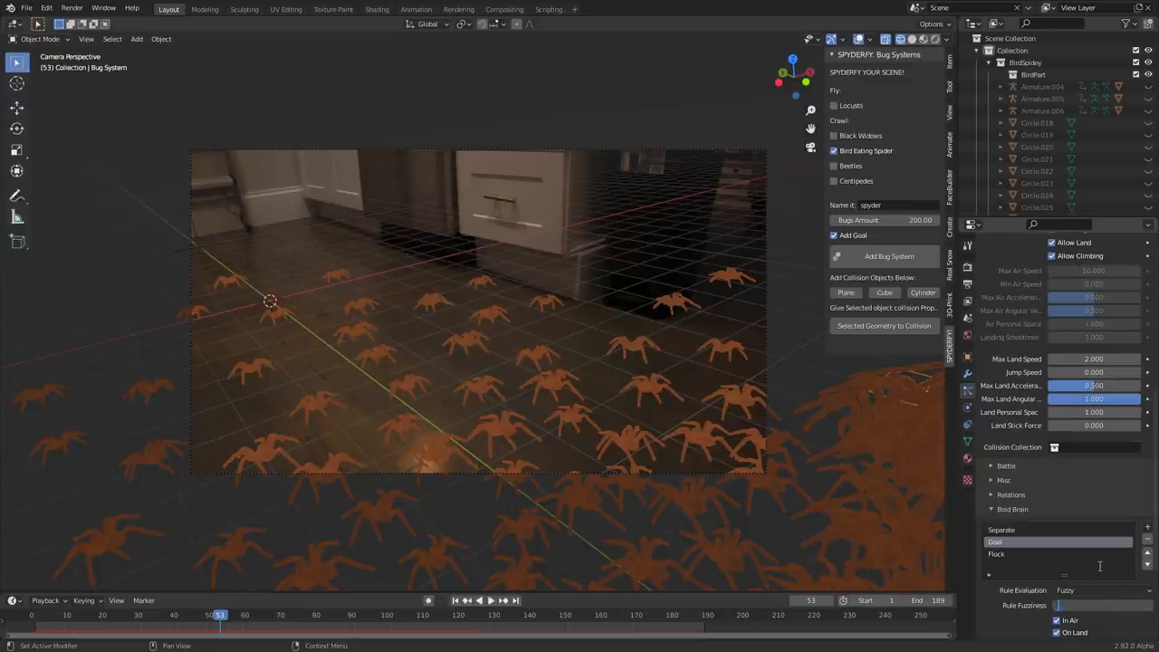
{"action": "left_click", "coordinate": [1086, 605]}
{"action": "type", "text": "0.650"}
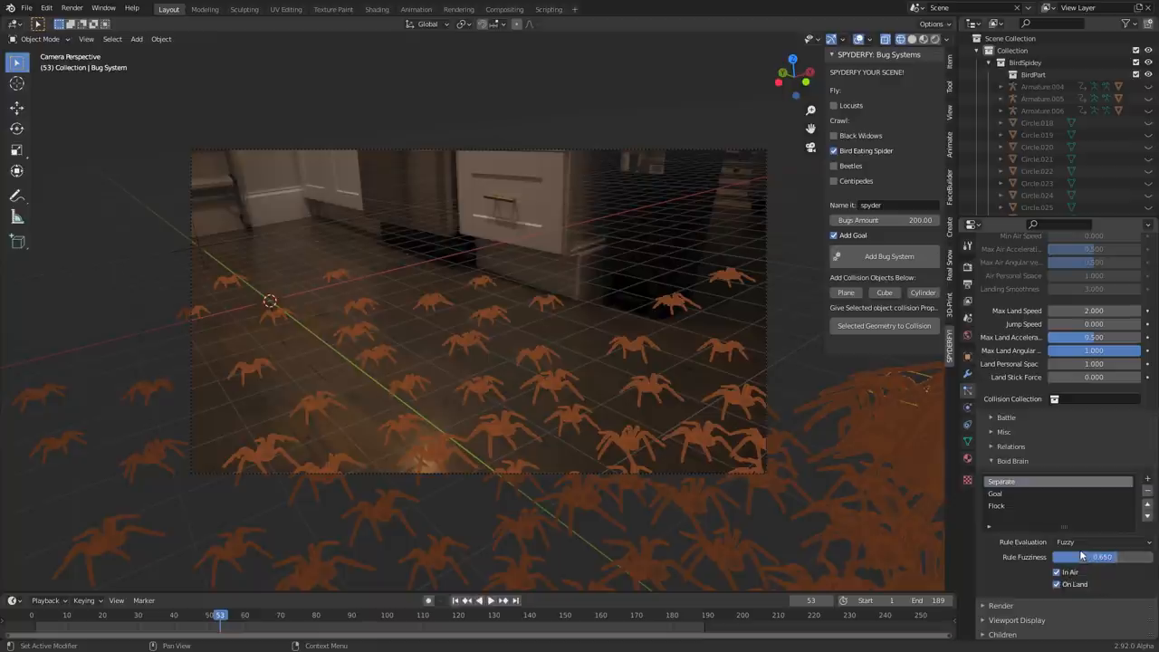
{"action": "left_click", "coordinate": [996, 494]}
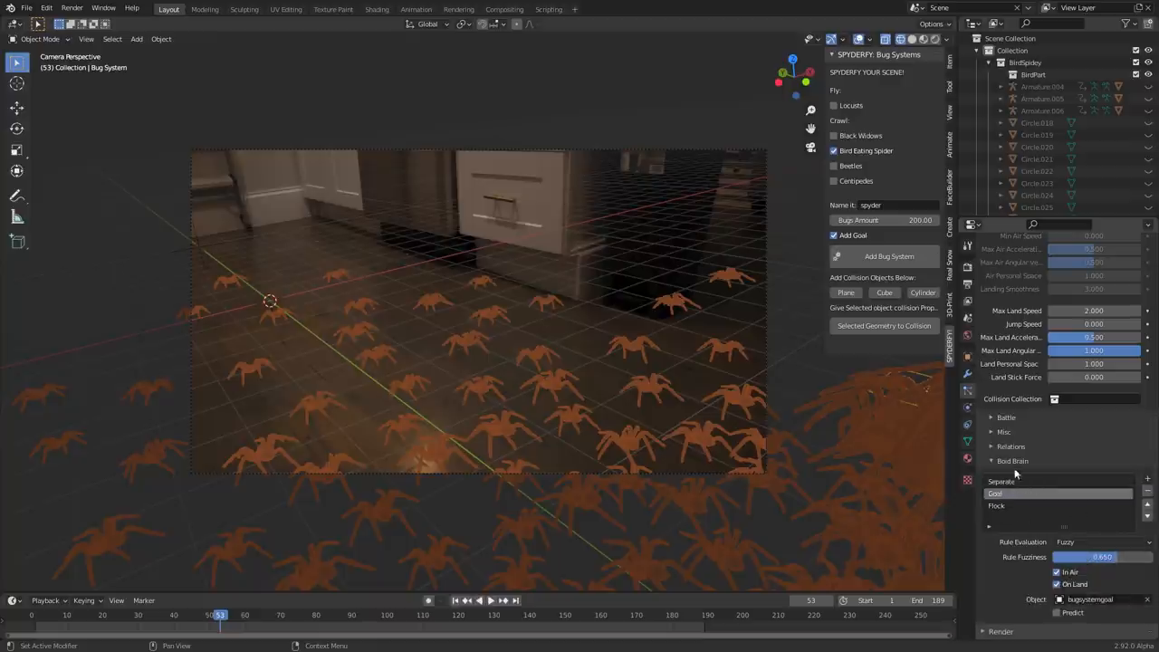
{"action": "left_click", "coordinate": [484, 600]}
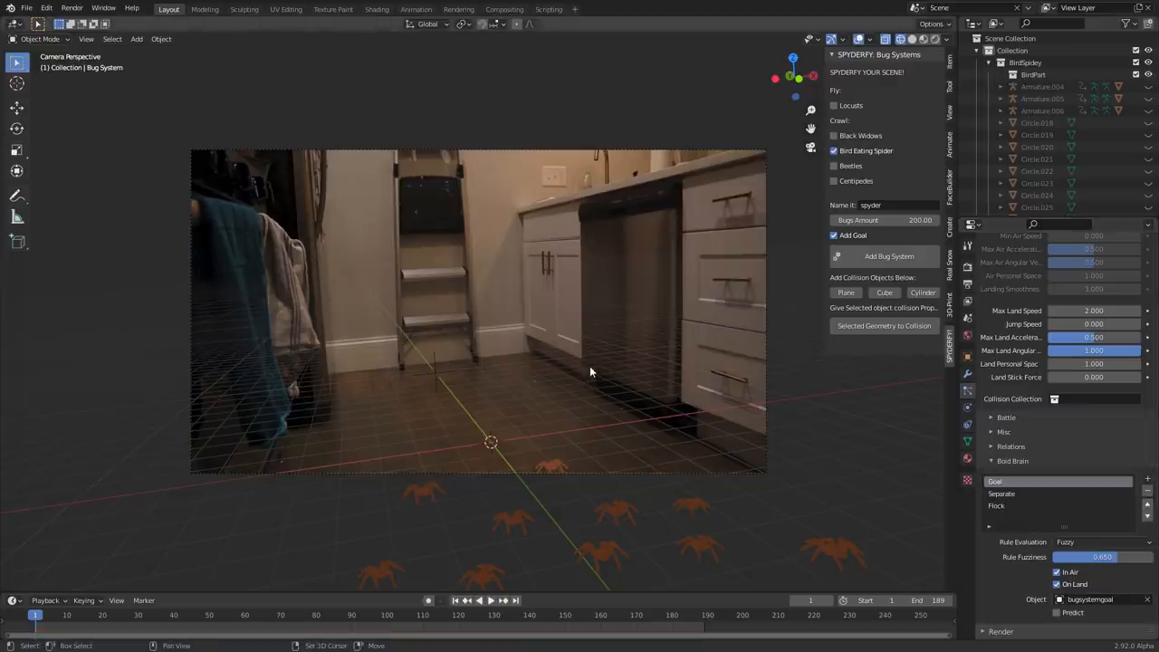
Render the spiders at 0.4 scale with 0.665 scale randomness and preview them
{"action": "left_click", "coordinate": [483, 601]}
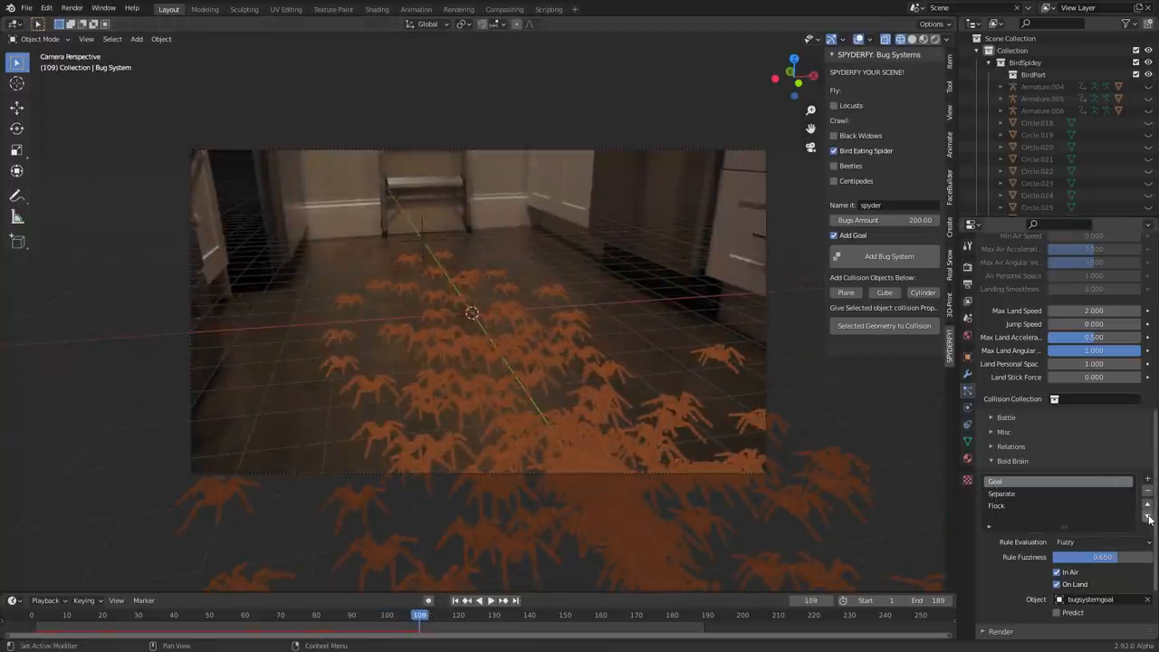
{"action": "left_click", "coordinate": [465, 599]}
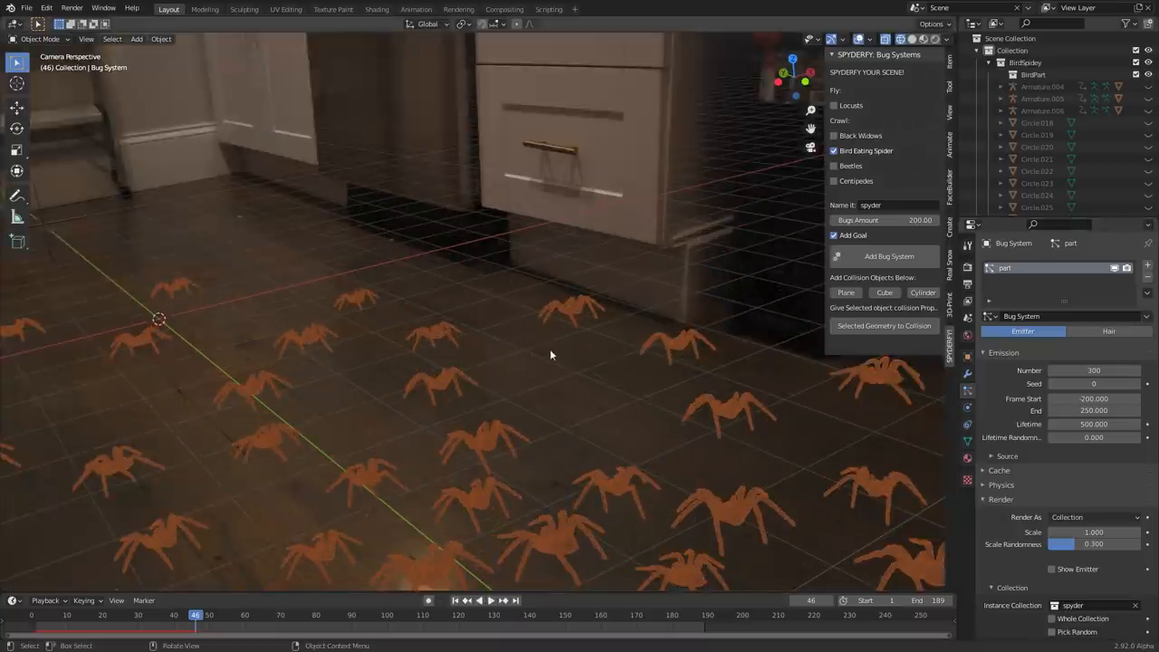
{"action": "mouse_move", "coordinate": [744, 392]}
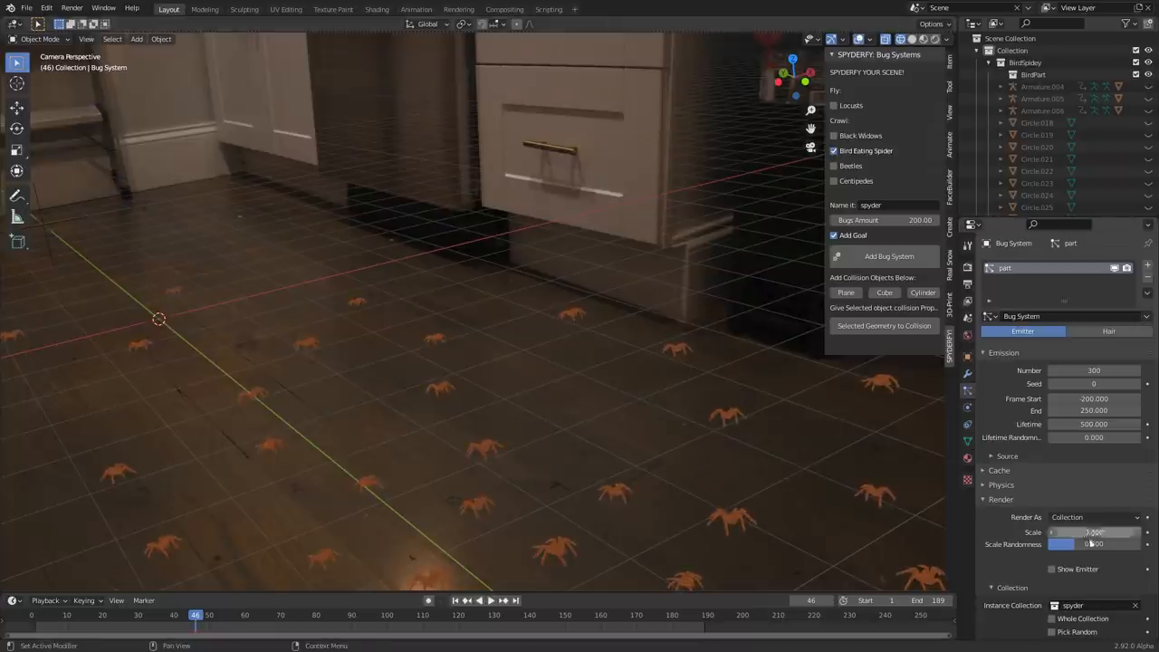
{"action": "left_click_drag", "start_coordinate": [1069, 544], "coordinate": [1105, 544]}
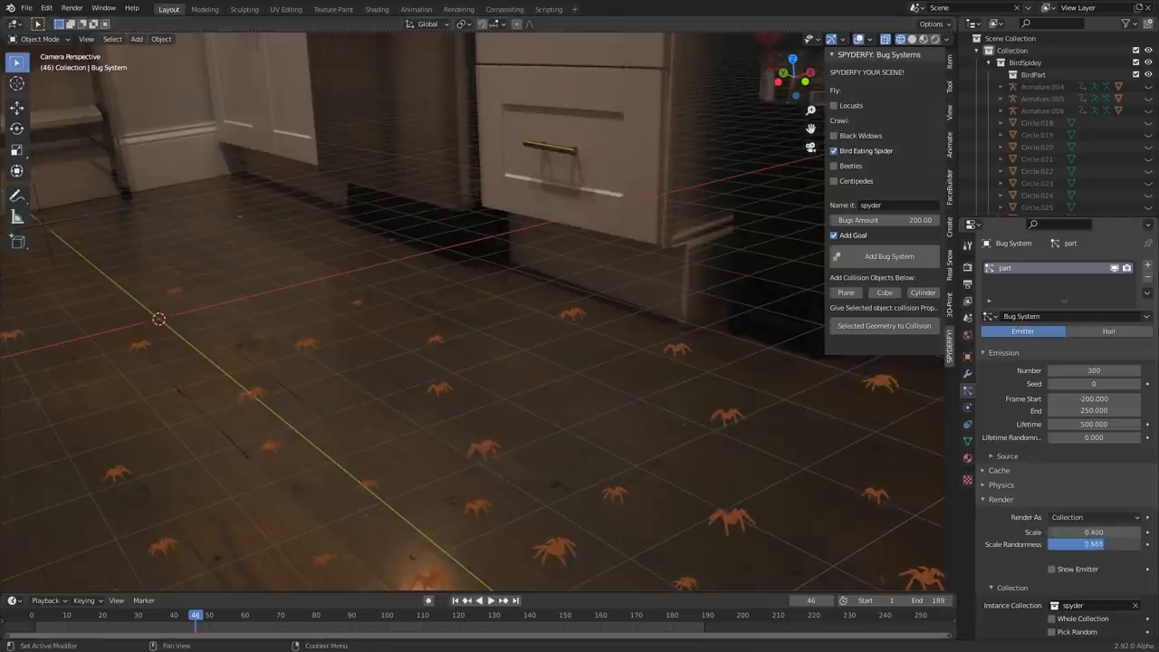
{"action": "left_click", "coordinate": [482, 601]}
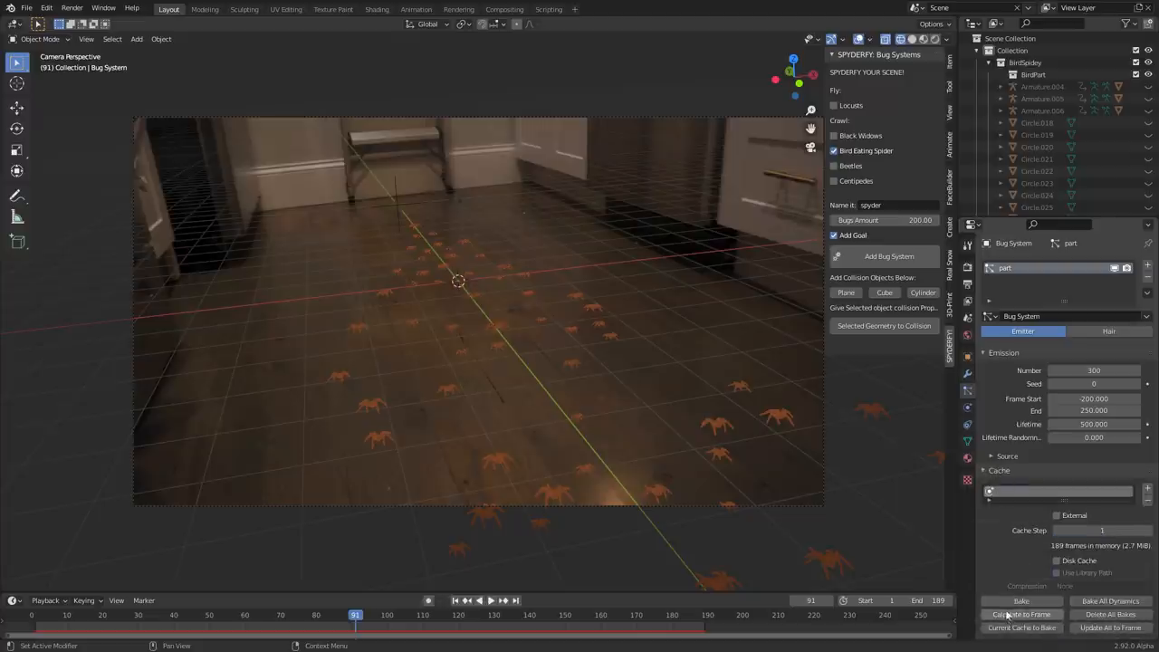
Bake the swarm cache across all 189 frames and return to the camera view
{"action": "left_click", "coordinate": [1021, 614]}
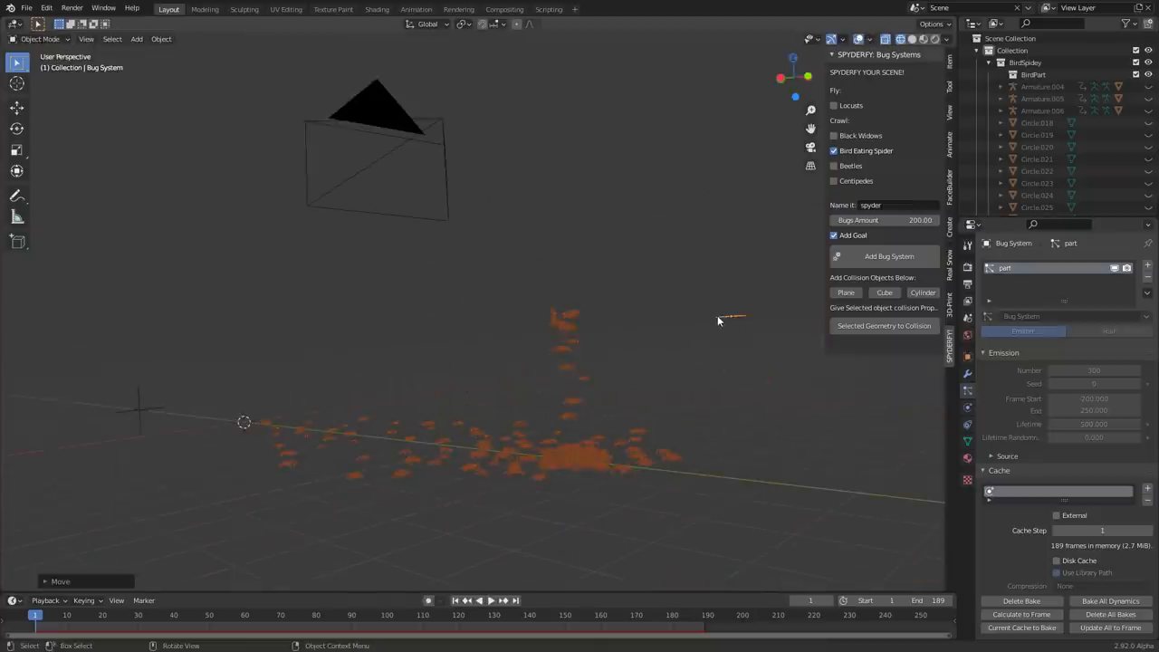
{"action": "left_click", "coordinate": [465, 600]}
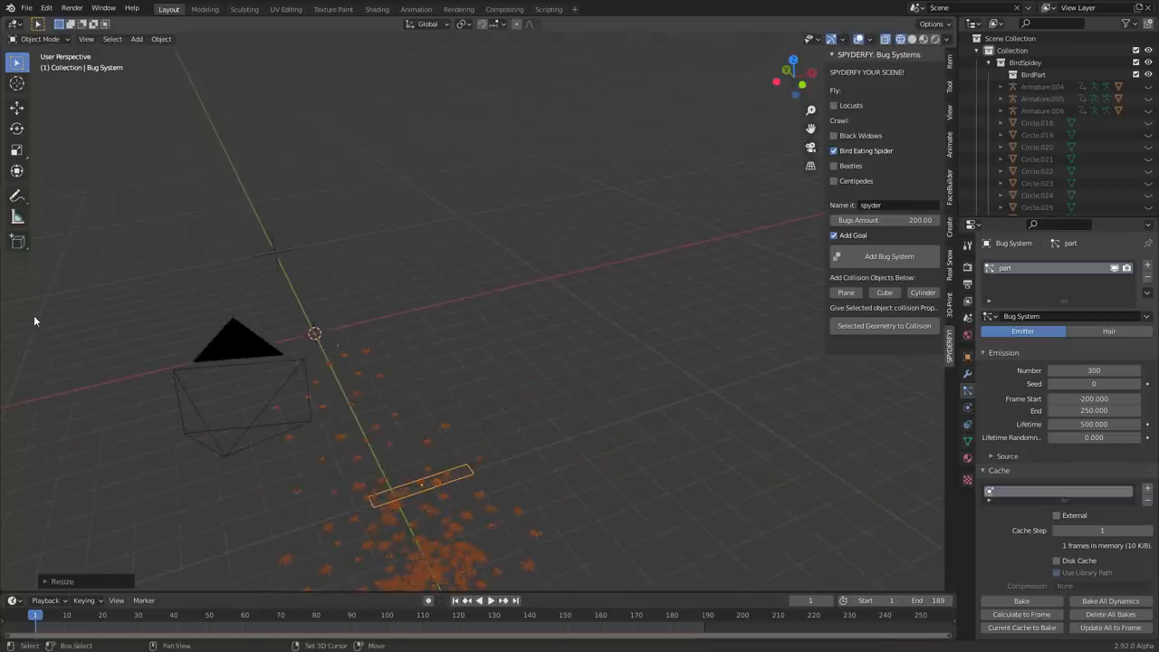
{"action": "left_click", "coordinate": [484, 601]}
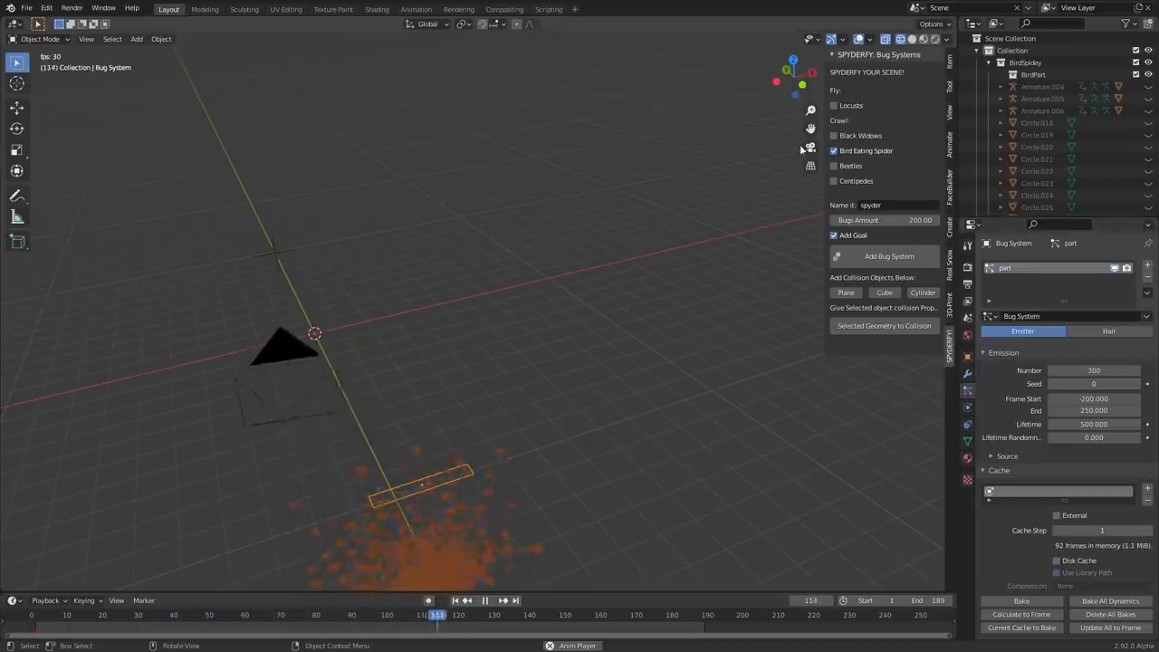
{"action": "left_click", "coordinate": [465, 599]}
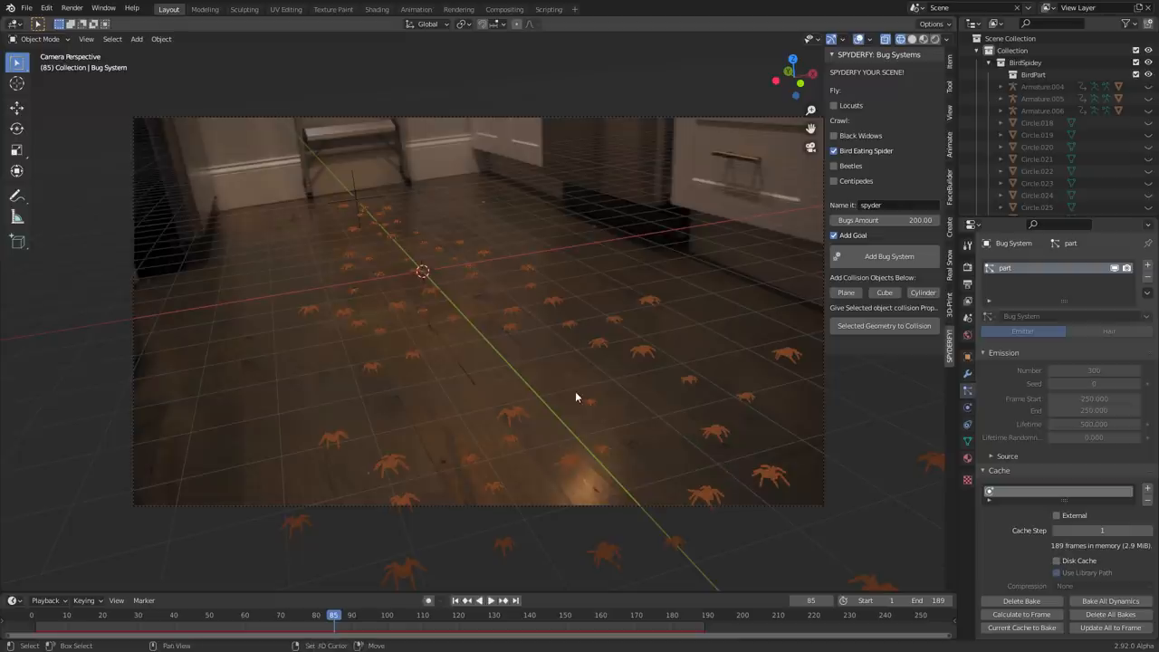
Scrub to frame 38, switch to Cycles, and add a roughly 4.6 by 11 floor plane
{"action": "left_click_drag", "start_coordinate": [333, 615], "coordinate": [167, 614]}
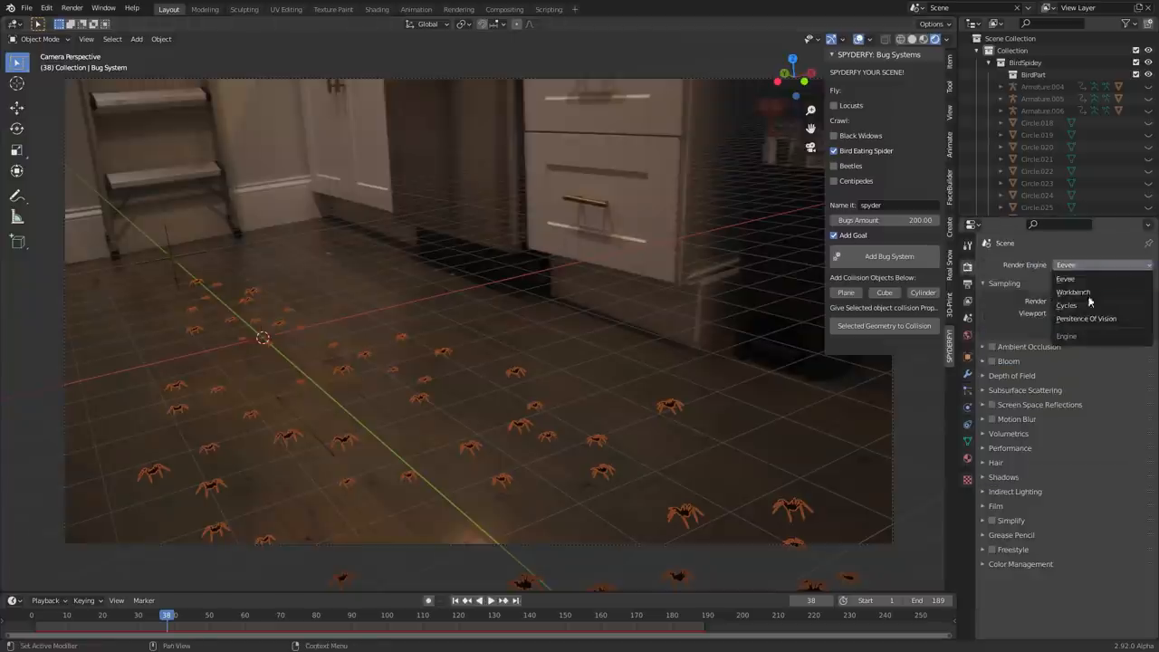
{"action": "left_click", "coordinate": [1066, 305]}
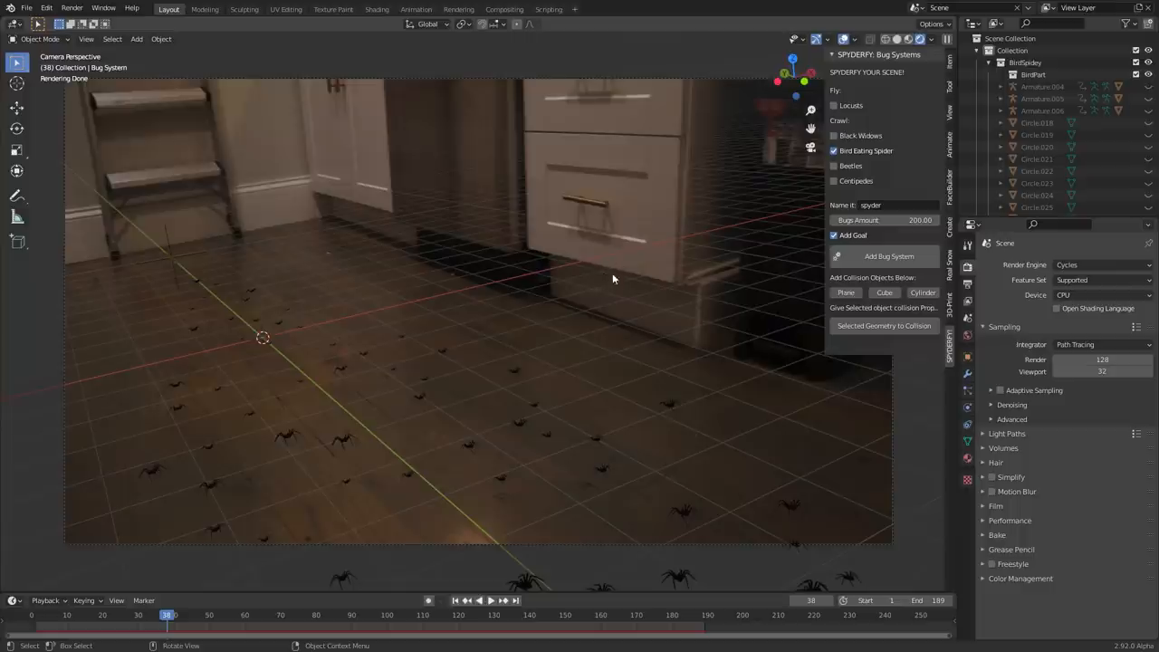
{"action": "mouse_move", "coordinate": [607, 280]}
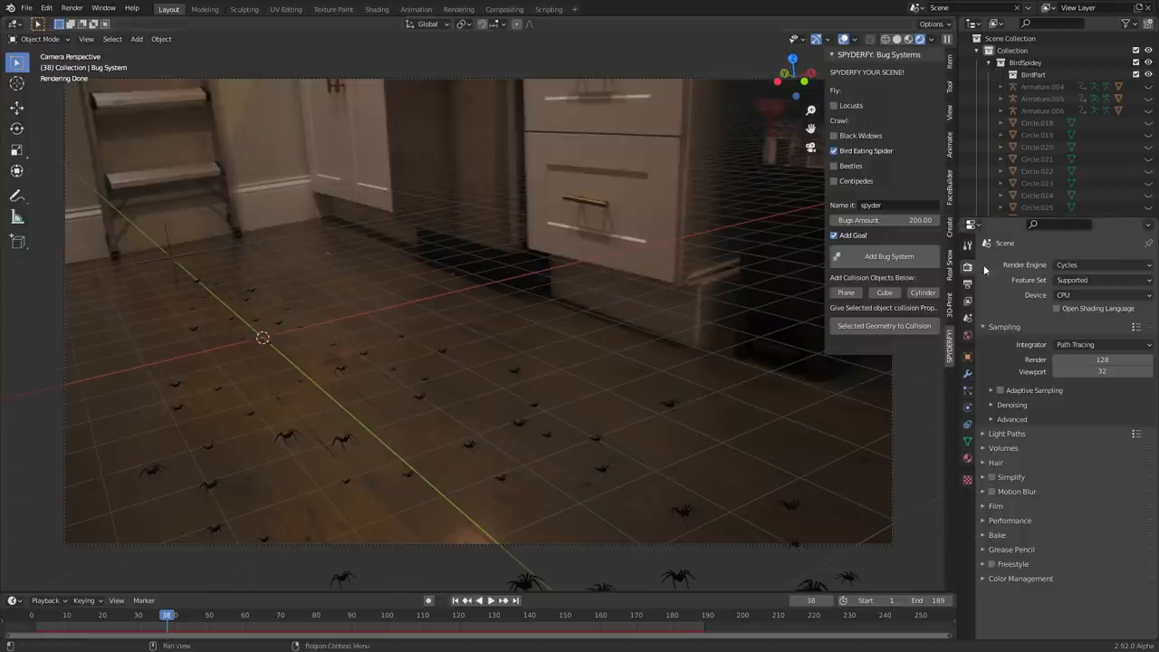
{"action": "left_click", "coordinate": [995, 506]}
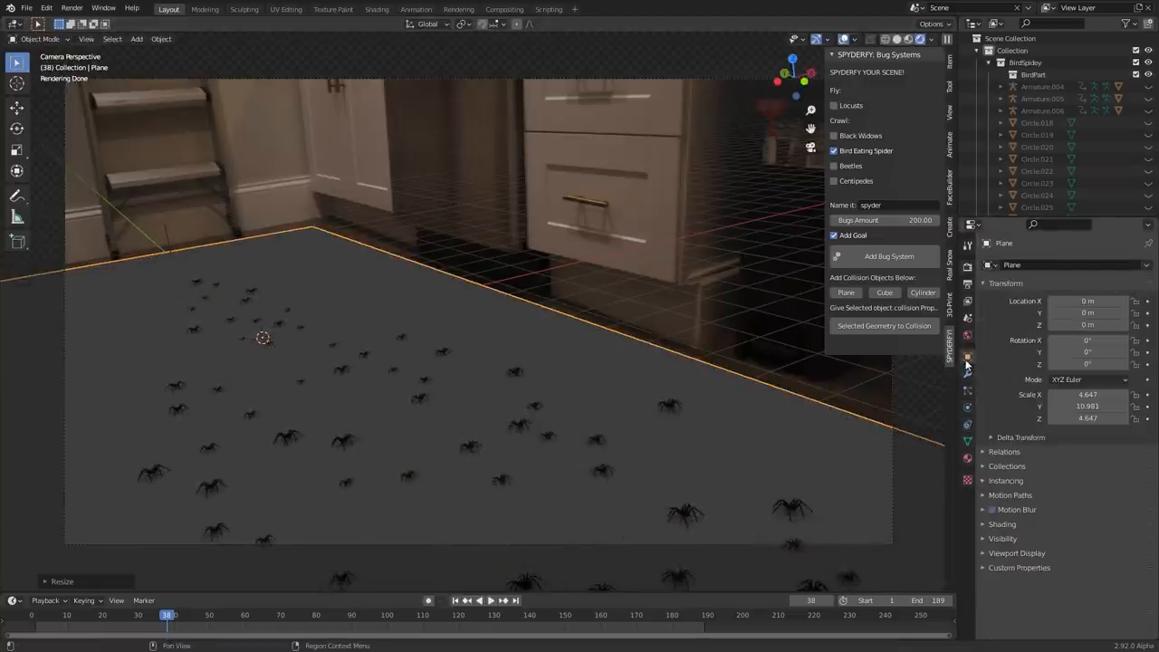
View the spider swarm through the camera and bring up the floor plane's material nodes
{"action": "left_click", "coordinate": [1002, 537]}
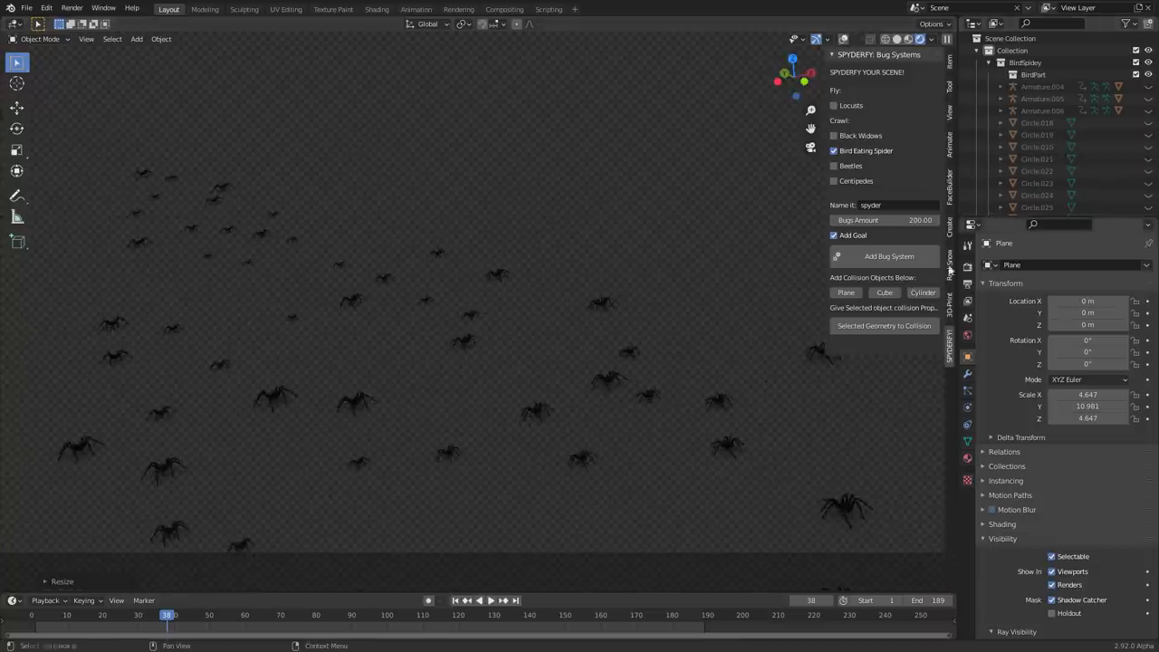
{"action": "left_click", "coordinate": [136, 38]}
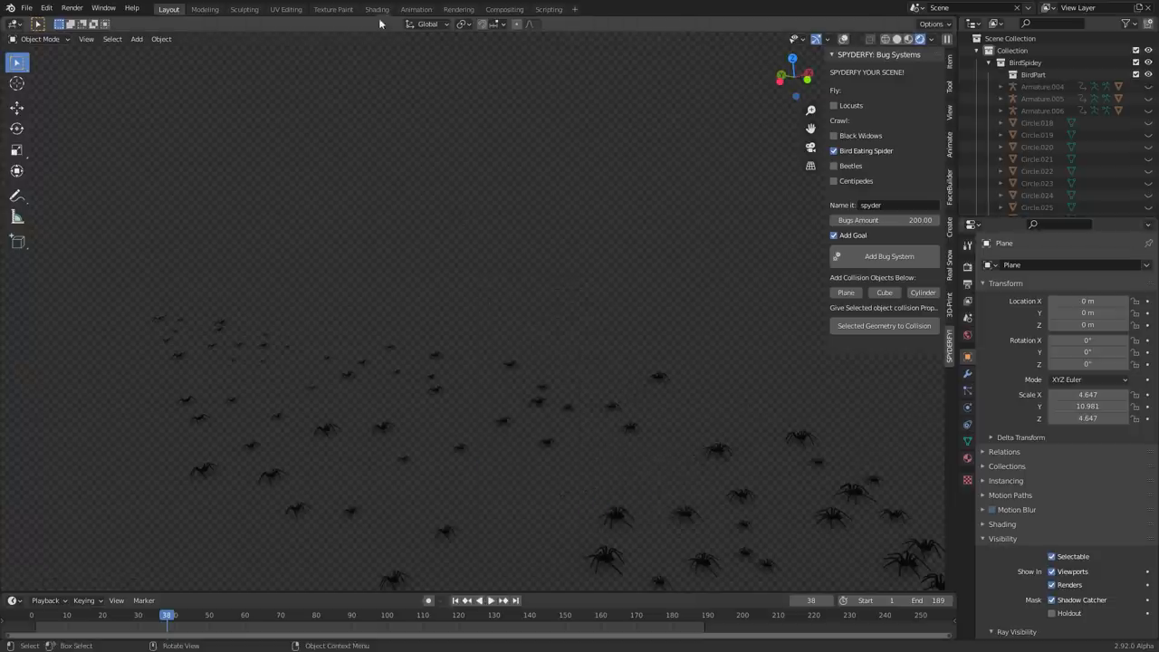
{"action": "left_click", "coordinate": [377, 9]}
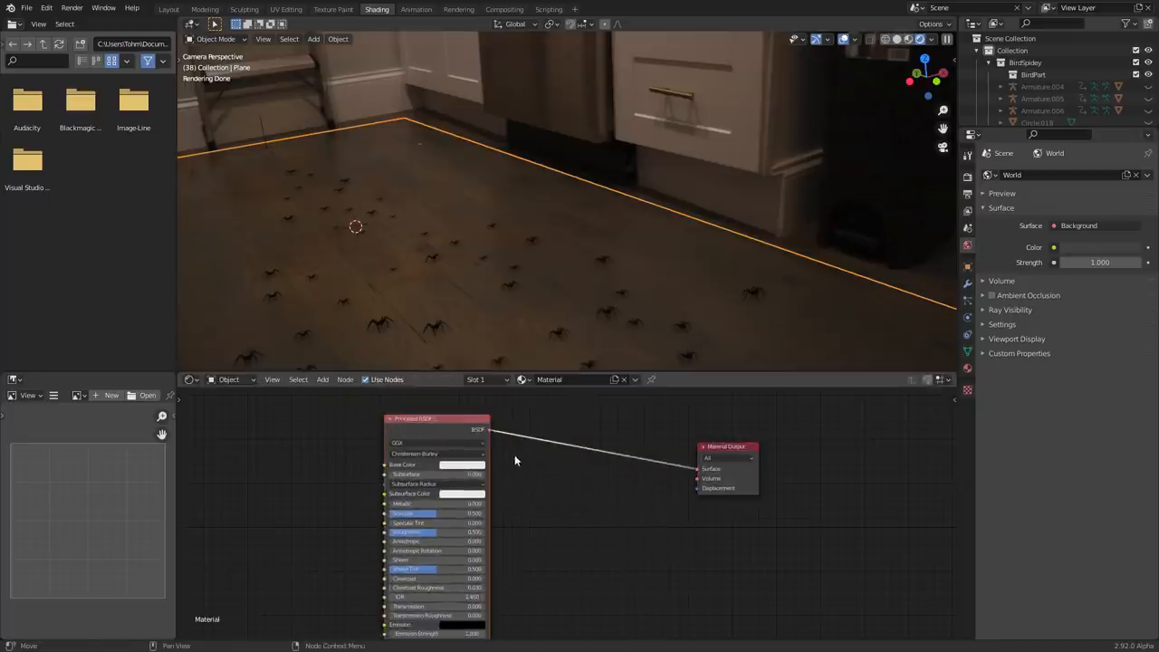
Add an Image Texture node and wire its Color into the Principled BSDF Base Color
{"action": "type", "text": "emi"}
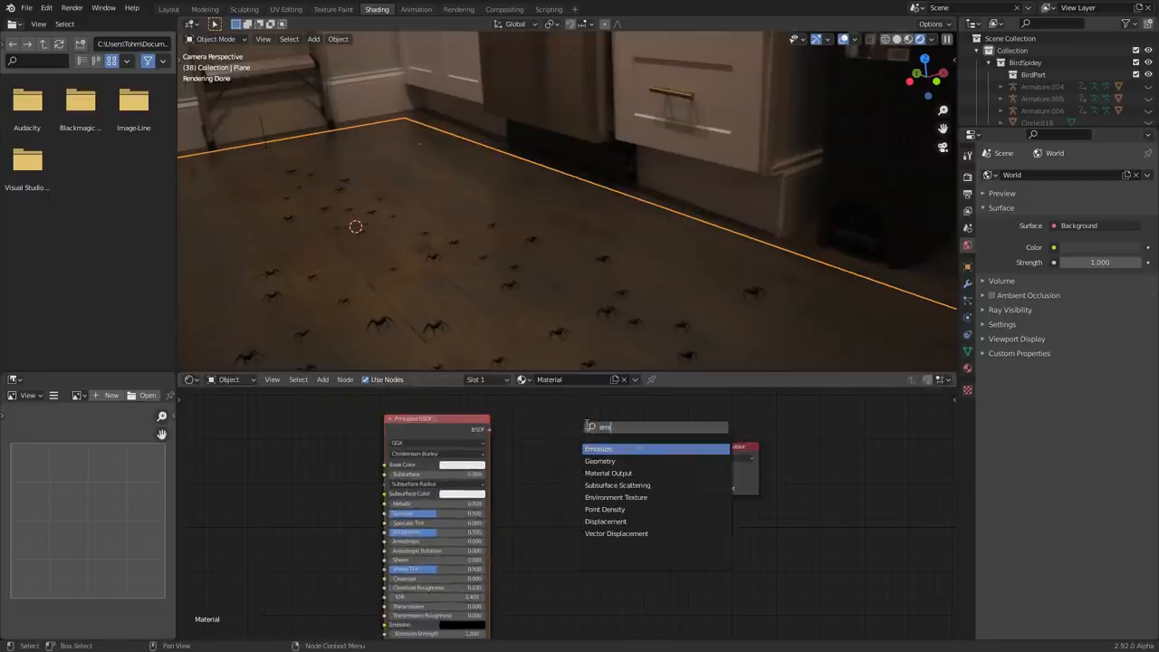
{"action": "left_click", "coordinate": [599, 448]}
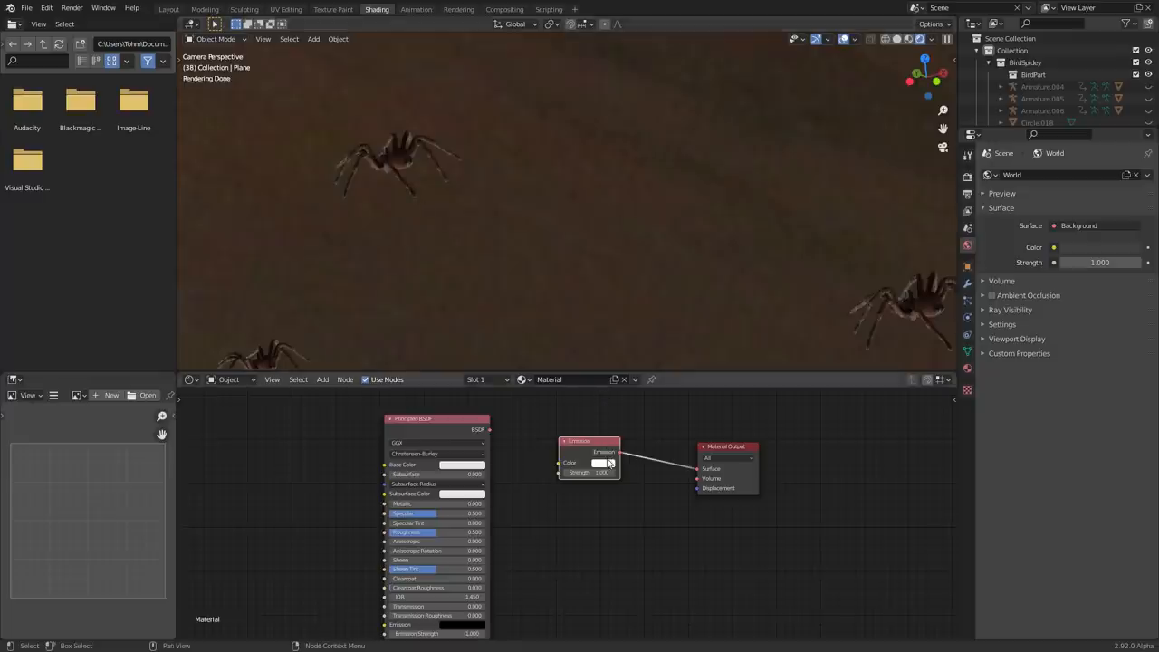
{"action": "left_click", "coordinate": [598, 463]}
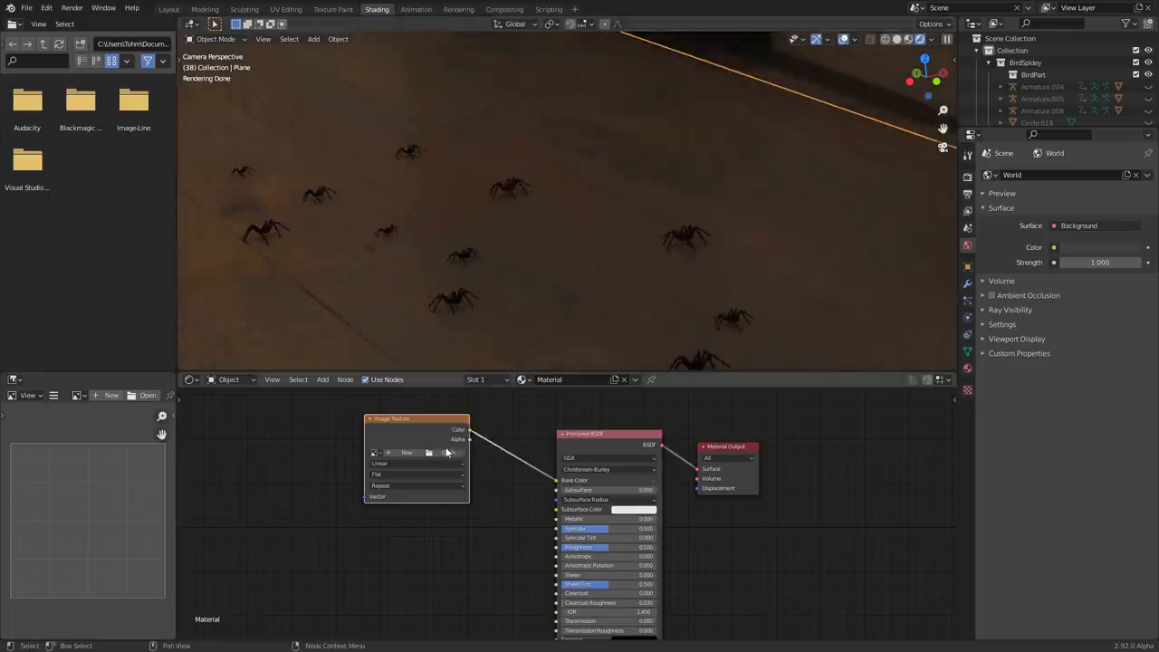
Load sequence_0001.png as an image sequence into the floor's texture node
{"action": "left_click", "coordinate": [429, 452]}
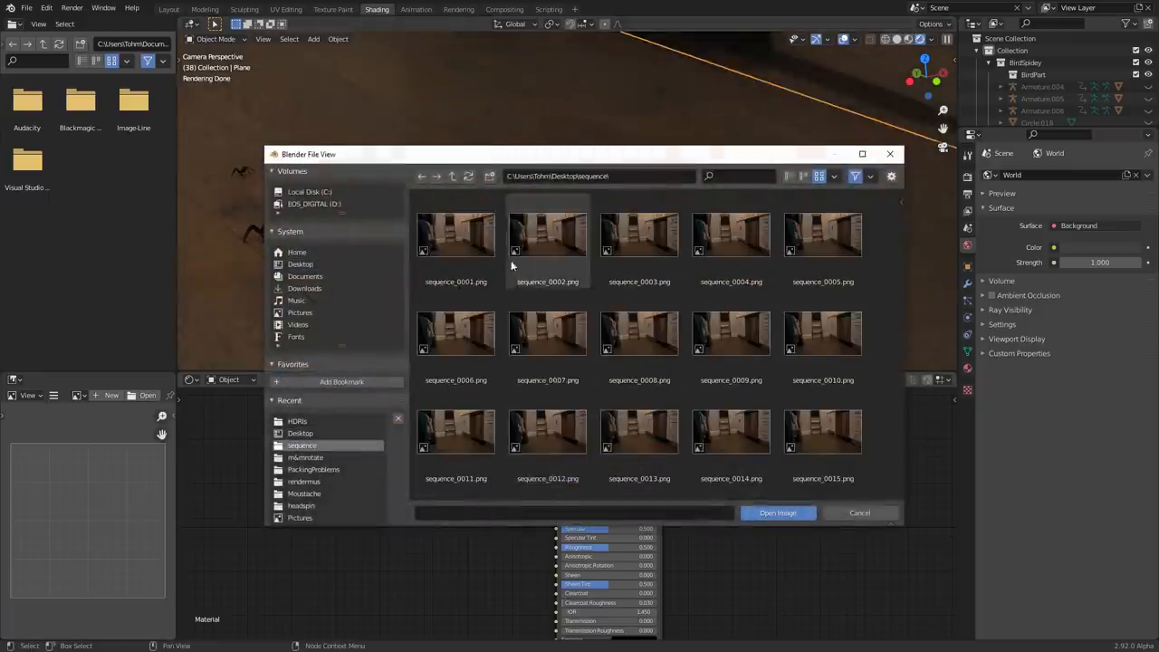
{"action": "left_click", "coordinate": [777, 512]}
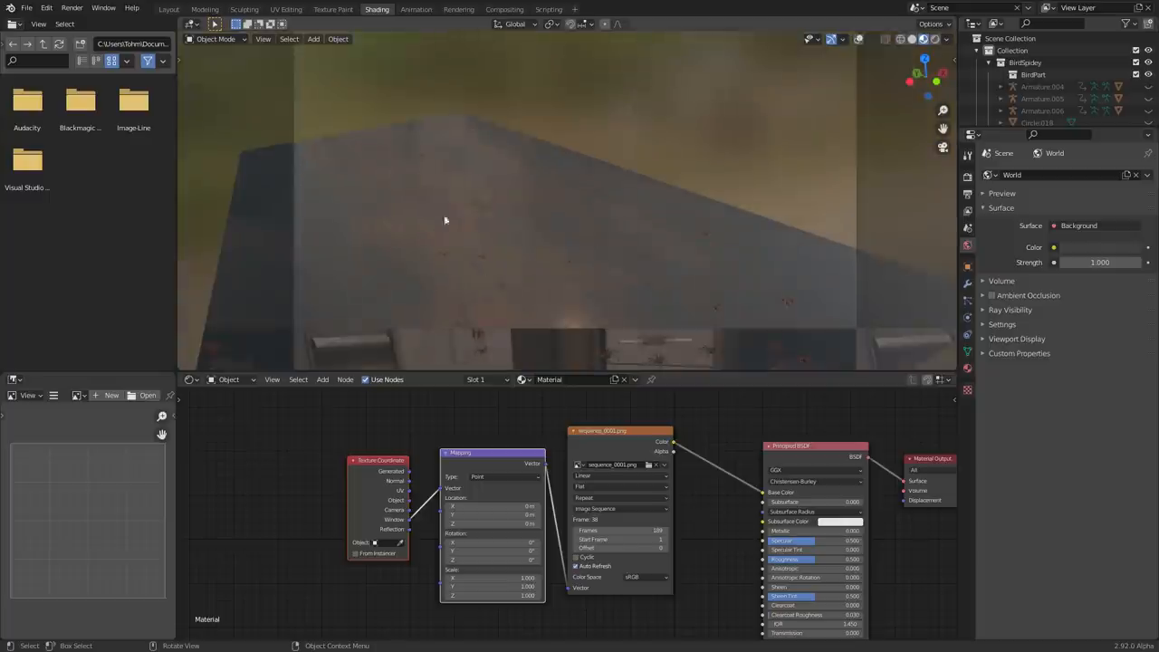
{"action": "mouse_move", "coordinate": [739, 333]}
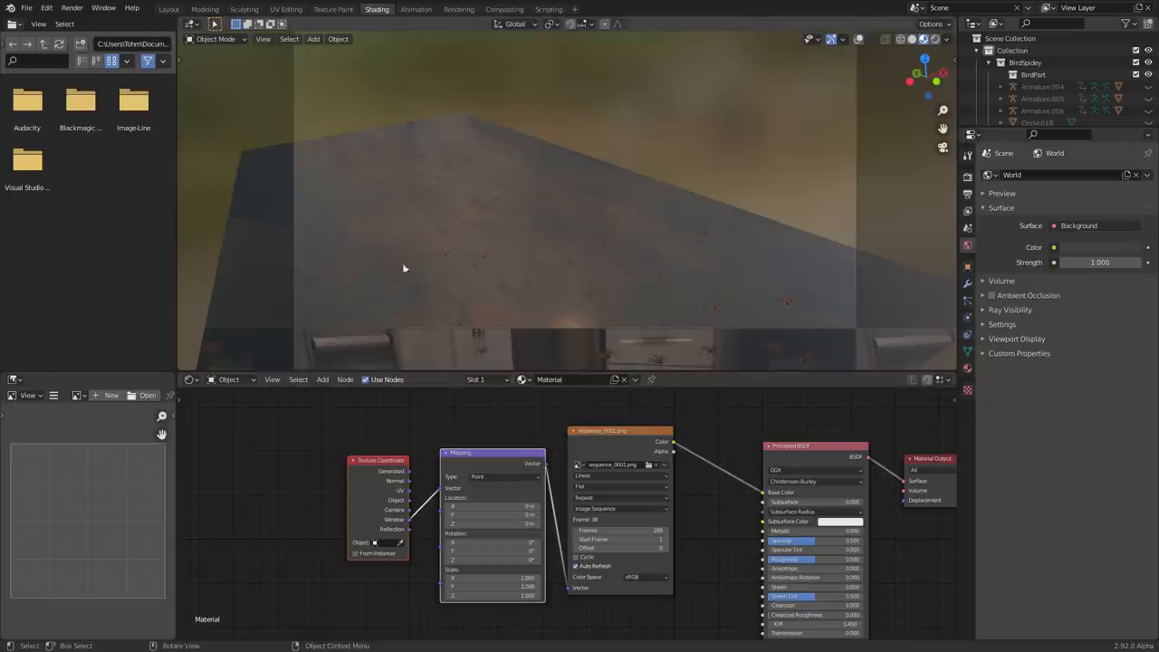
{"action": "mouse_move", "coordinate": [626, 136]}
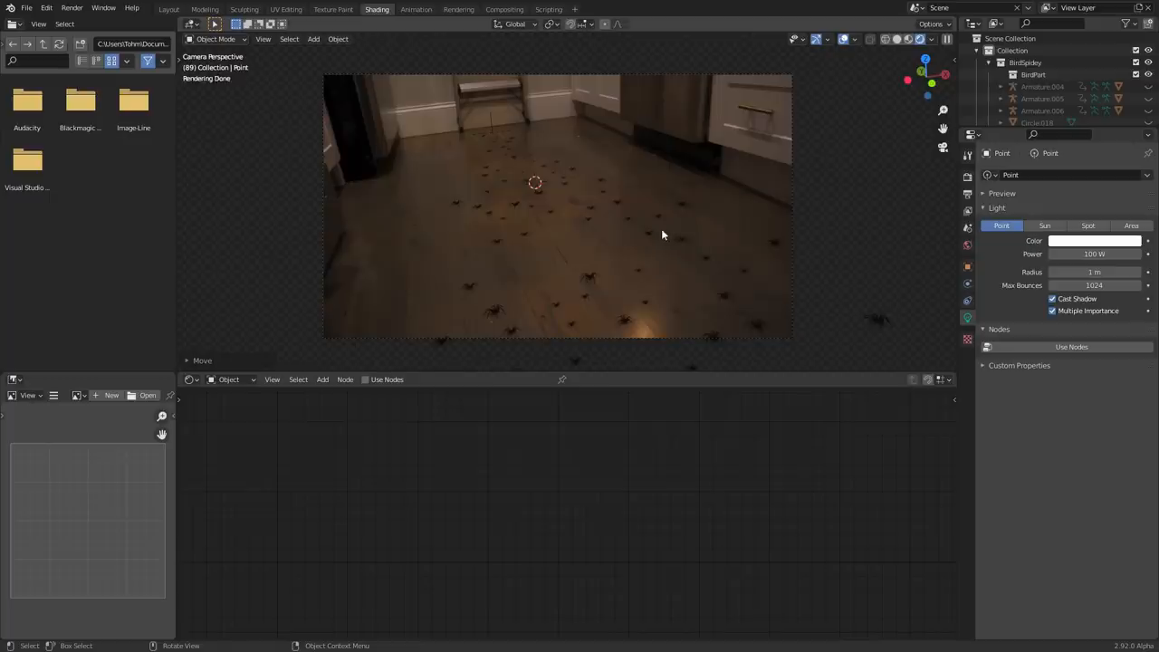
Return to the scene layout, then move to the compositor where Render Layers feeds Composite and Viewer
{"action": "left_click", "coordinate": [168, 9]}
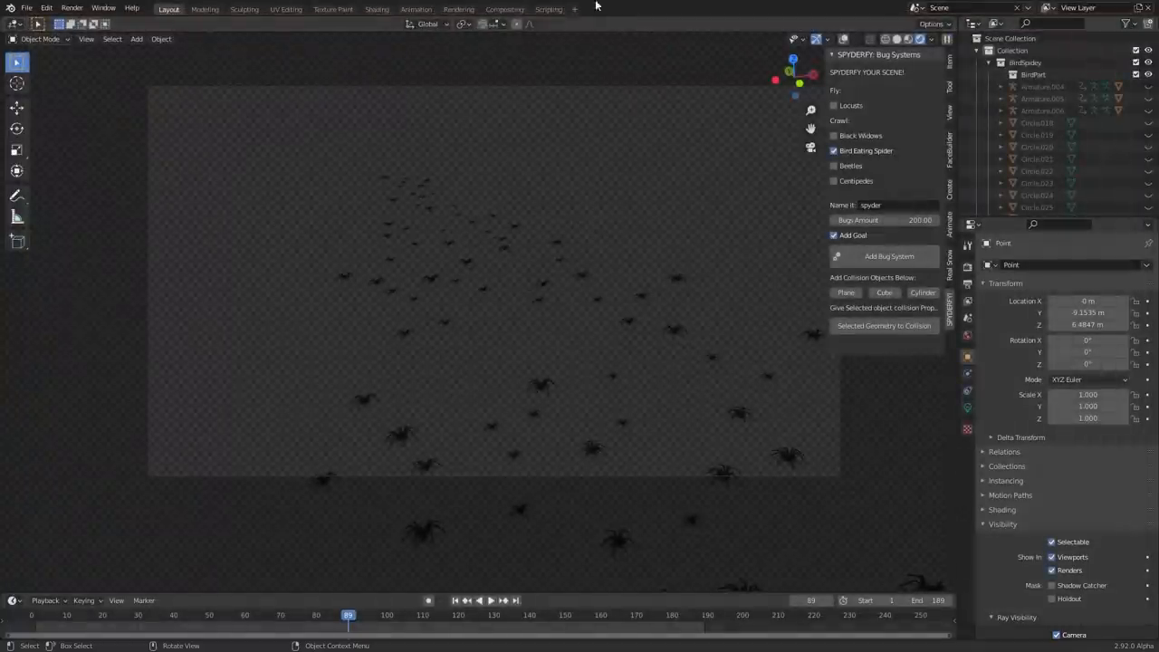
{"action": "left_click", "coordinate": [504, 9]}
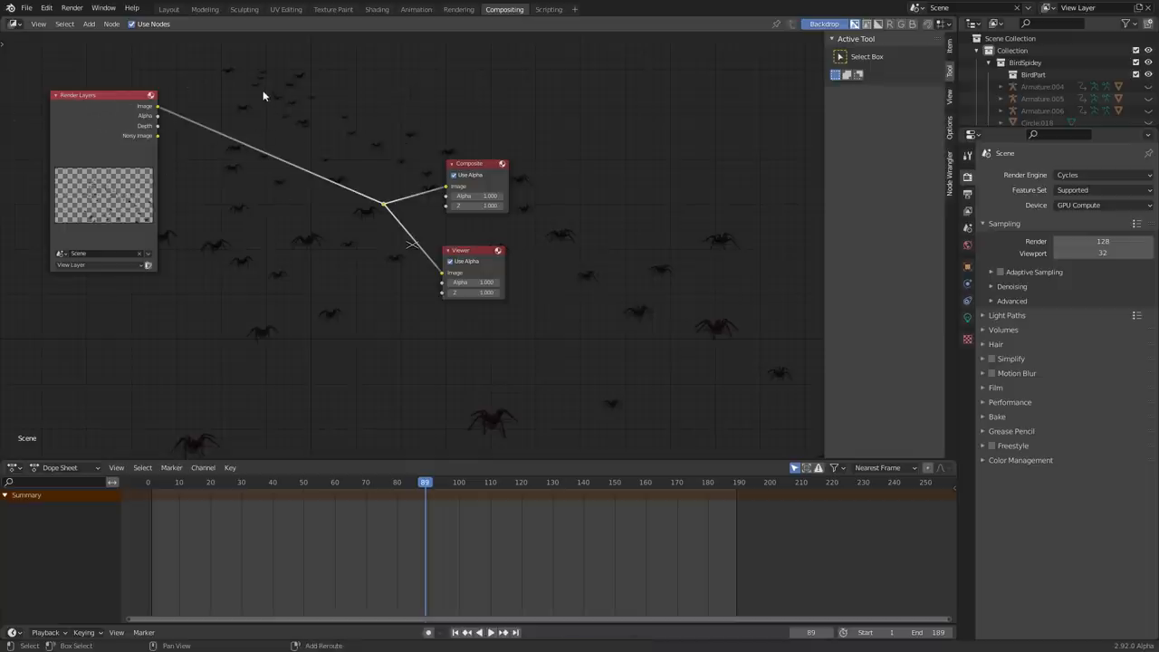
Add Image, Alpha Over and Gamma nodes laying the spider render over the footage, and render frame 89
{"action": "type", "text": "mo"}
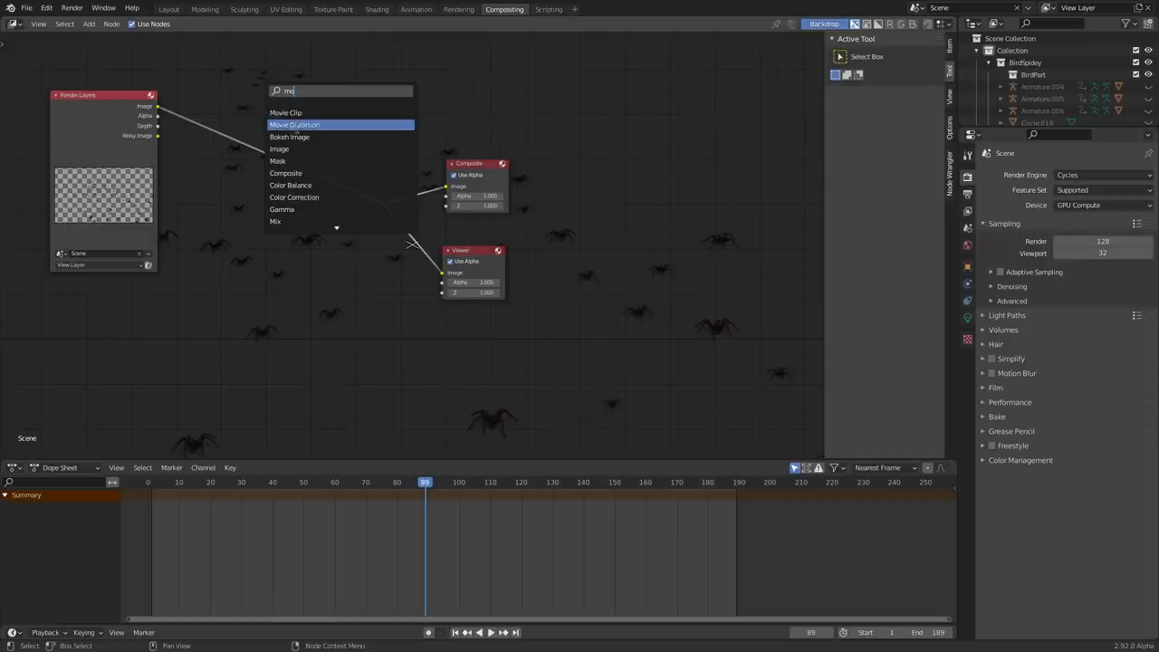
{"action": "left_click", "coordinate": [290, 137]}
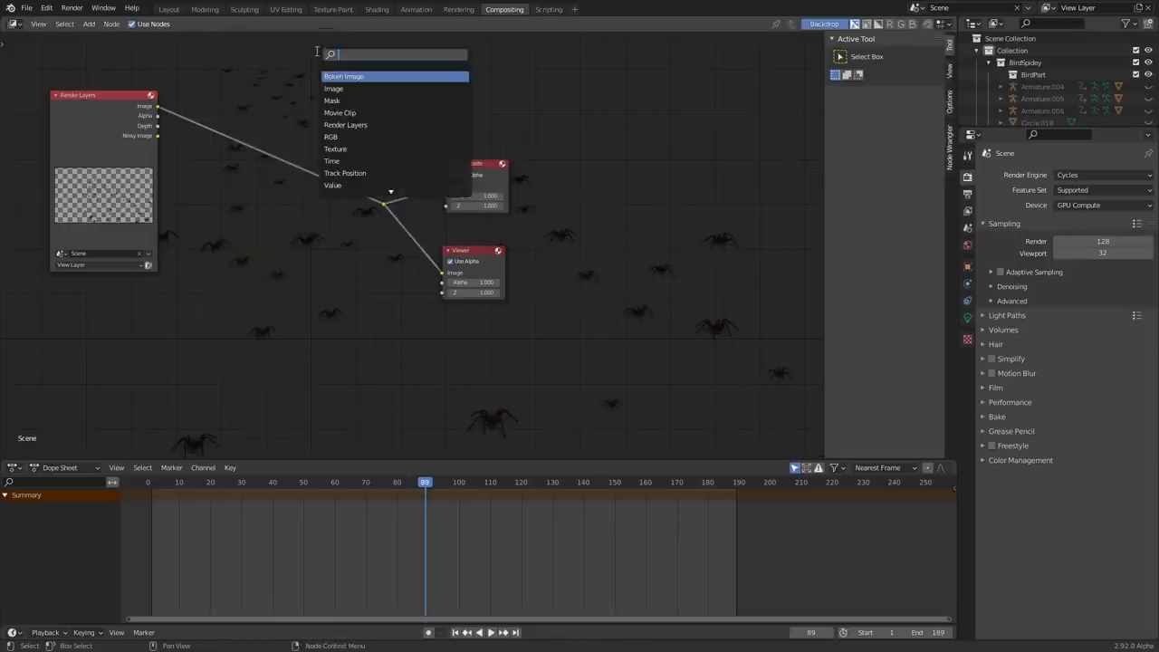
{"action": "type", "text": "image"}
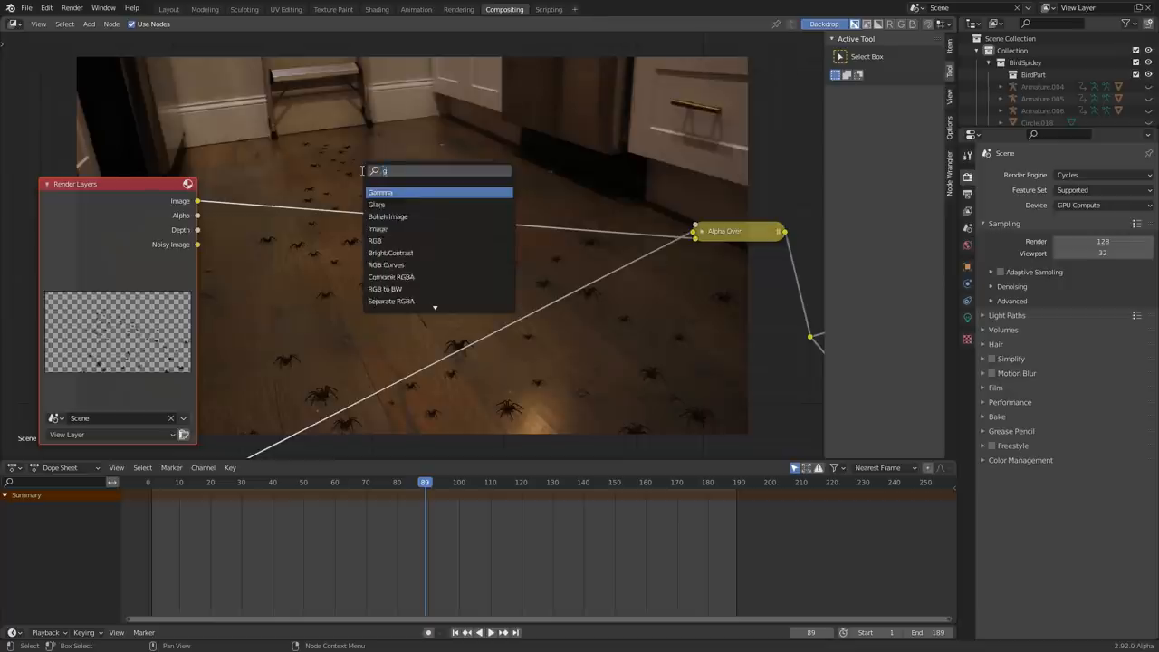
{"action": "left_click", "coordinate": [380, 192]}
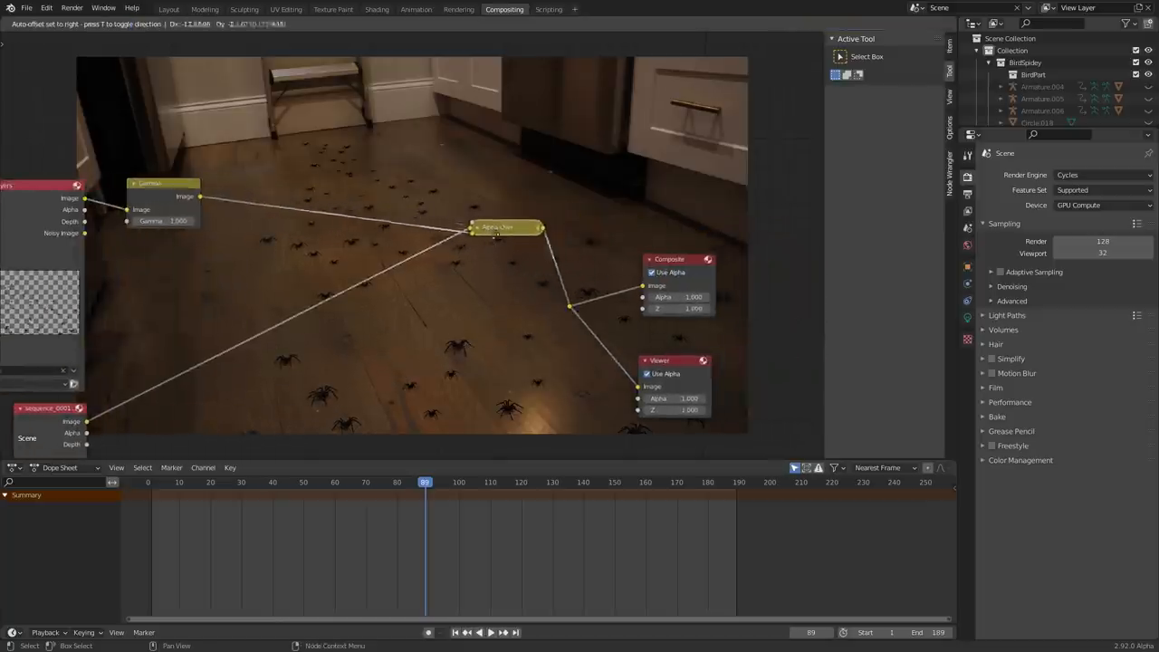
{"action": "left_click_drag", "start_coordinate": [498, 227], "coordinate": [421, 270]}
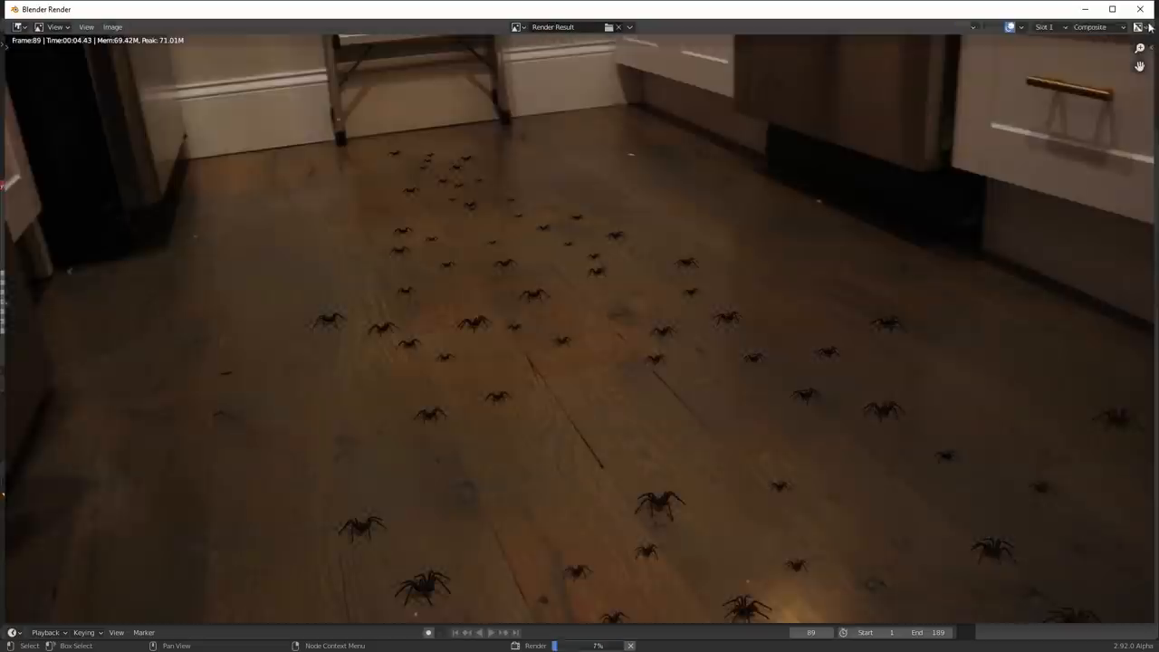
Set the composite Gamma to 1.2 and add Blur and RGB to BW nodes into the chain
{"action": "left_click", "coordinate": [504, 9]}
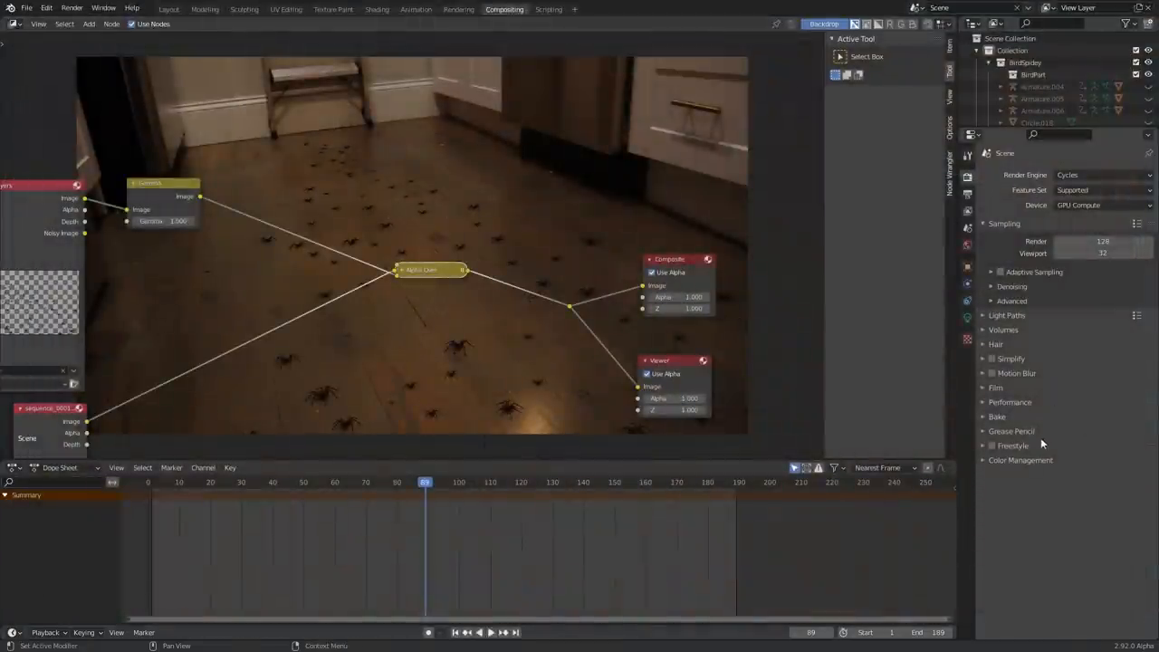
{"action": "left_click", "coordinate": [1020, 460]}
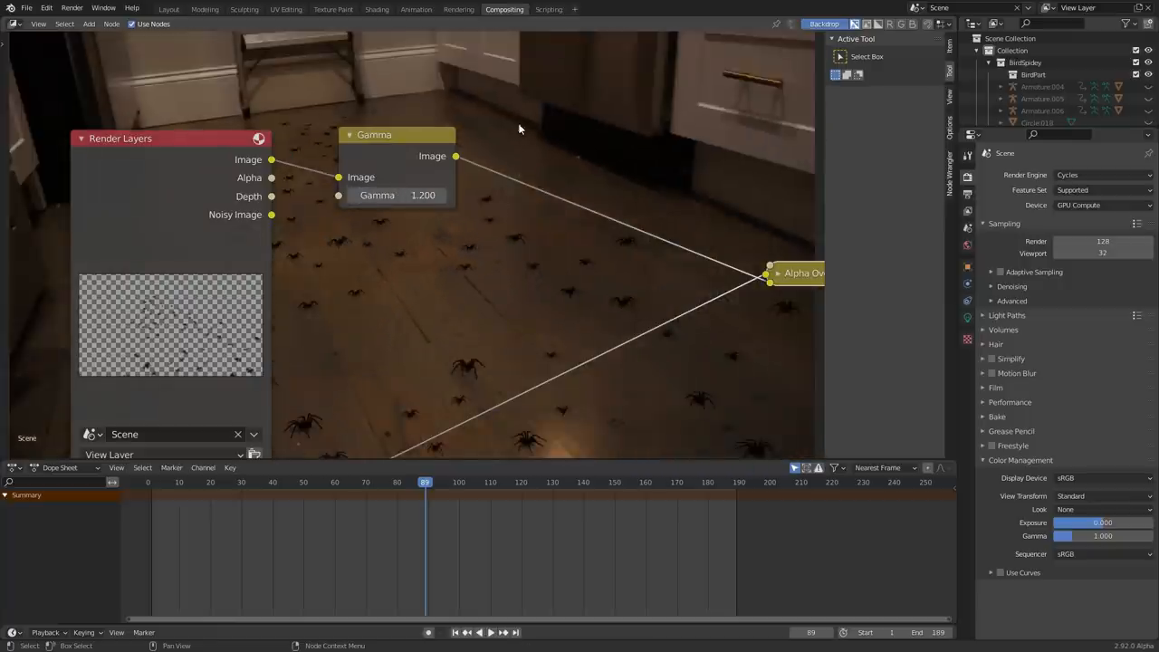
{"action": "type", "text": "blur"}
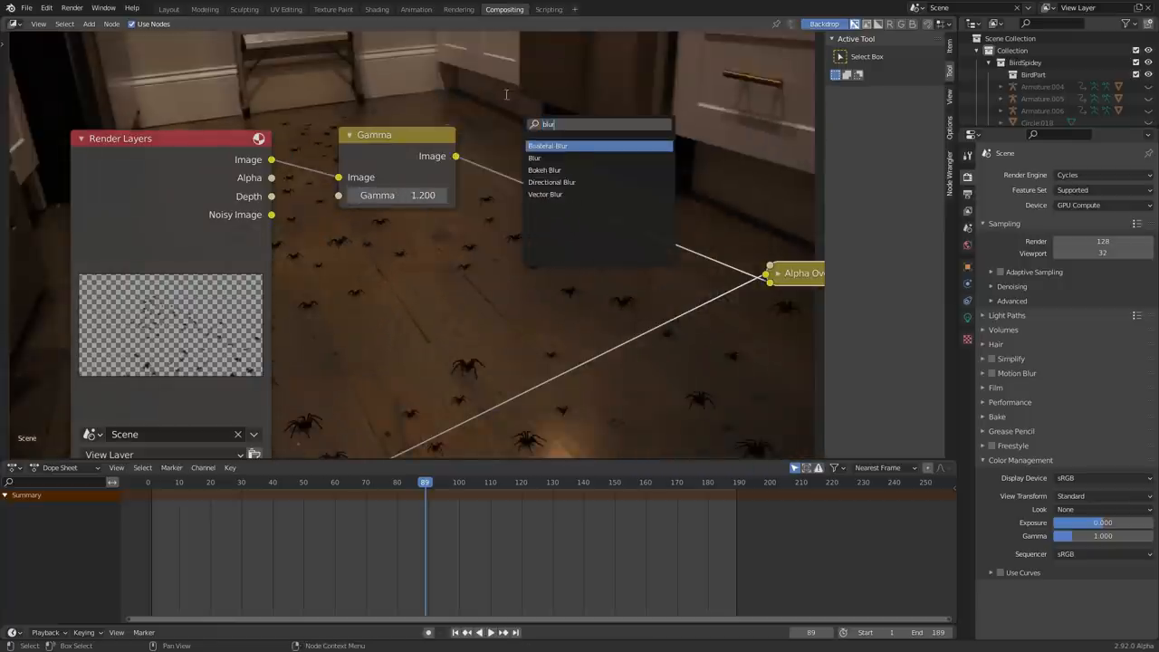
{"action": "left_click", "coordinate": [535, 157]}
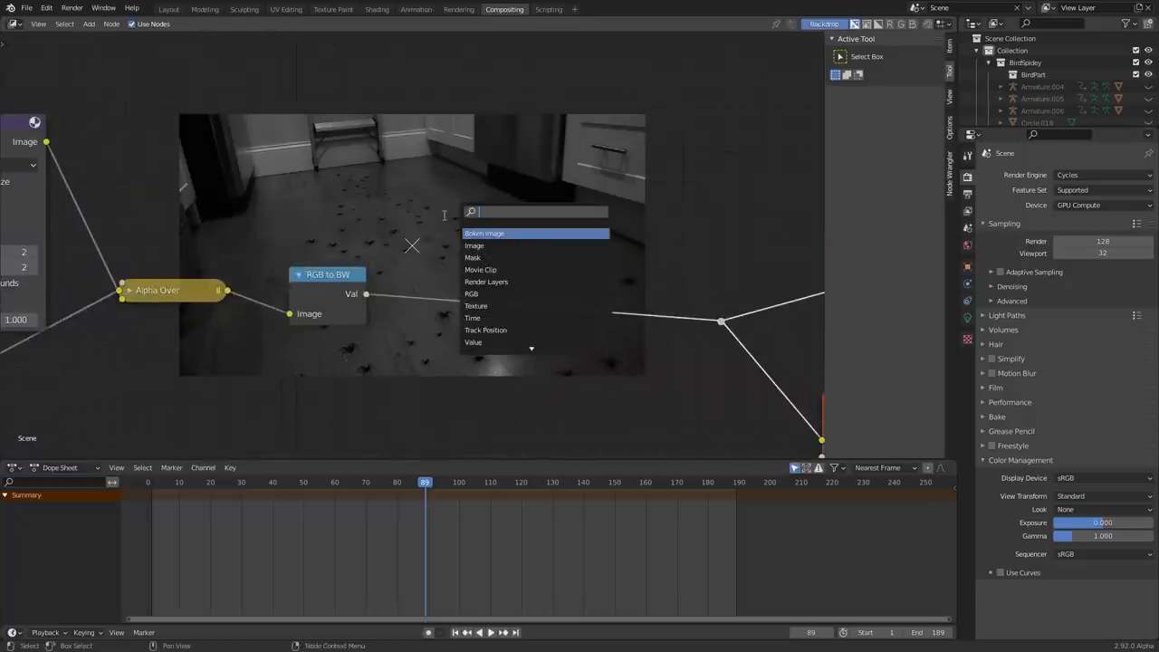
Add a Bright/Contrast node at 1.5 after RGB to BW, then return to the scene layout
{"action": "type", "text": "col"}
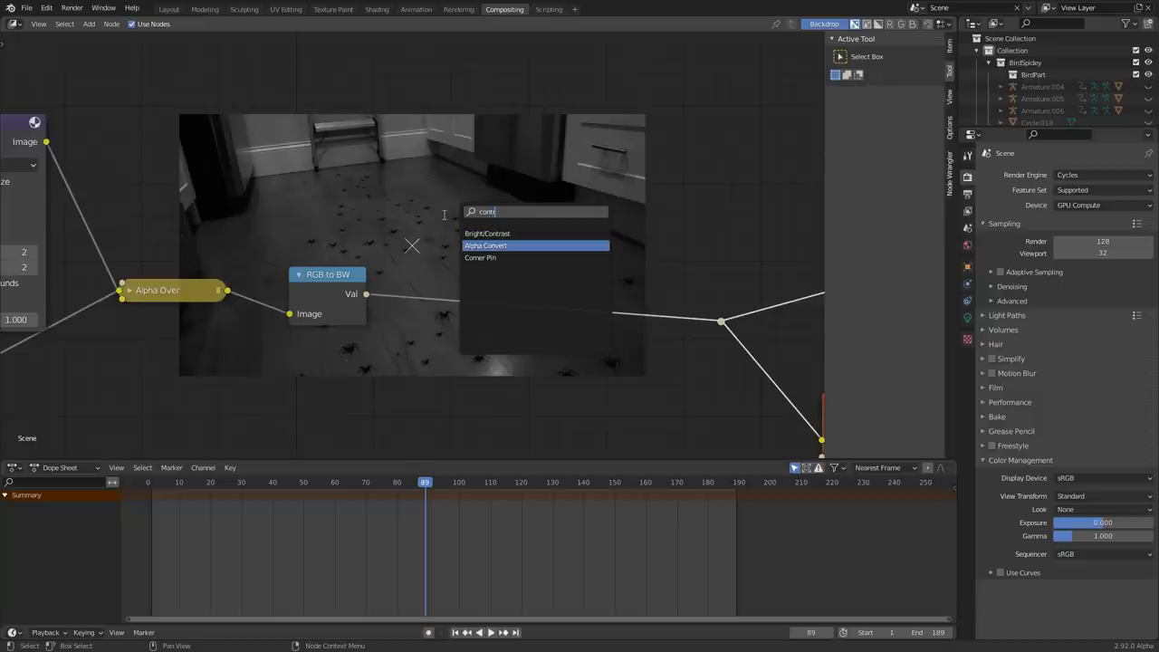
{"action": "left_click", "coordinate": [487, 233]}
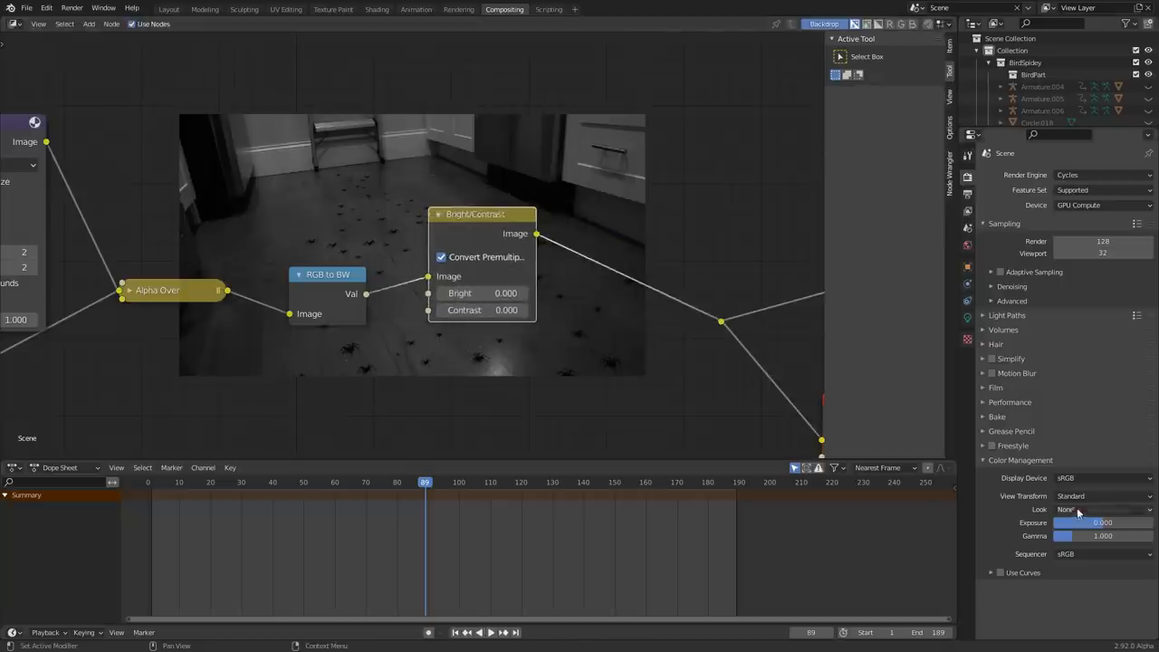
{"action": "double_click", "coordinate": [464, 310]}
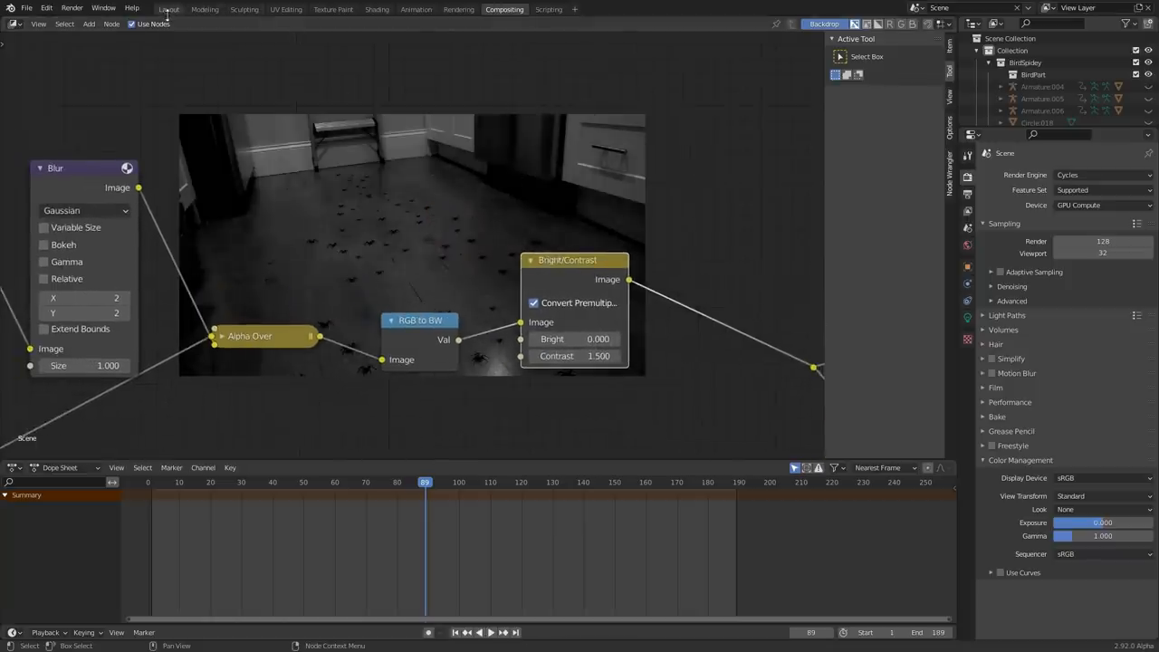
{"action": "left_click", "coordinate": [169, 9]}
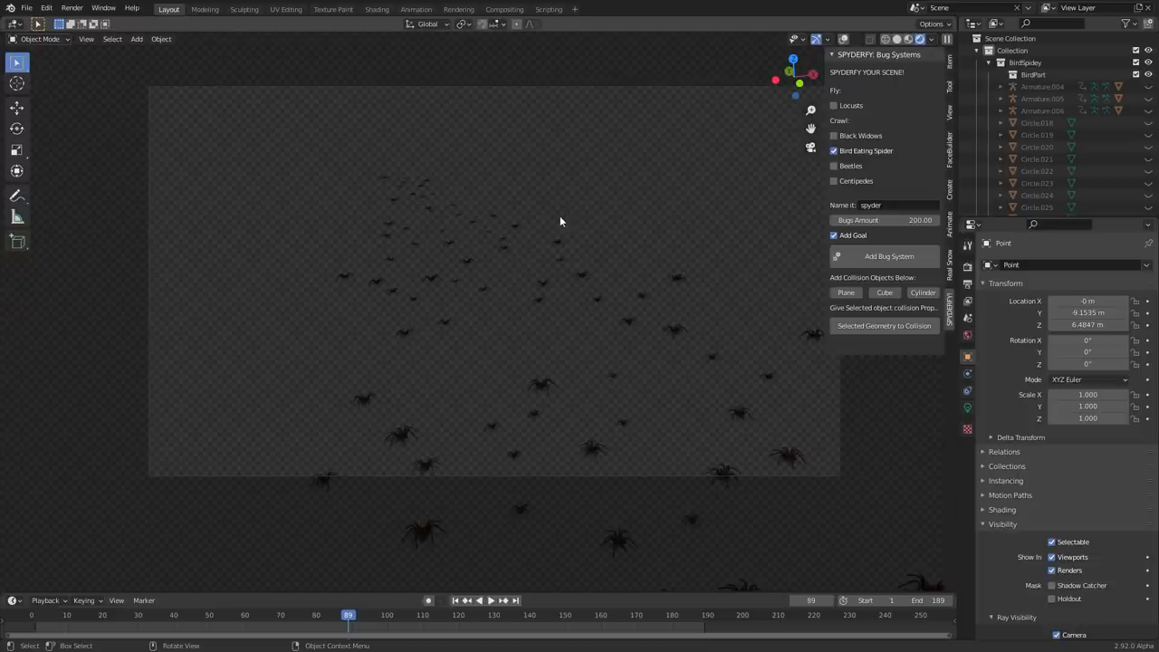
Show the scene in Solid shading and play the spider swarm animation
{"action": "left_click", "coordinate": [479, 599]}
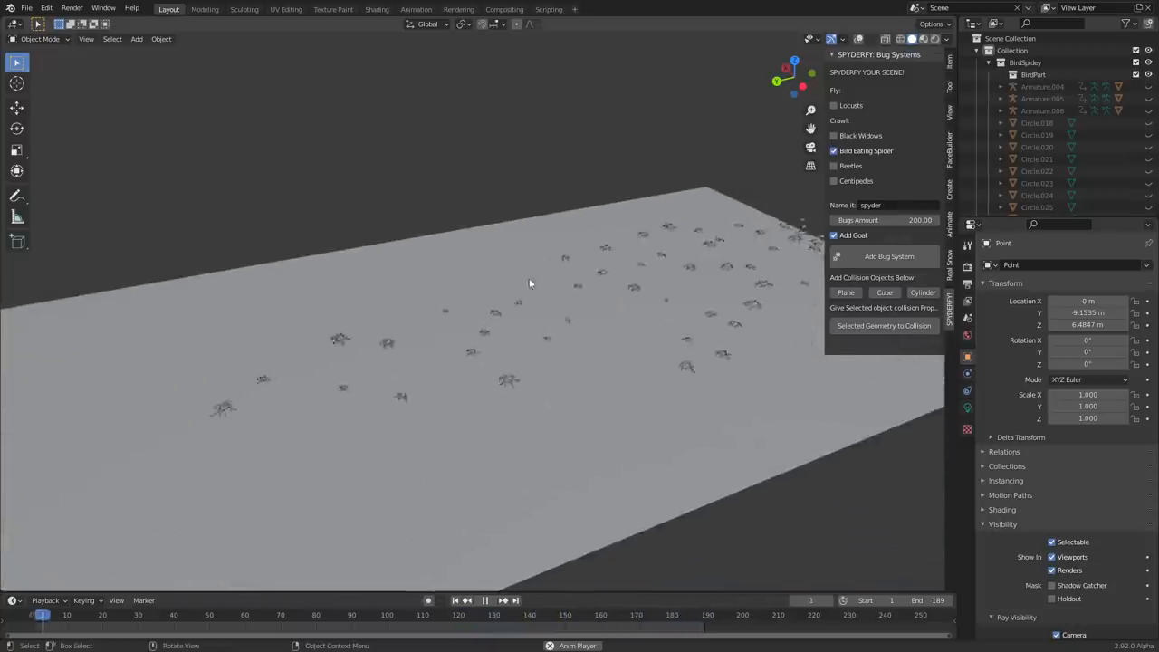
{"action": "left_click", "coordinate": [467, 599]}
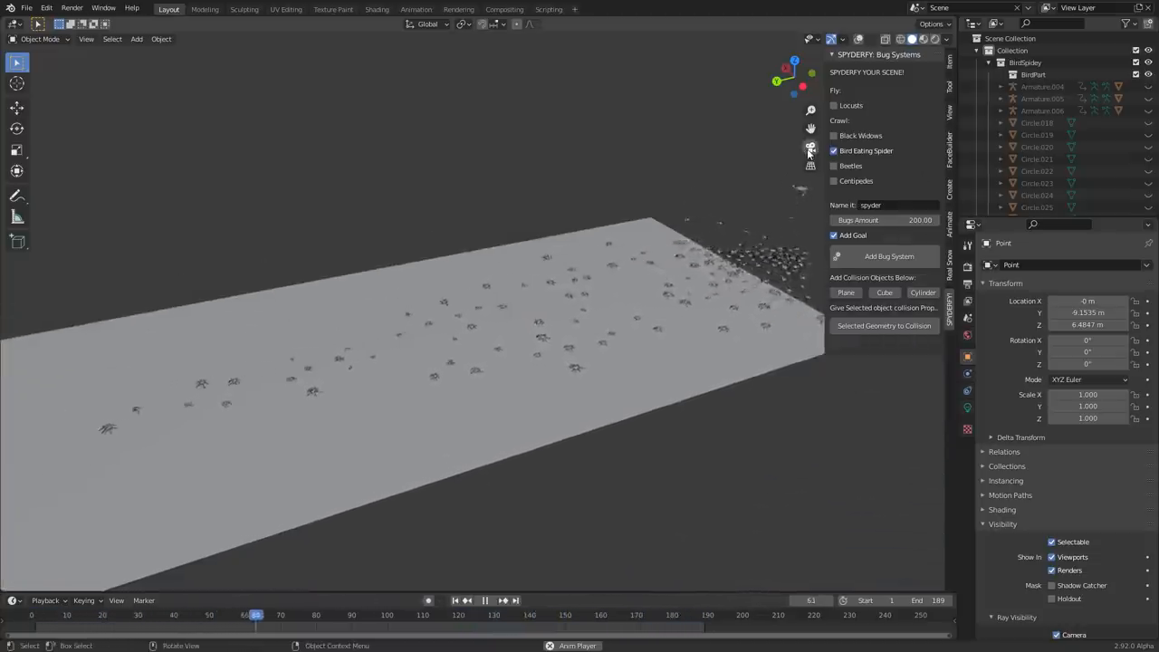